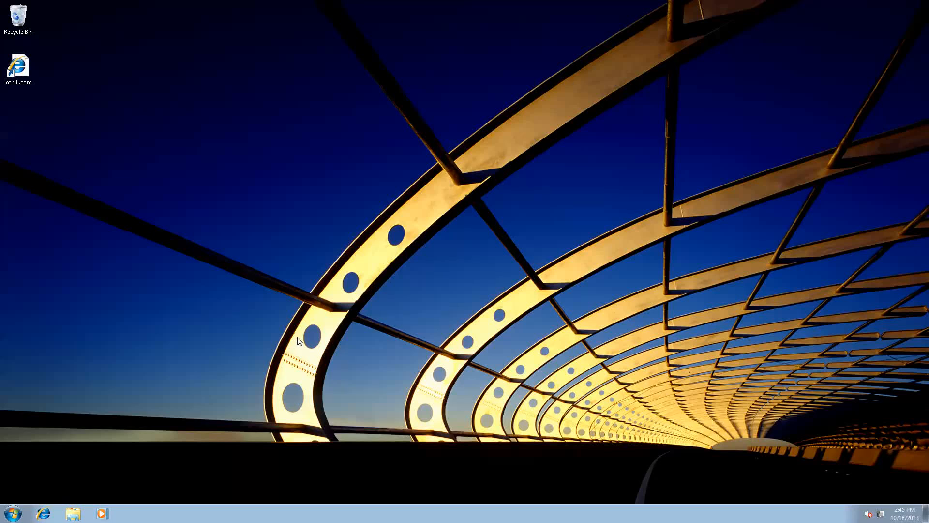
{"action": "mouse_move", "coordinate": [283, 317]}
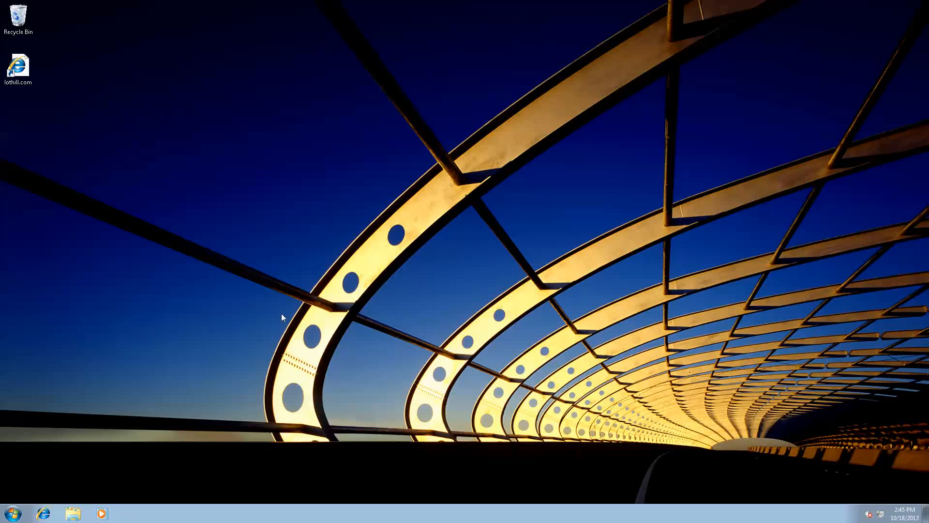
{"action": "mouse_move", "coordinate": [277, 313]}
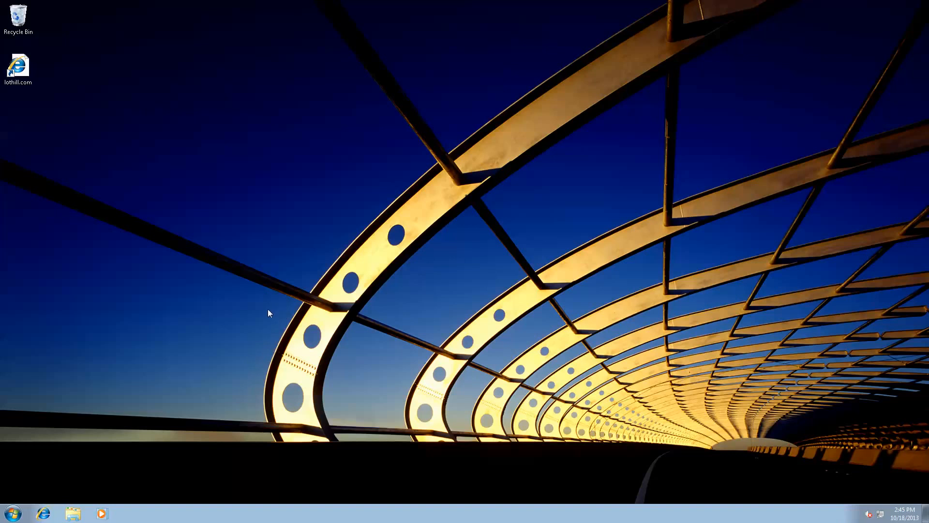
{"action": "mouse_move", "coordinate": [94, 431]}
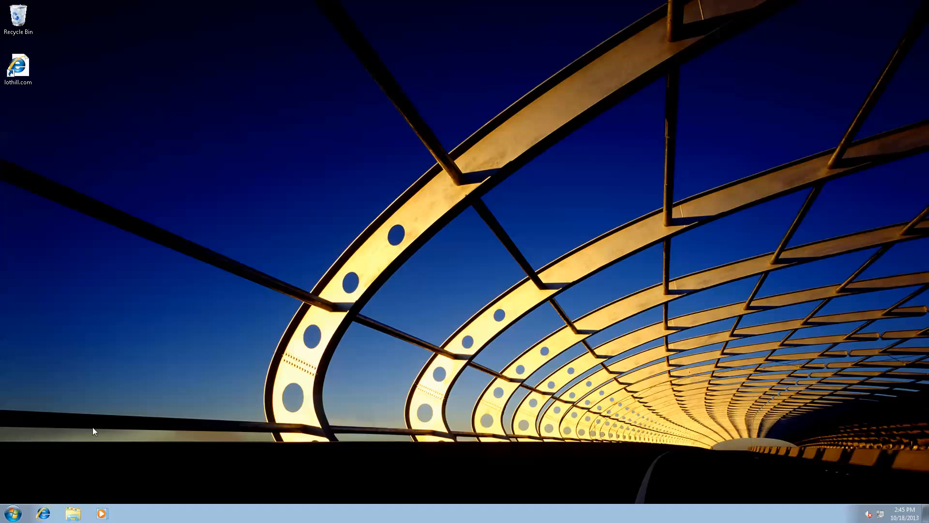
{"action": "mouse_move", "coordinate": [34, 503]}
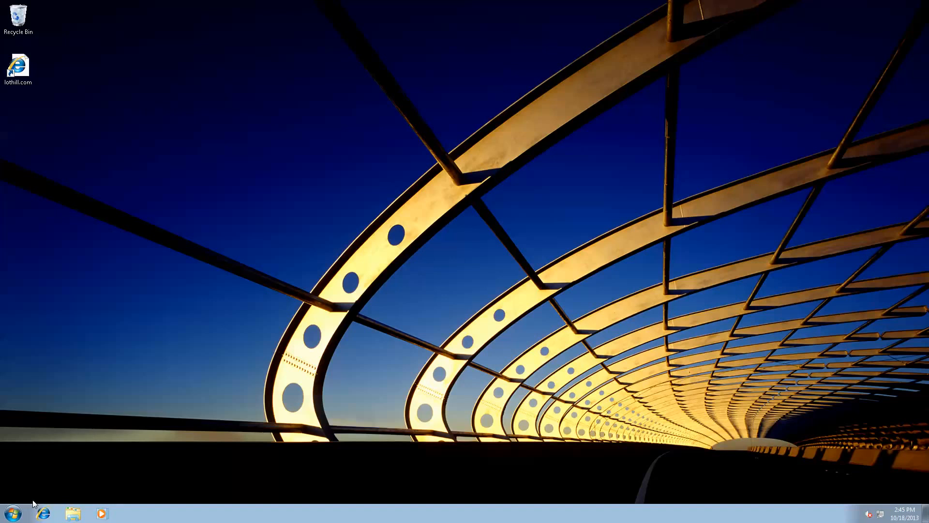
{"action": "mouse_move", "coordinate": [10, 513]}
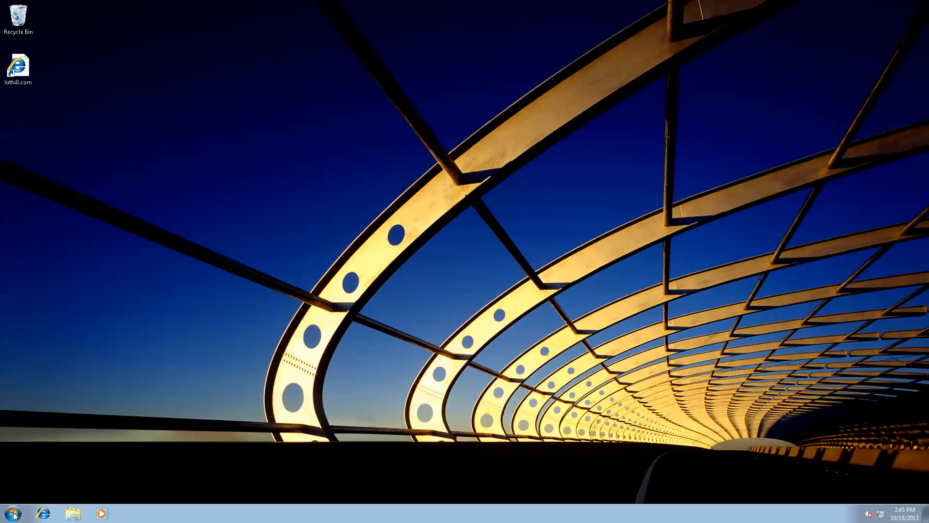
- Open Computer Properties from the Start menu to view the 32-bit System page
{"action": "left_click", "coordinate": [13, 513]}
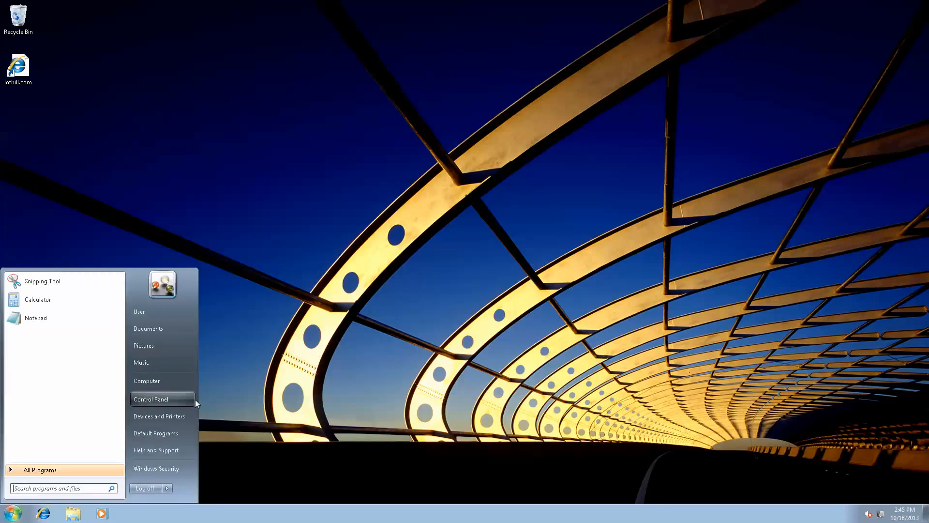
{"action": "mouse_move", "coordinate": [146, 380]}
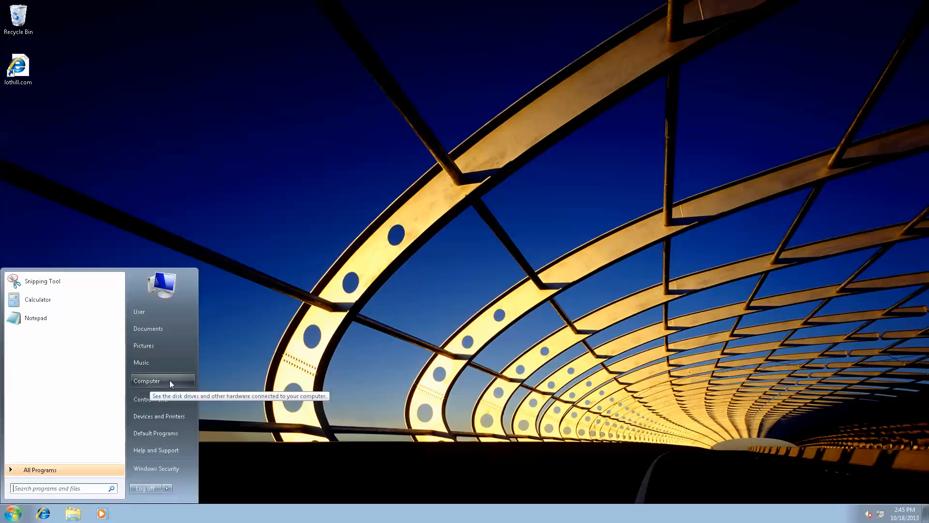
{"action": "right_click", "coordinate": [147, 380]}
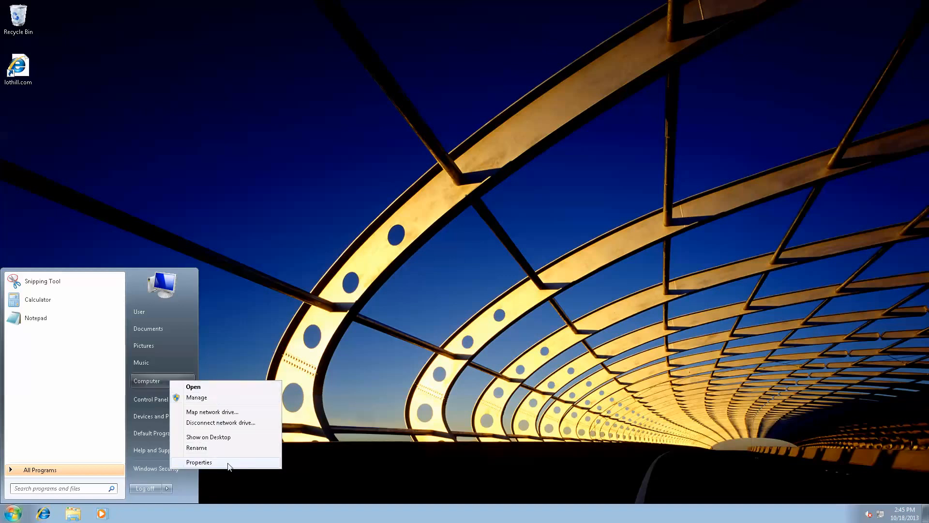
{"action": "left_click", "coordinate": [198, 461]}
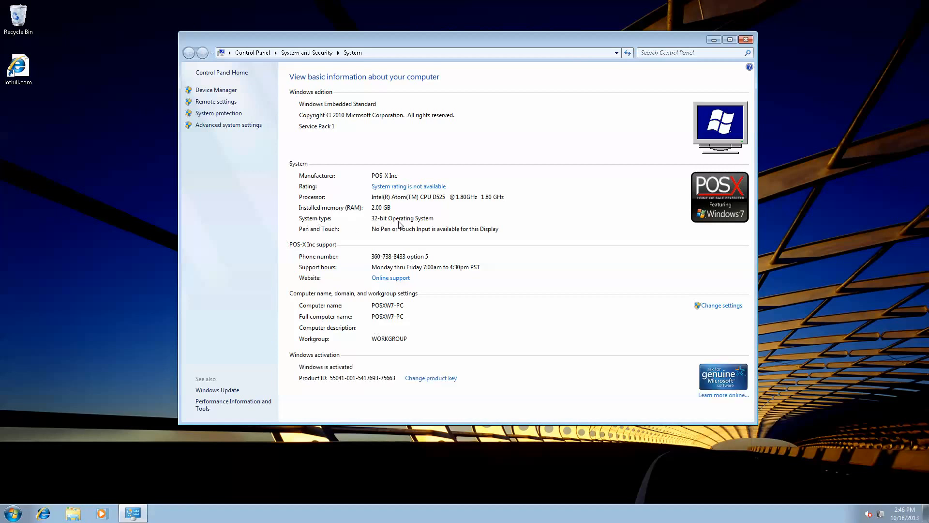
{"action": "mouse_move", "coordinate": [629, 98]}
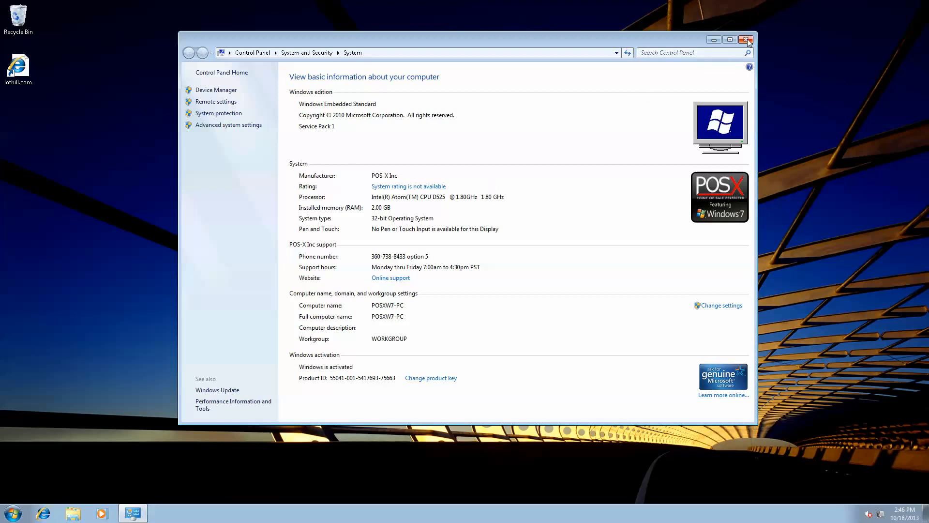
{"action": "mouse_move", "coordinate": [527, 108]}
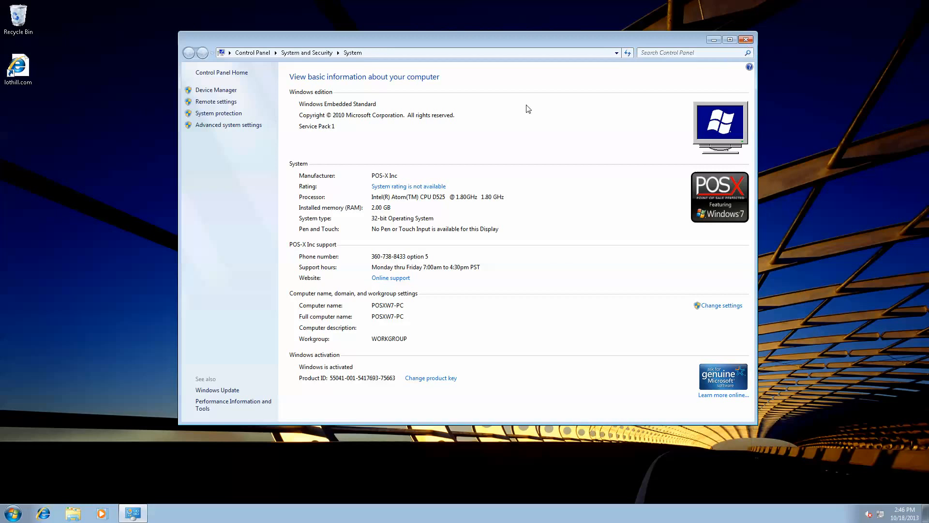
- Go to lothill.com downloads and scroll to CashFootprint Setup and Dependencies
{"action": "left_click", "coordinate": [745, 39]}
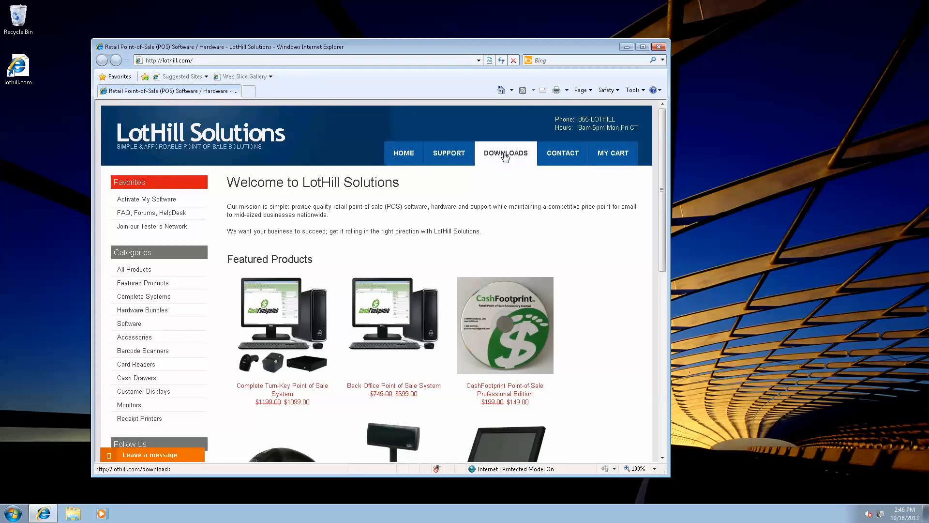
{"action": "left_click", "coordinate": [505, 152]}
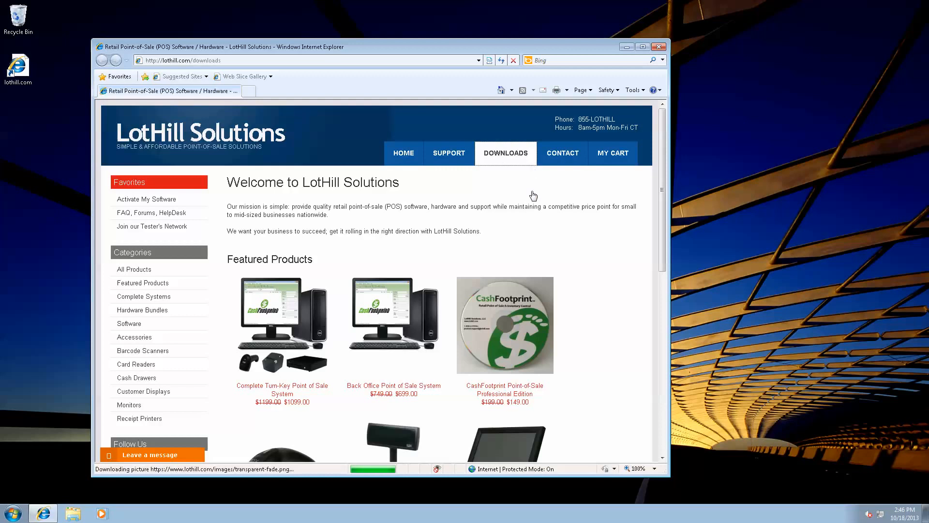
{"action": "left_click", "coordinate": [505, 153]}
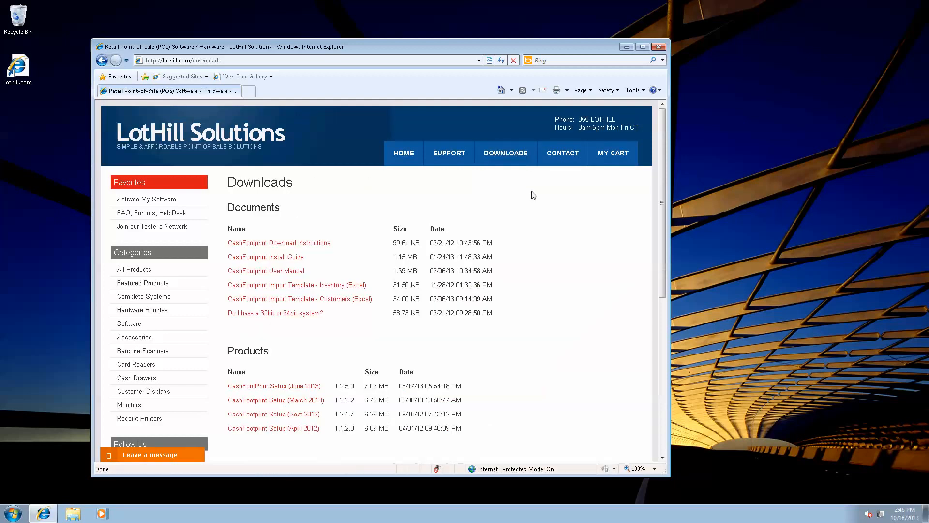
{"action": "scroll", "scroll_direction": "down", "scroll_amount": 3}
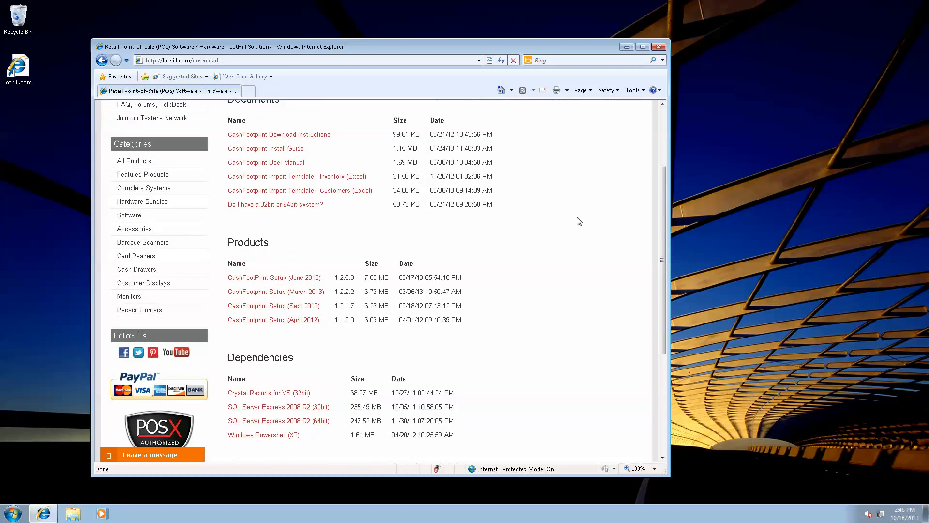
{"action": "scroll", "scroll_direction": "down", "scroll_amount": 3}
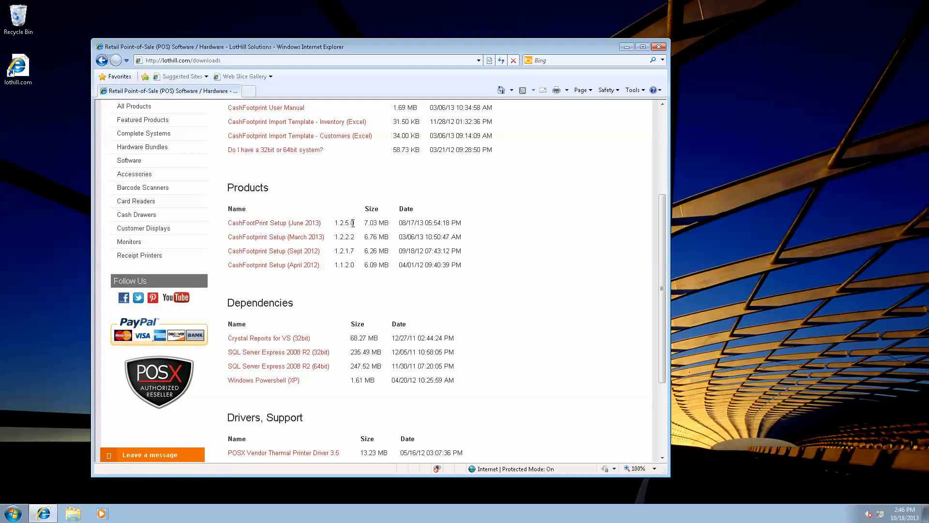
{"action": "mouse_move", "coordinate": [356, 227]}
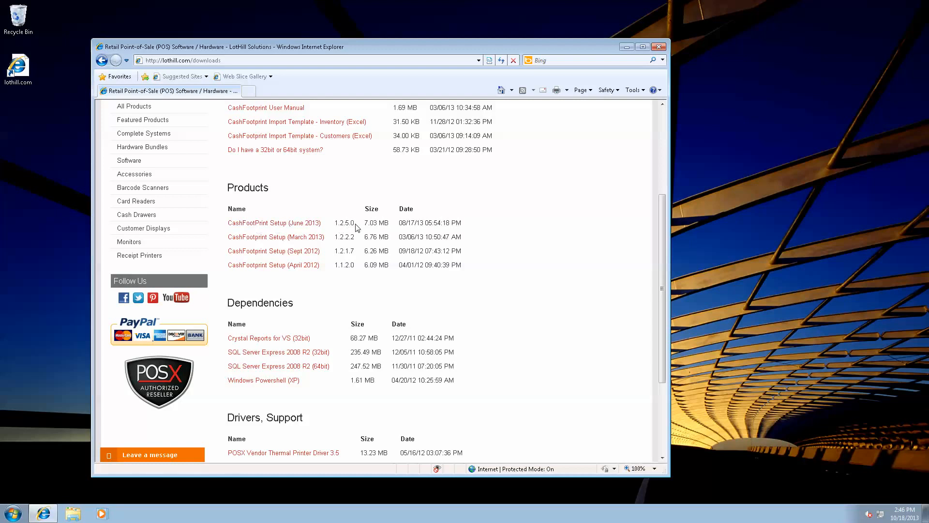
{"action": "scroll", "scroll_direction": "down", "scroll_amount": 3}
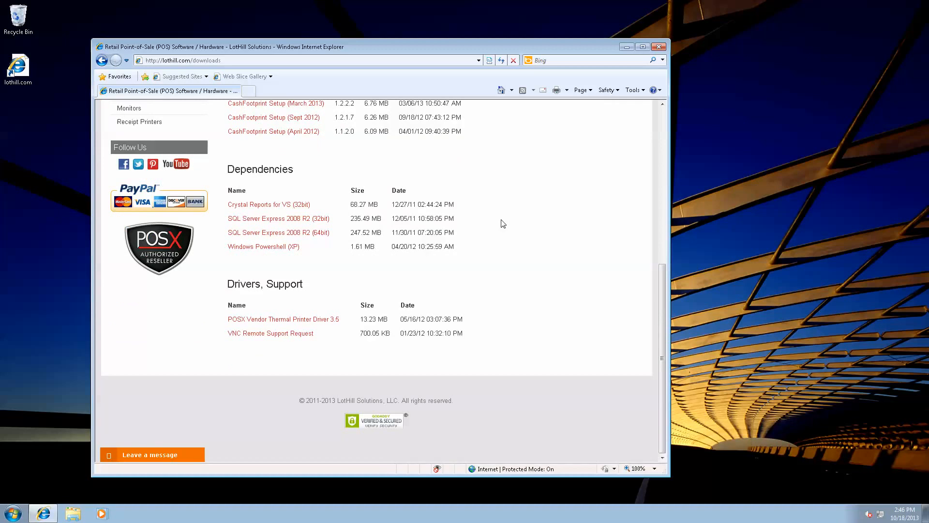
{"action": "mouse_move", "coordinate": [278, 218]}
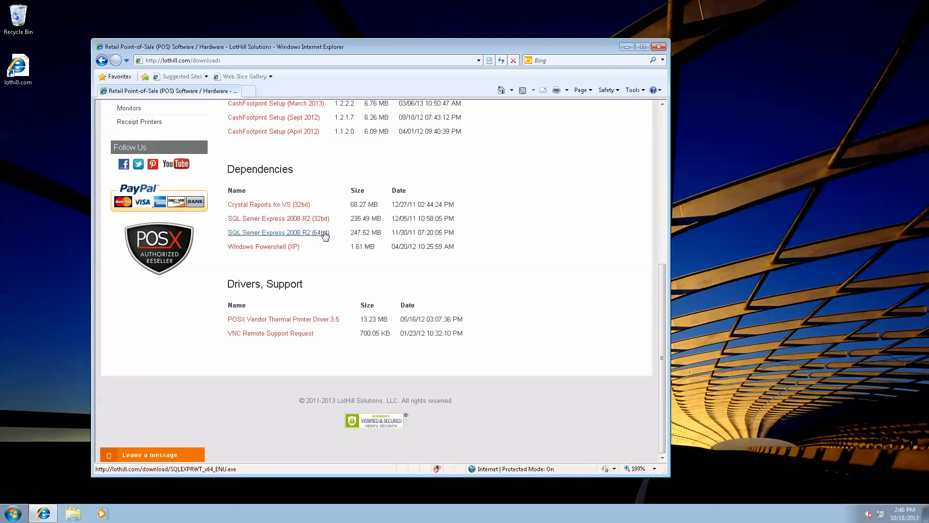
{"action": "mouse_move", "coordinate": [278, 219]}
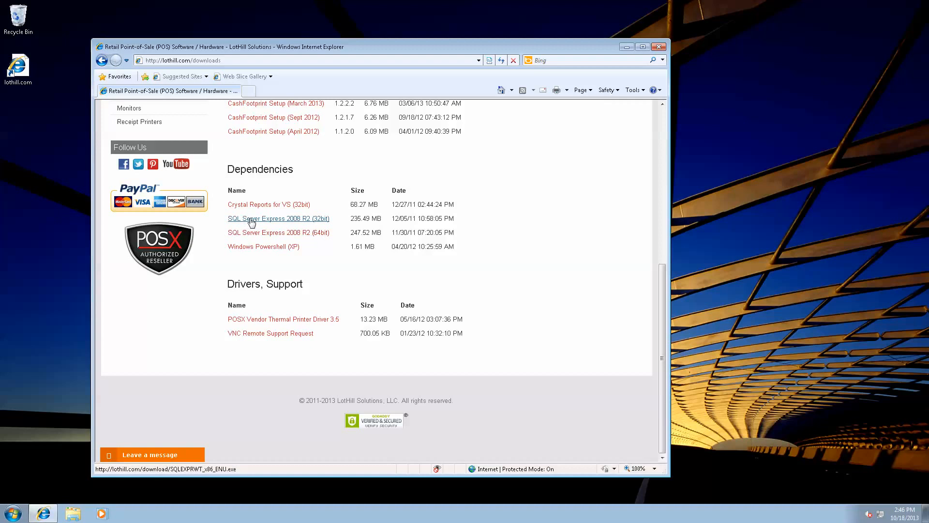
{"action": "mouse_move", "coordinate": [246, 226]}
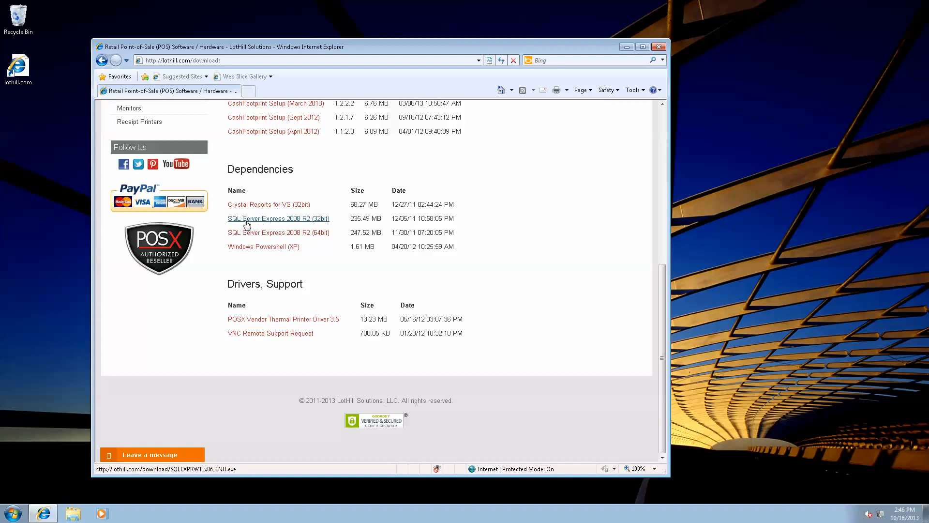
{"action": "mouse_move", "coordinate": [286, 226]}
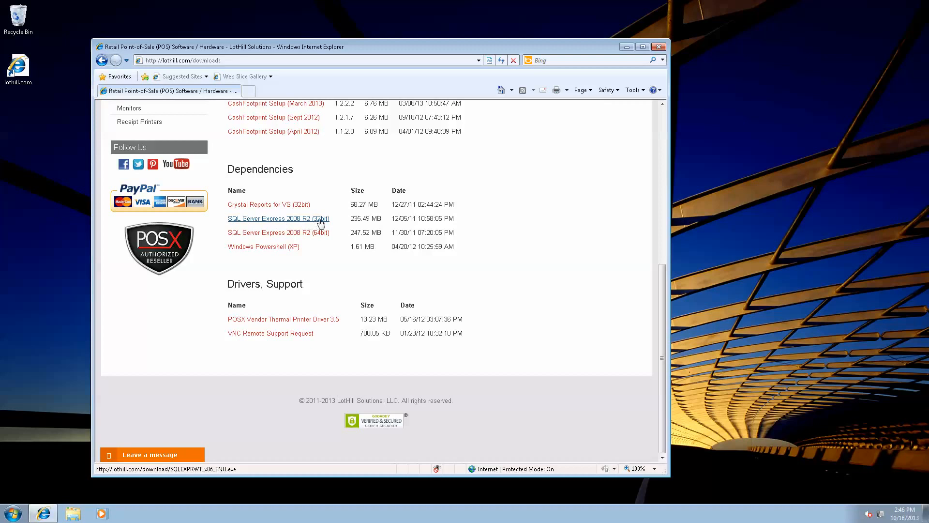
{"action": "mouse_move", "coordinate": [326, 224]}
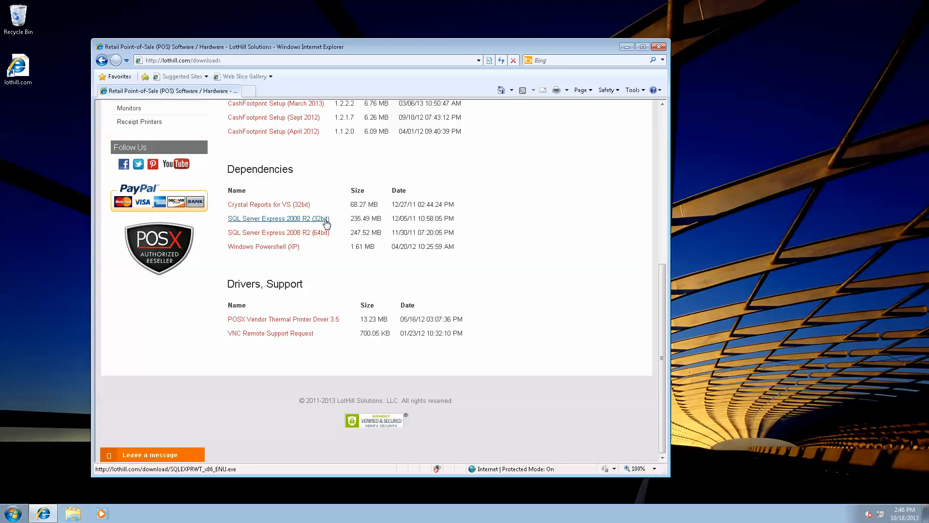
{"action": "mouse_move", "coordinate": [357, 220]}
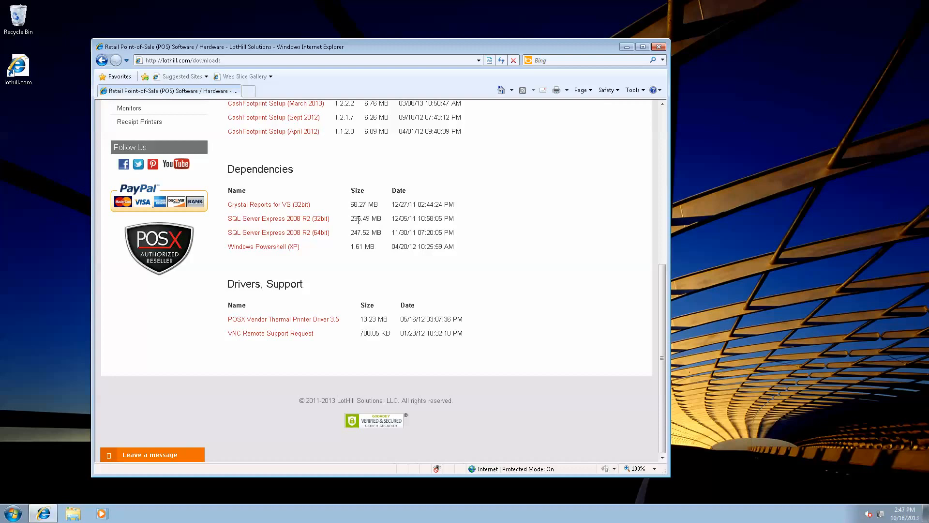
{"action": "mouse_move", "coordinate": [251, 264]}
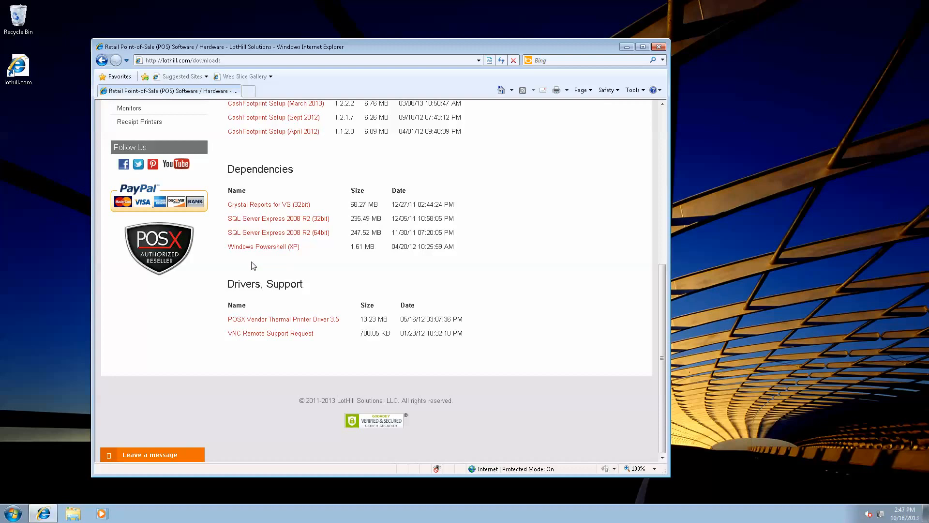
{"action": "mouse_move", "coordinate": [253, 259]}
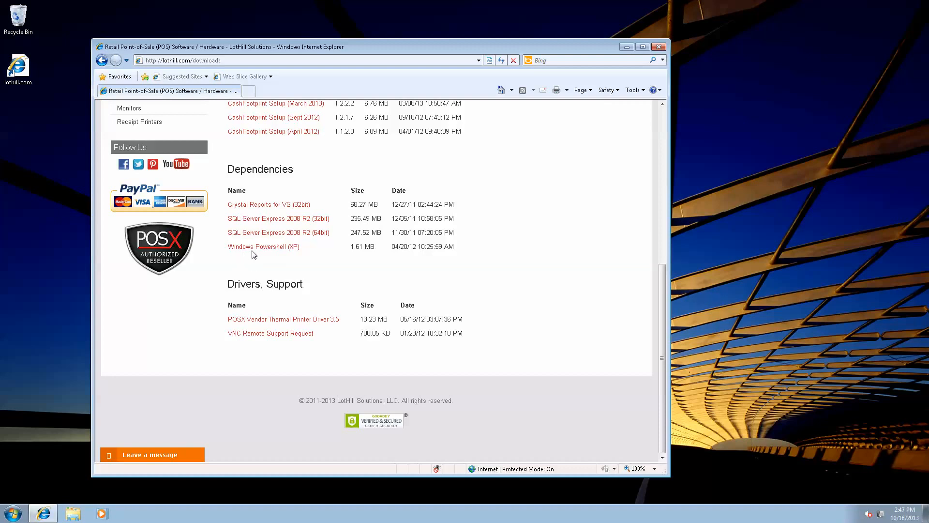
{"action": "mouse_move", "coordinate": [264, 246]}
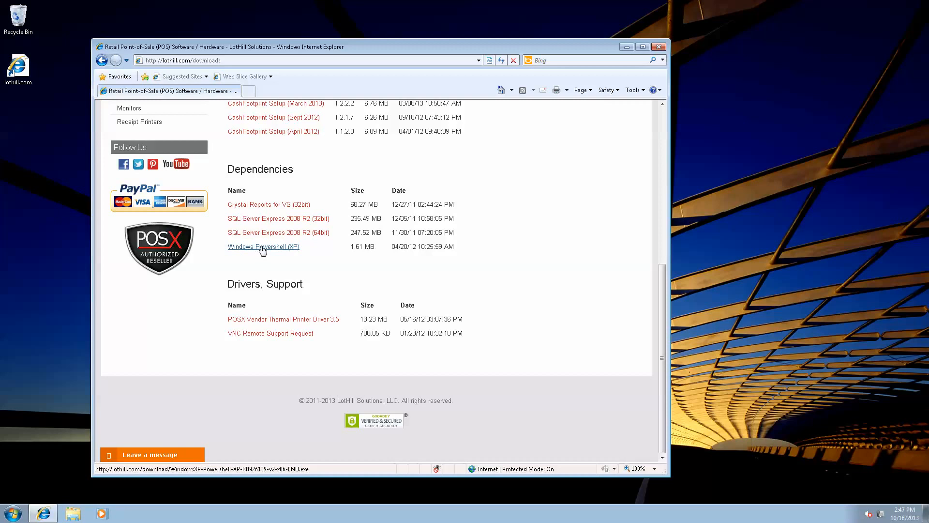
{"action": "mouse_move", "coordinate": [266, 254]}
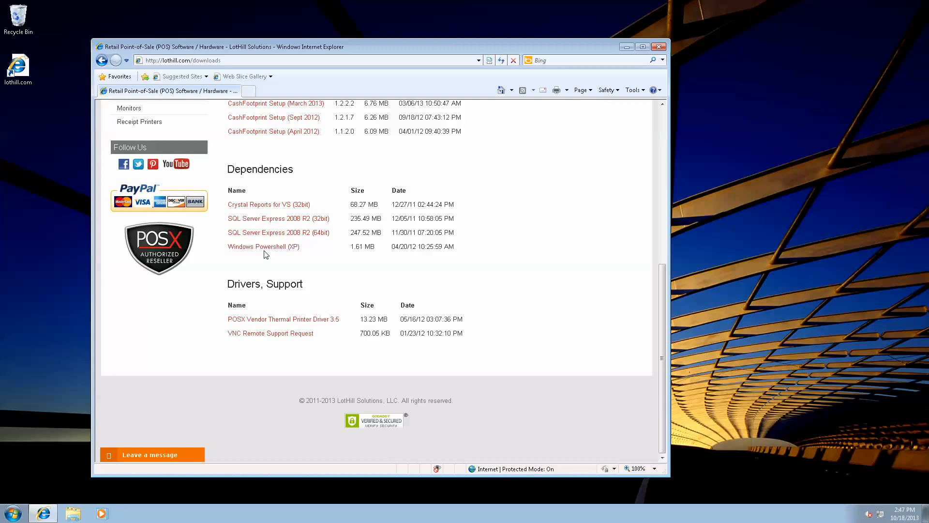
{"action": "mouse_move", "coordinate": [274, 257]}
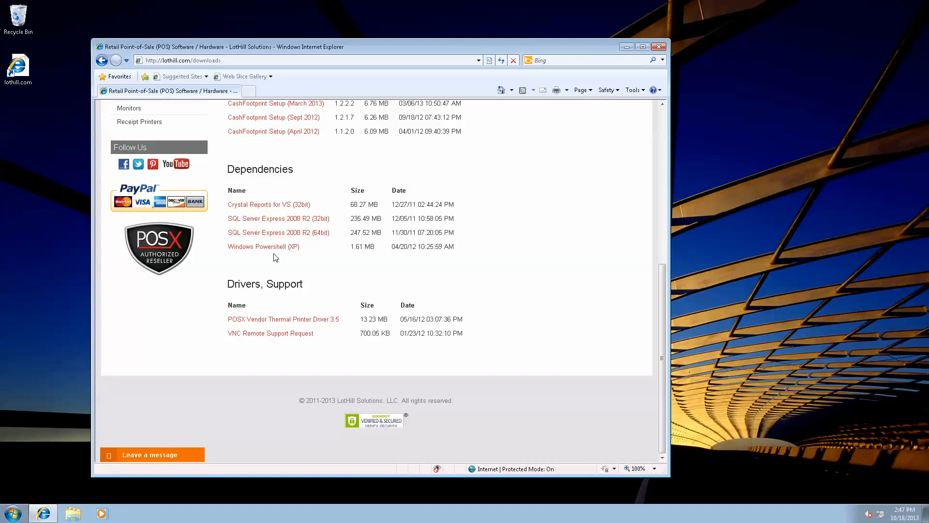
{"action": "mouse_move", "coordinate": [573, 216]}
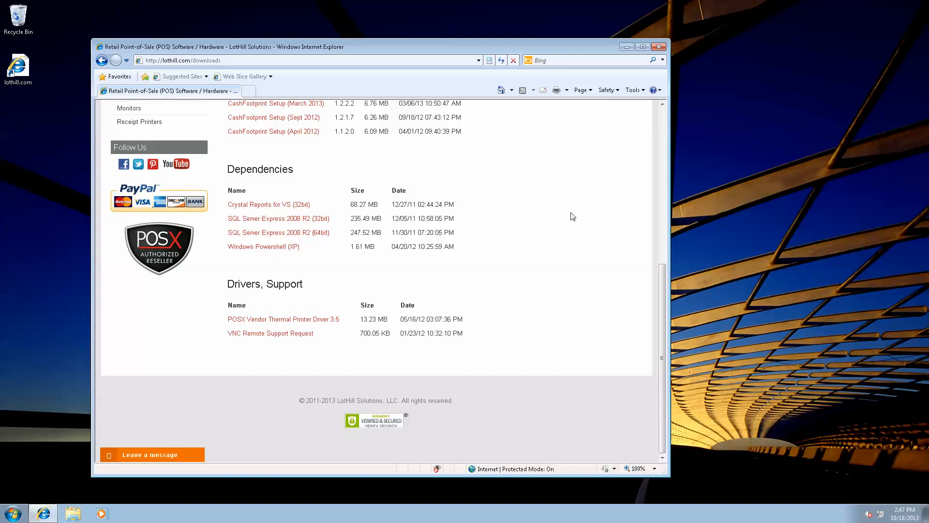
{"action": "mouse_move", "coordinate": [660, 47]}
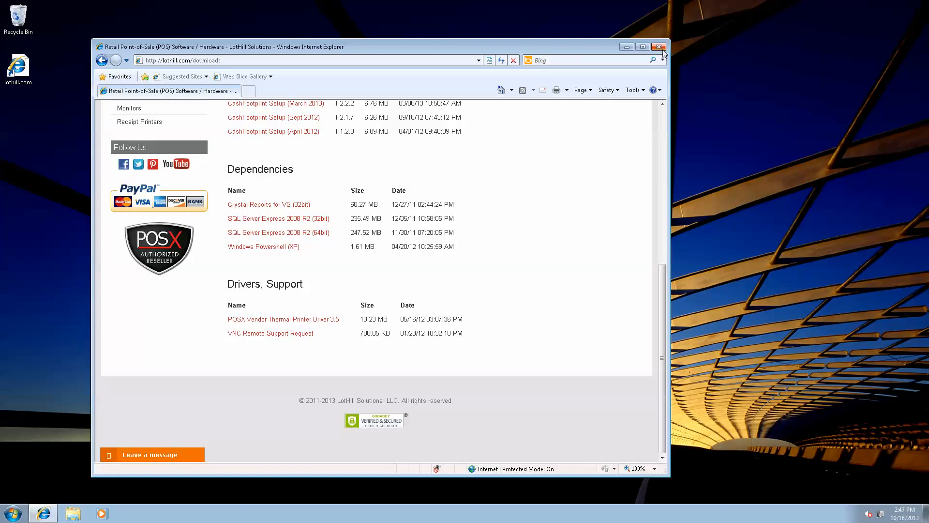
- Close Internet Explorer and open the Downloads folder in Windows Explorer
{"action": "left_click", "coordinate": [659, 47]}
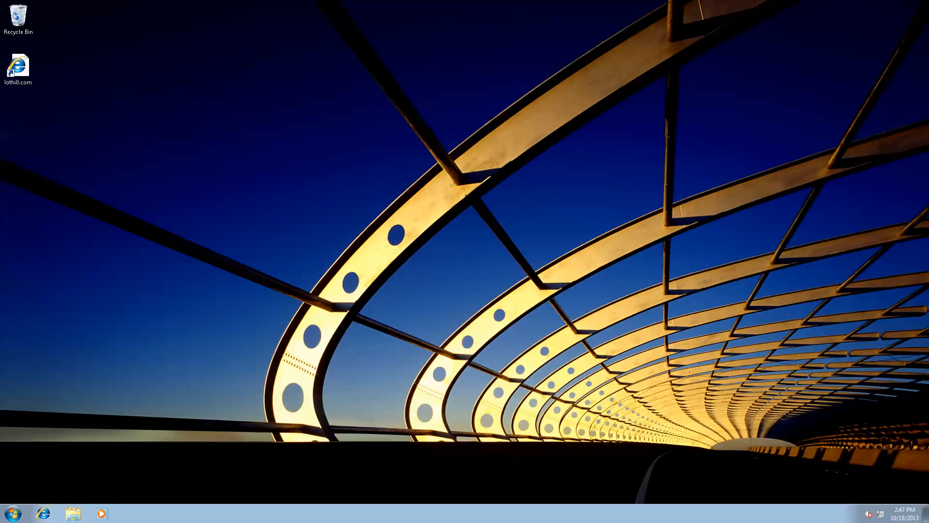
{"action": "left_click", "coordinate": [73, 513]}
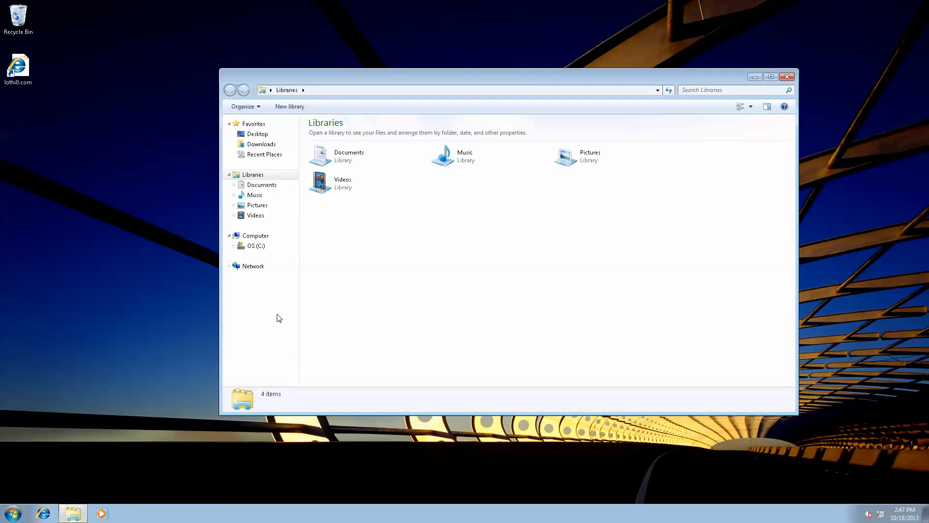
{"action": "mouse_move", "coordinate": [261, 144]}
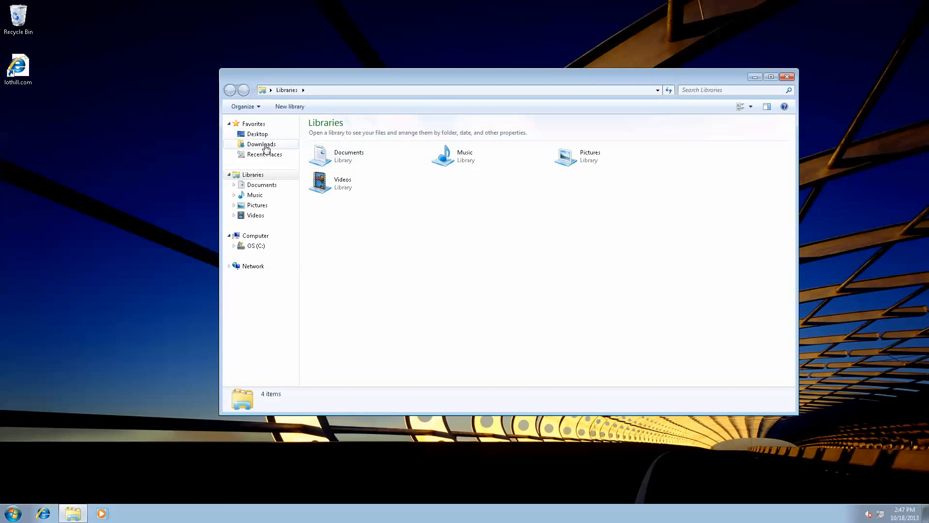
{"action": "left_click", "coordinate": [261, 144]}
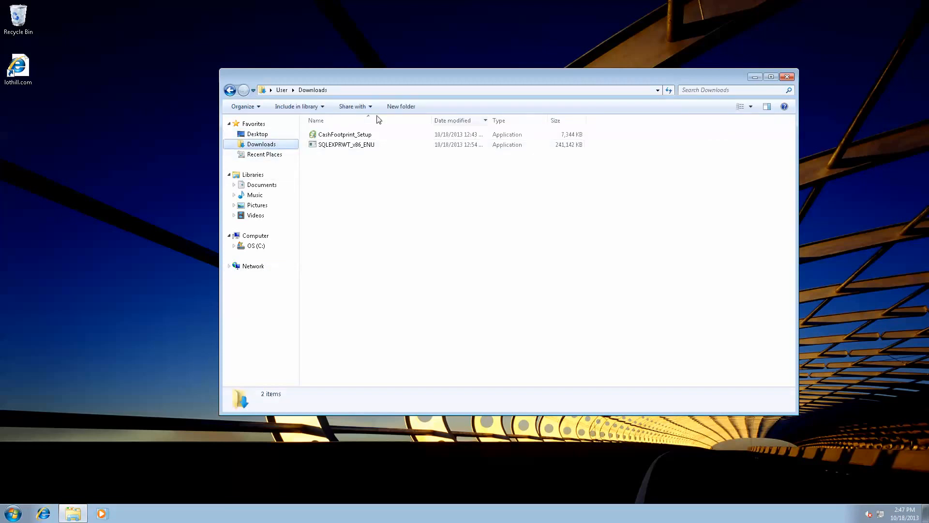
{"action": "mouse_move", "coordinate": [351, 171]}
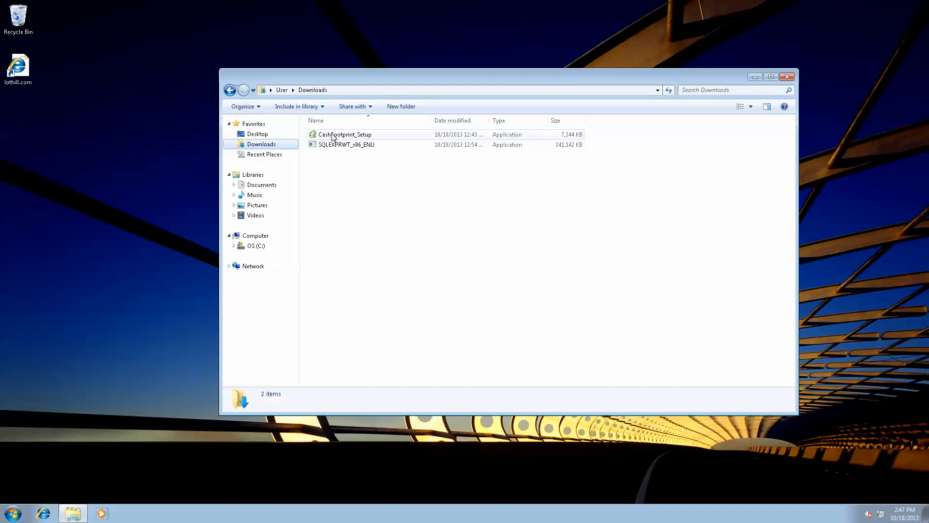
- Run CashFootprint_Setup and approve the User Account Control prompt
{"action": "double_click", "coordinate": [346, 134]}
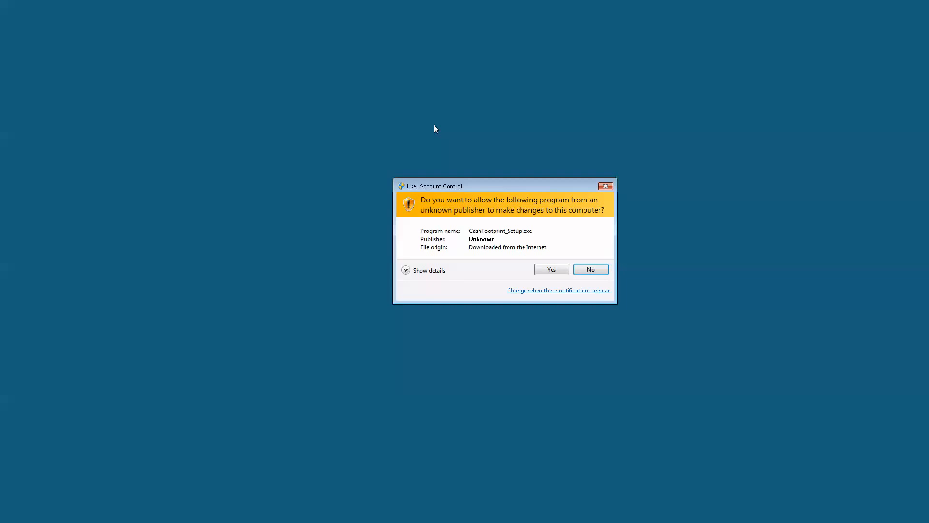
{"action": "mouse_move", "coordinate": [553, 184]}
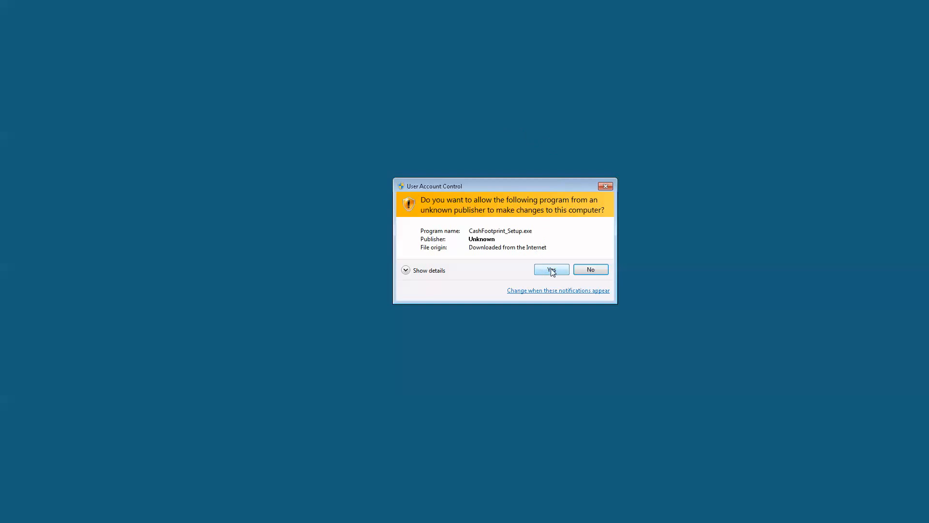
{"action": "left_click", "coordinate": [551, 269]}
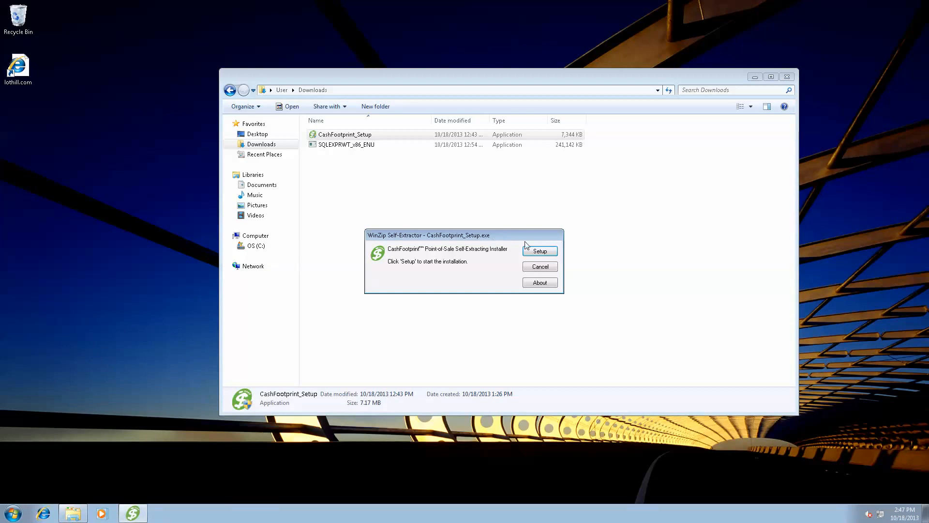
{"action": "mouse_move", "coordinate": [594, 230]}
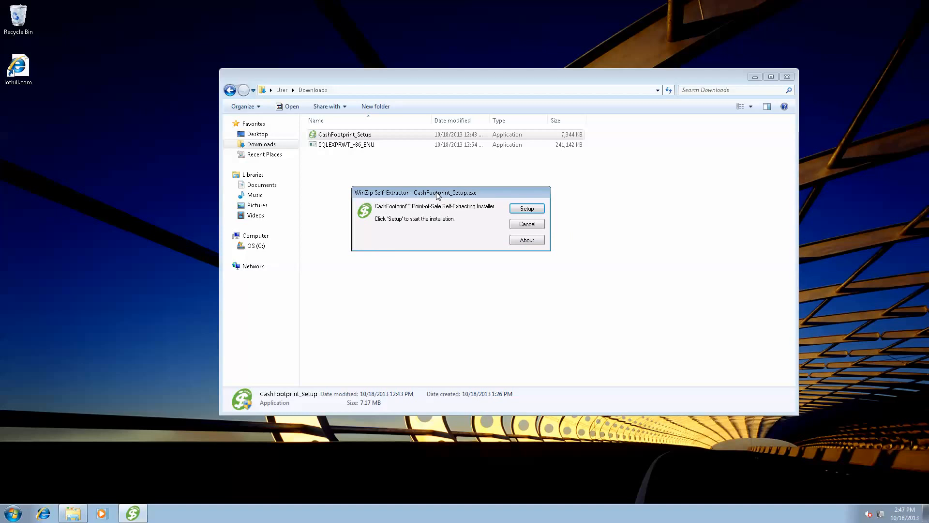
{"action": "left_click", "coordinate": [254, 266]}
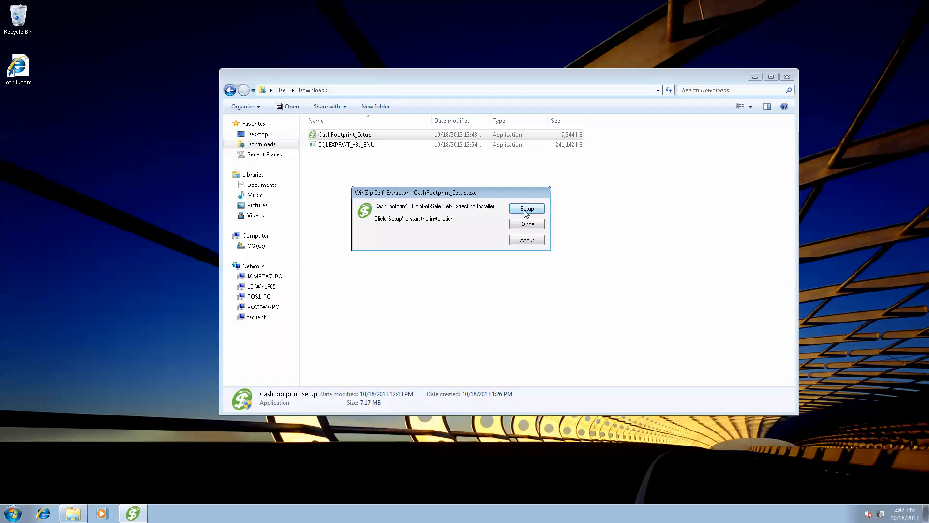
- Start CashFootprint setup and accept the SAP Crystal Reports runtime licence
{"action": "left_click", "coordinate": [525, 208]}
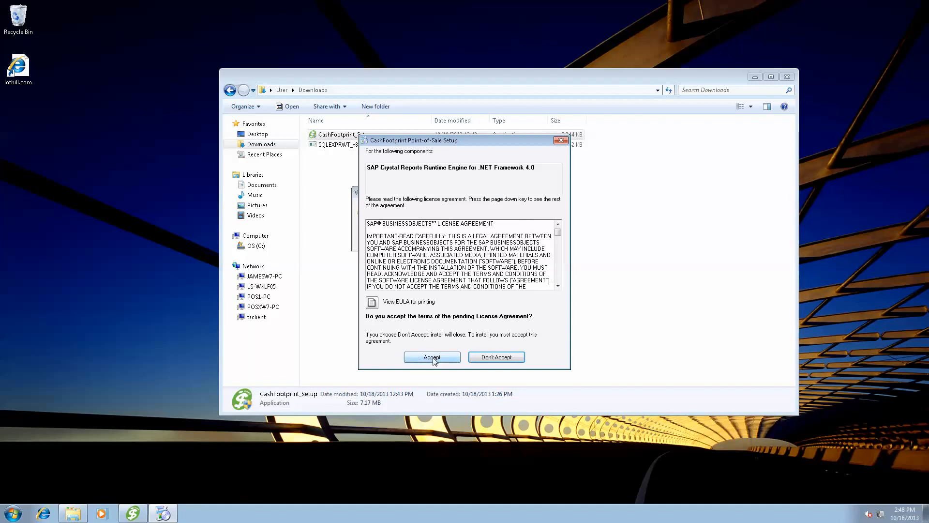
{"action": "left_click", "coordinate": [431, 357]}
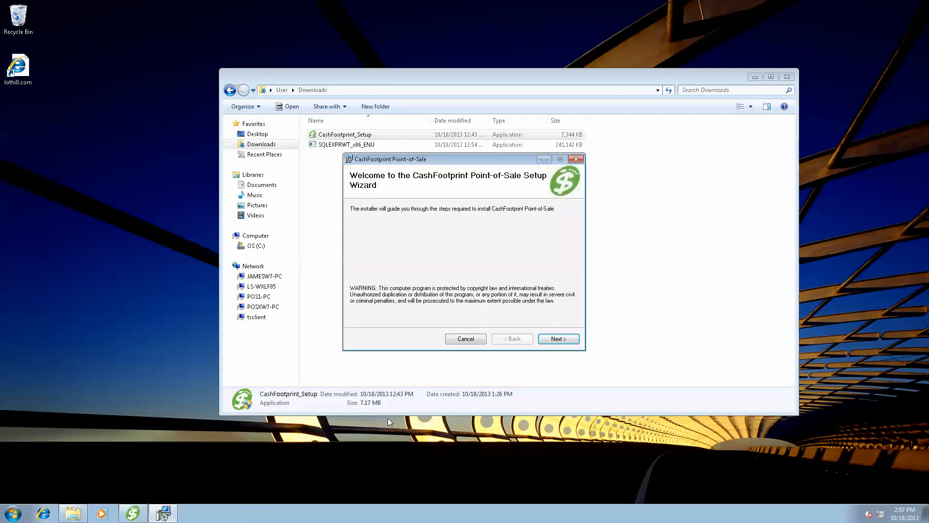
{"action": "mouse_move", "coordinate": [454, 283]}
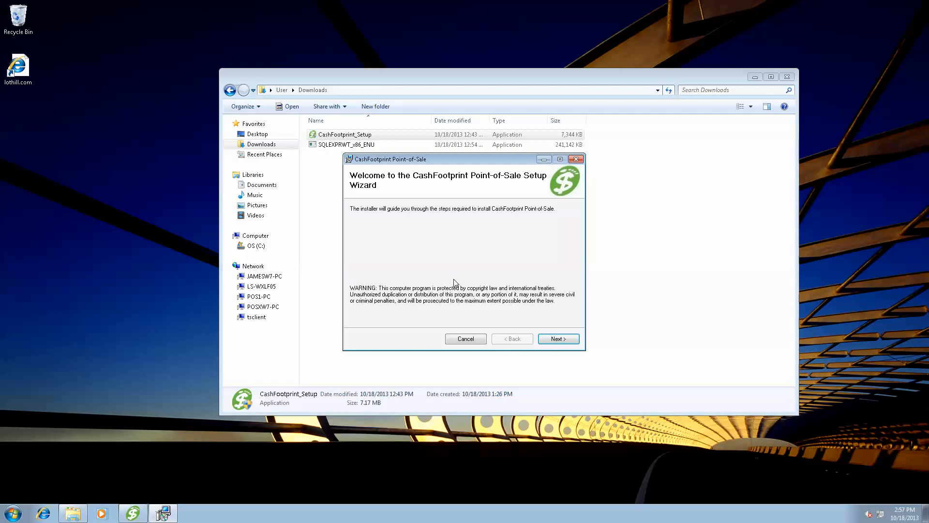
{"action": "mouse_move", "coordinate": [511, 238]}
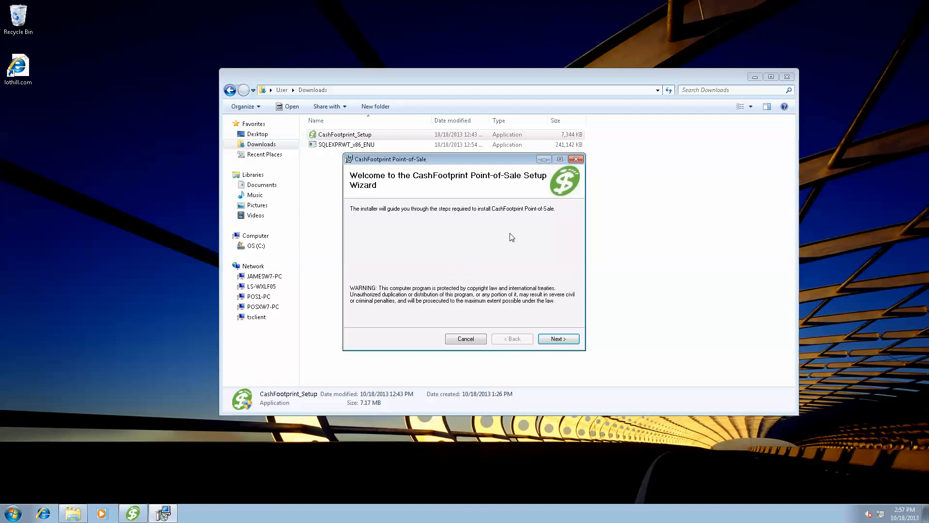
{"action": "mouse_move", "coordinate": [485, 220]}
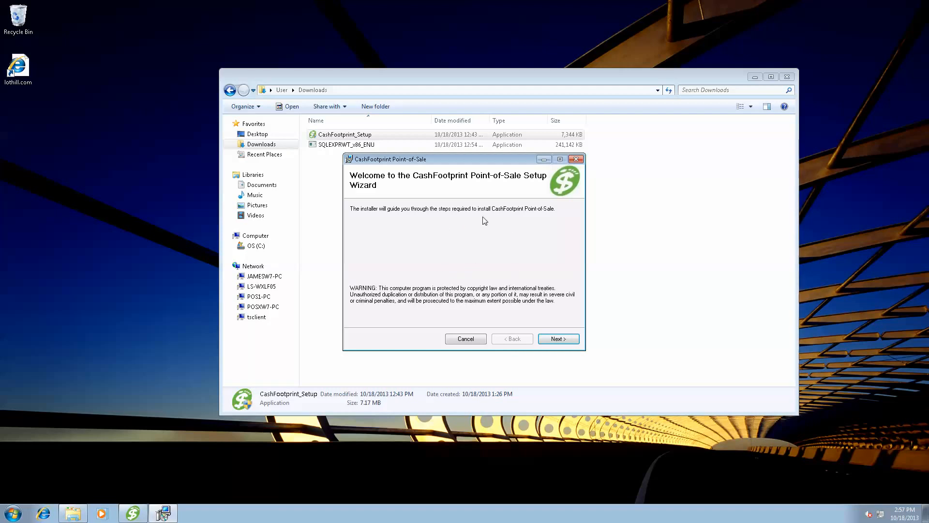
{"action": "mouse_move", "coordinate": [551, 337]}
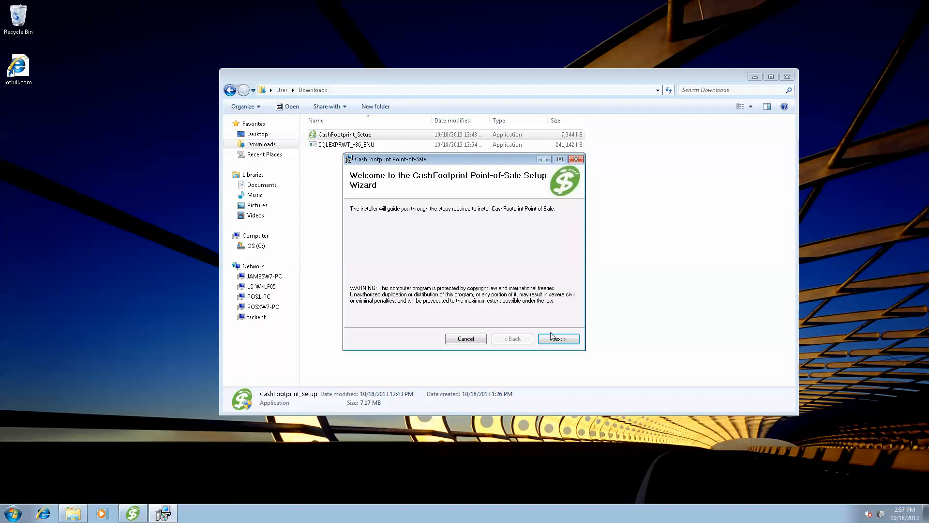
- Agree to the licence, install to the default folder for Everyone, then close
{"action": "left_click", "coordinate": [558, 338]}
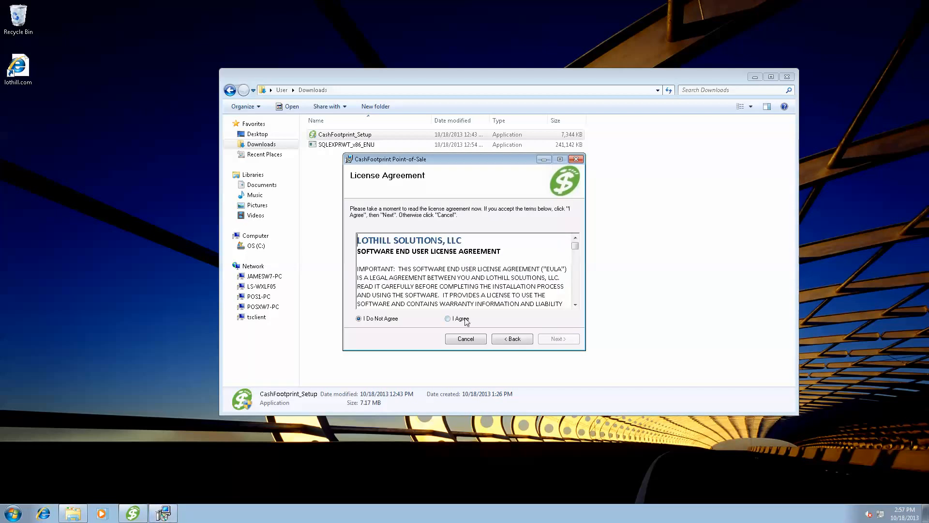
{"action": "left_click", "coordinate": [447, 318]}
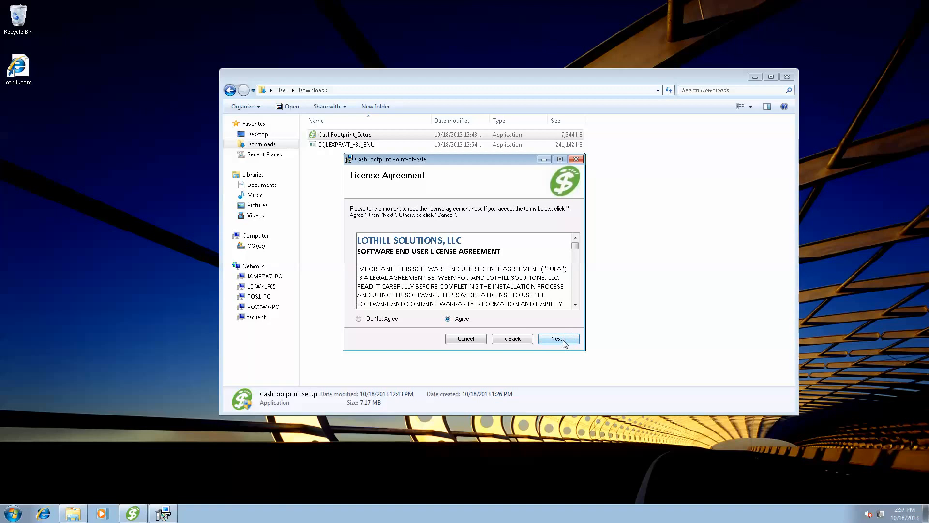
{"action": "left_click", "coordinate": [557, 338]}
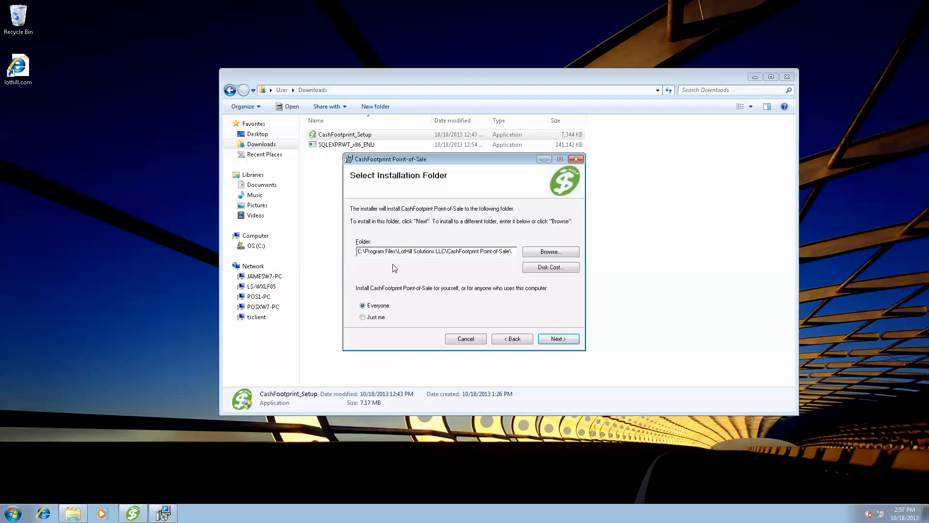
{"action": "mouse_move", "coordinate": [507, 253]}
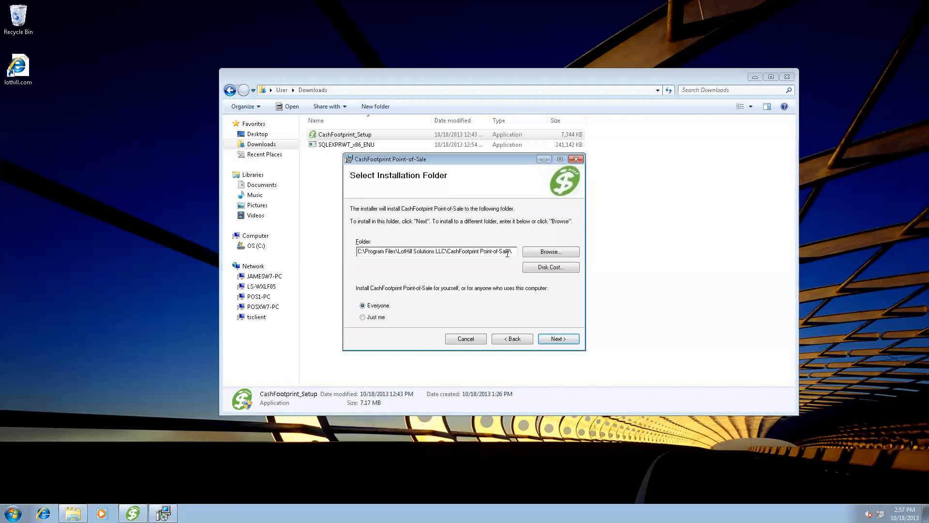
{"action": "mouse_move", "coordinate": [558, 338]}
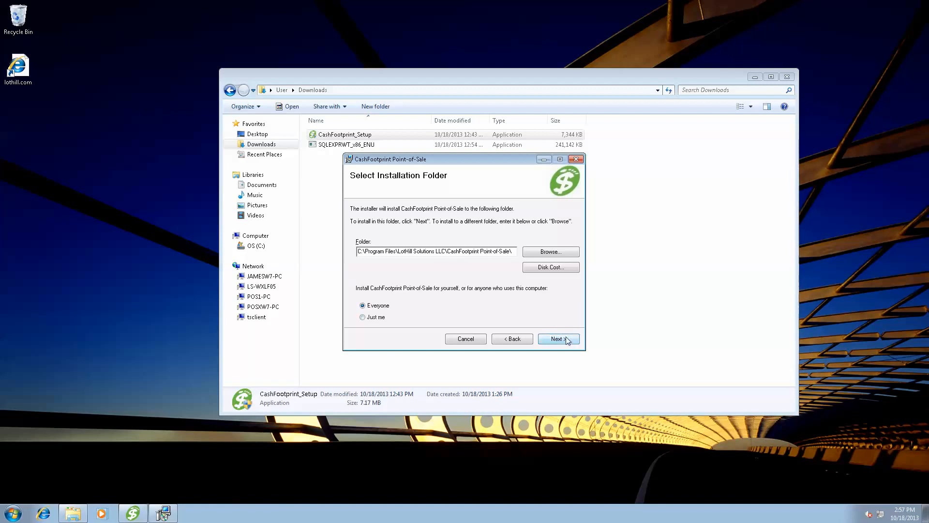
{"action": "left_click", "coordinate": [558, 338]}
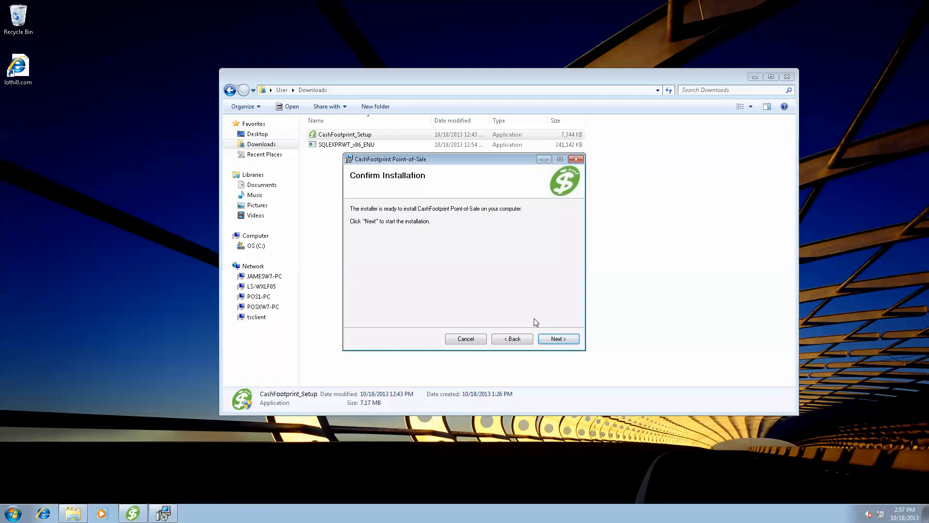
{"action": "left_click", "coordinate": [557, 338]}
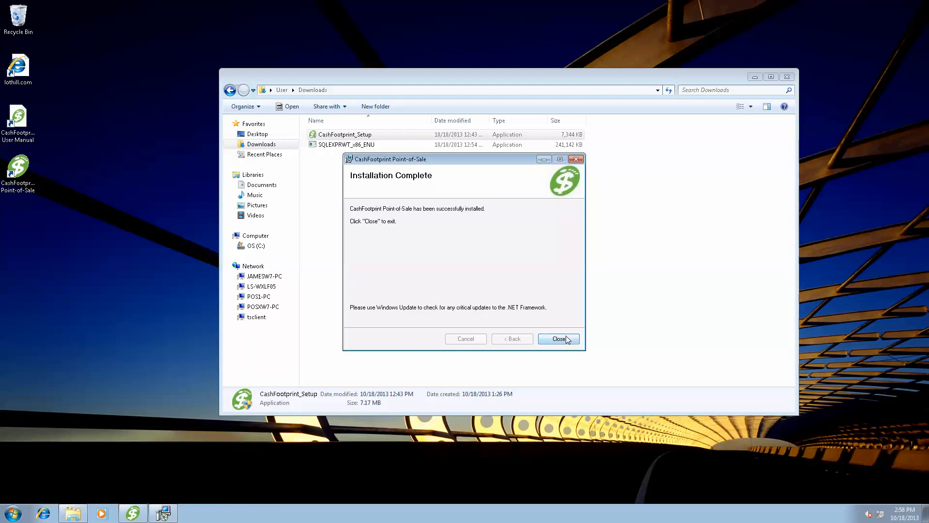
{"action": "left_click", "coordinate": [558, 338]}
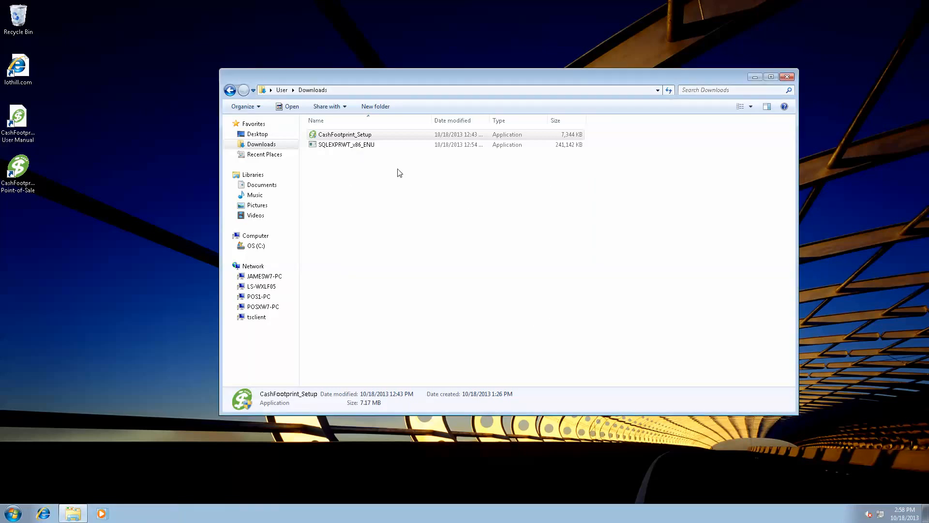
- Run SQLEXPRWT_x86_ENU from Downloads, confirming Run at the security warning
{"action": "left_click", "coordinate": [346, 145]}
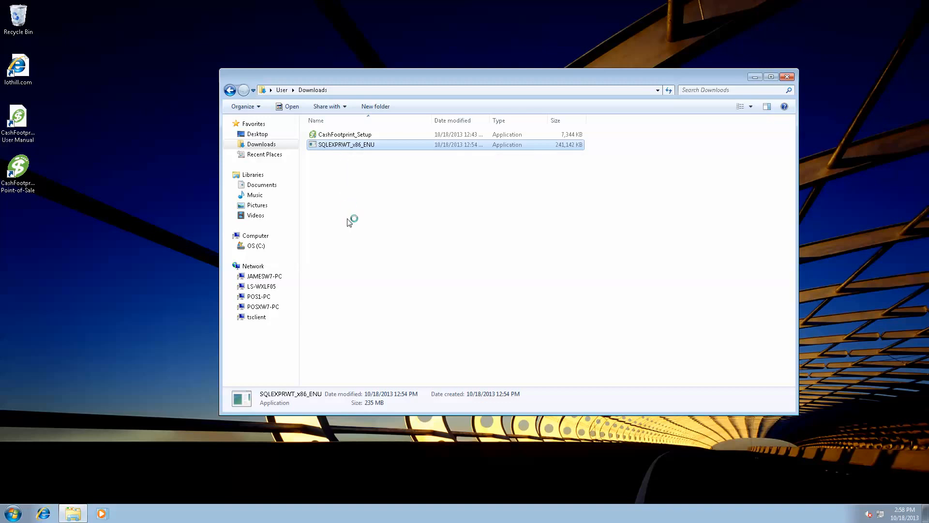
{"action": "mouse_move", "coordinate": [797, 70]}
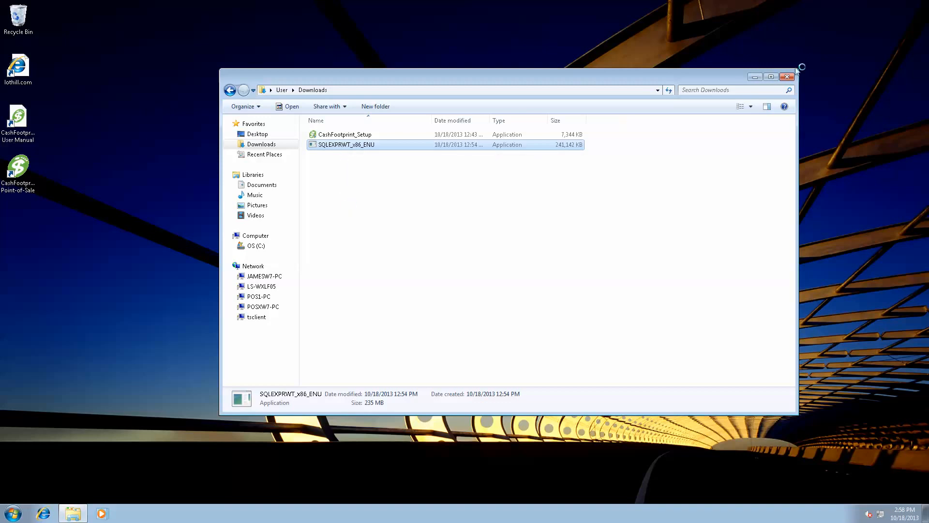
{"action": "double_click", "coordinate": [345, 145]}
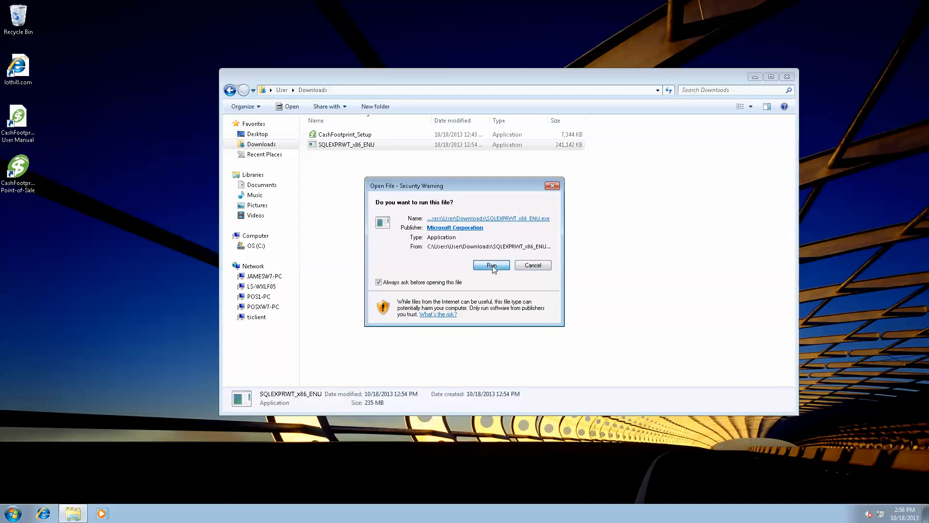
{"action": "left_click", "coordinate": [490, 265]}
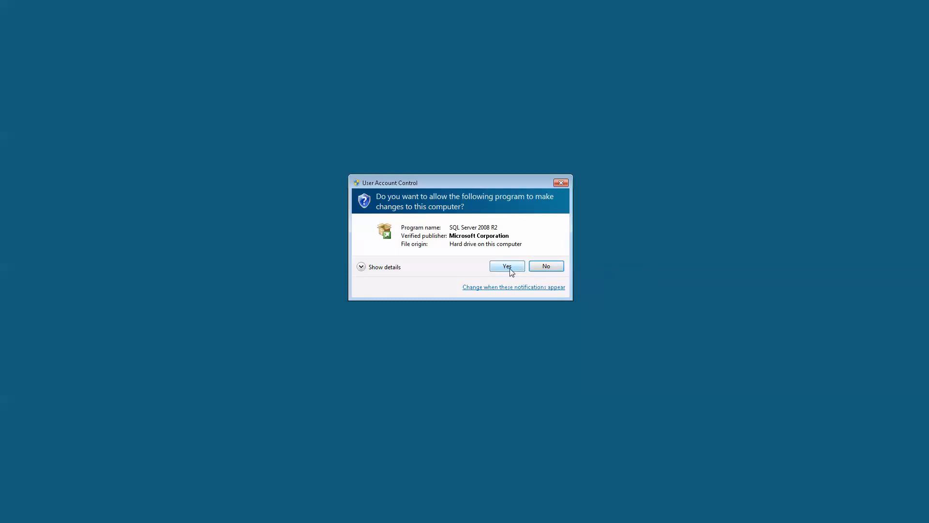
- Allow SQL Server 2008 R2 changes and choose New installation or add features
{"action": "left_click", "coordinate": [507, 265]}
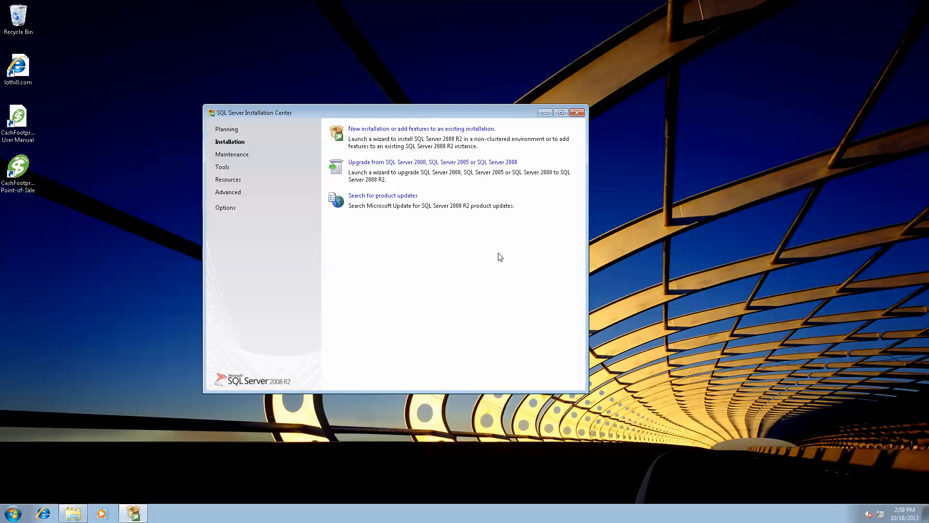
{"action": "mouse_move", "coordinate": [287, 116]}
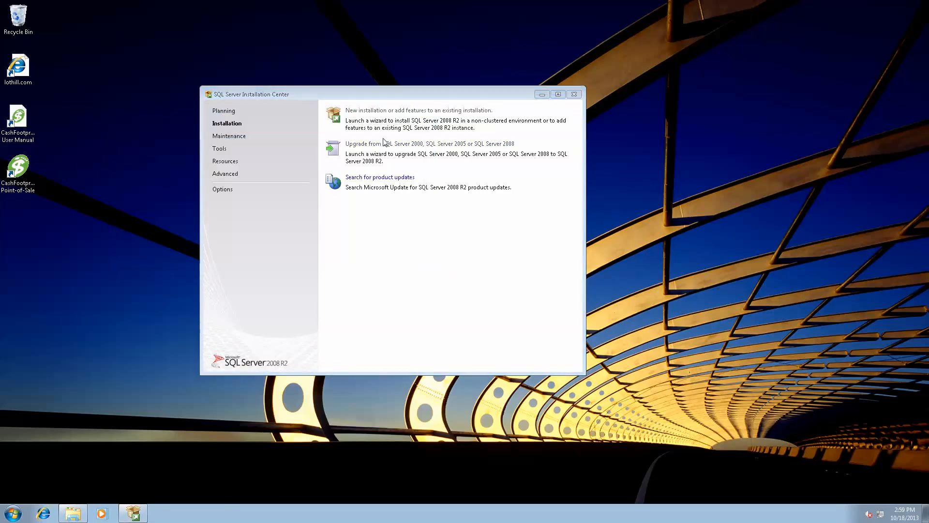
{"action": "left_click", "coordinate": [418, 110]}
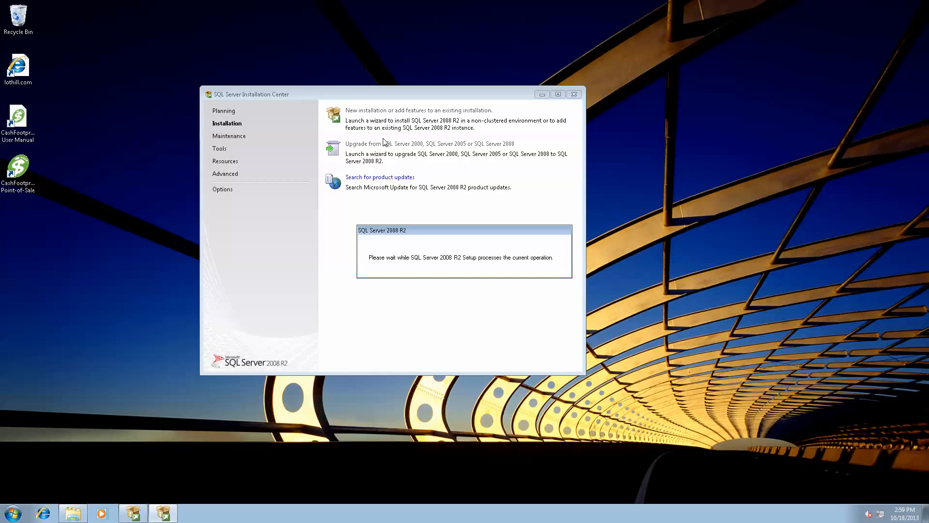
{"action": "mouse_move", "coordinate": [30, 331]}
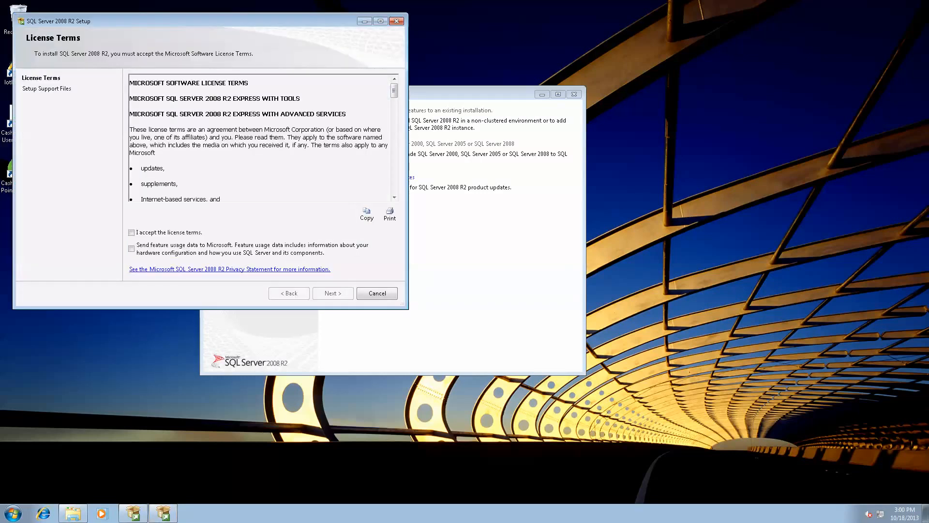
{"action": "mouse_move", "coordinate": [113, 420]}
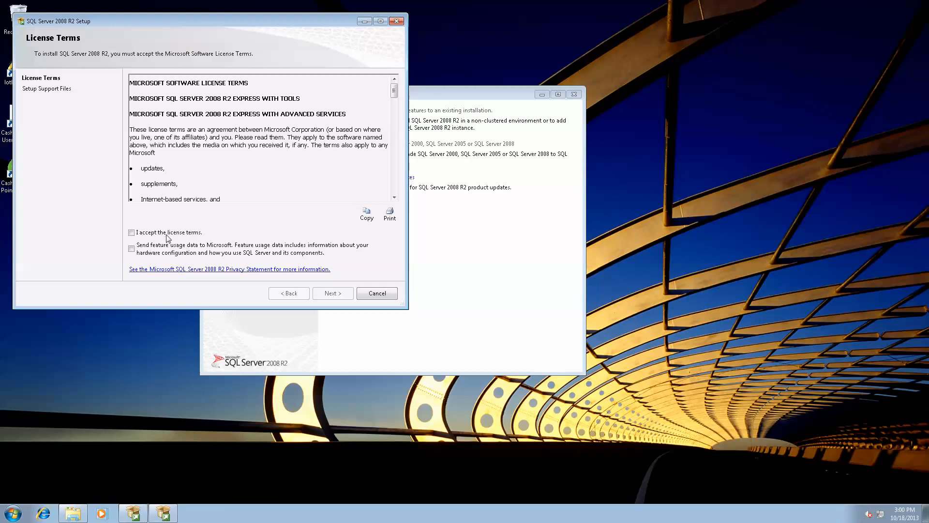
- Accept the SQL Server licence terms and install the Setup Support Files
{"action": "left_click", "coordinate": [132, 232]}
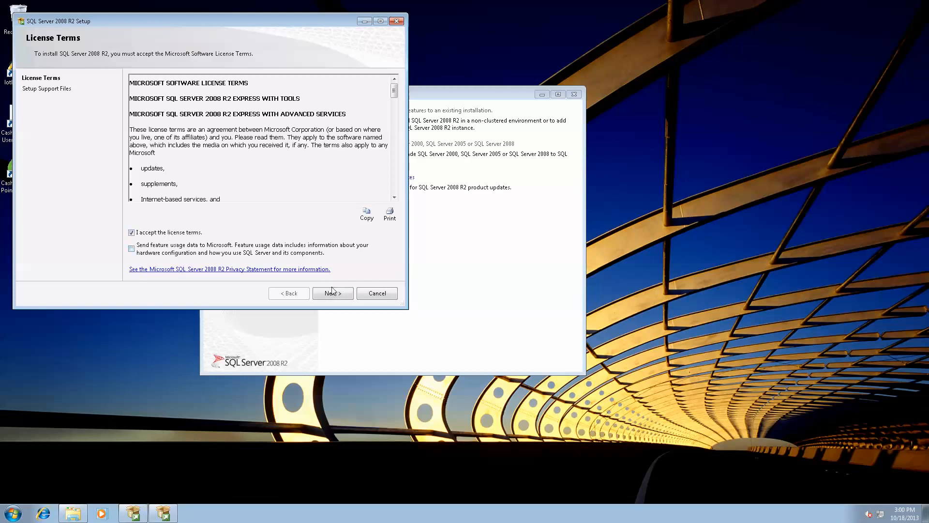
{"action": "left_click", "coordinate": [332, 292]}
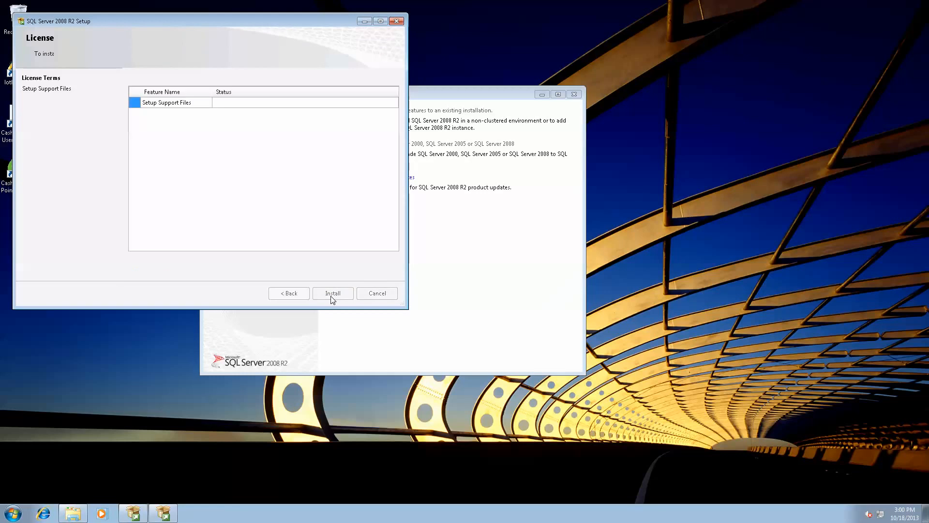
{"action": "left_click", "coordinate": [332, 293]}
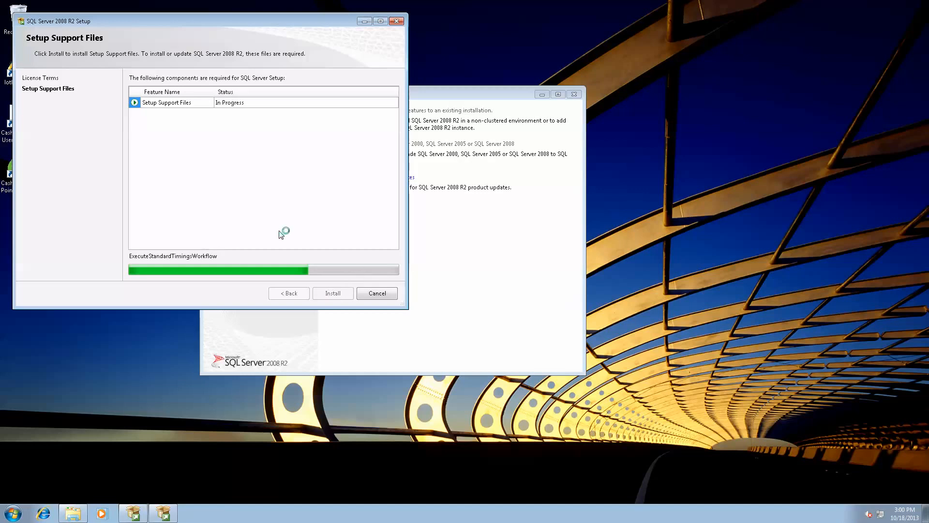
{"action": "mouse_move", "coordinate": [261, 234]}
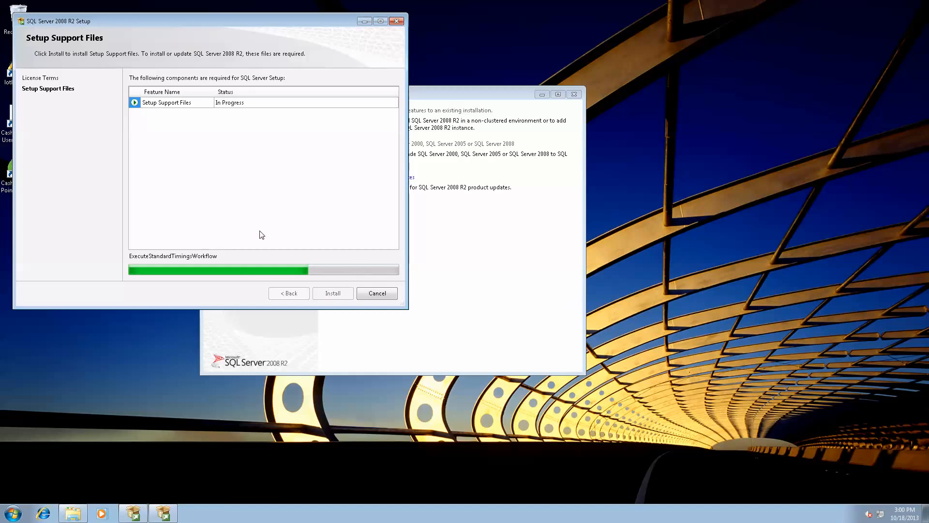
{"action": "mouse_move", "coordinate": [303, 192]}
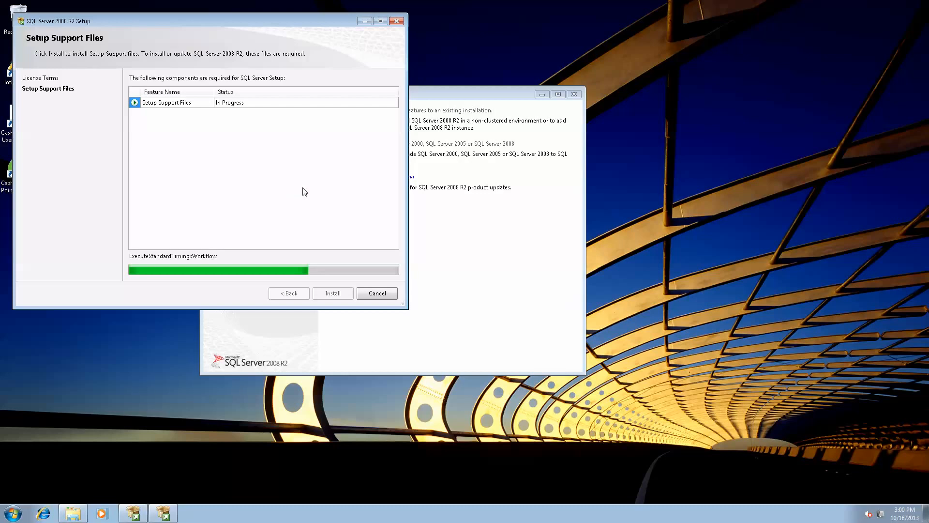
{"action": "mouse_move", "coordinate": [314, 193]}
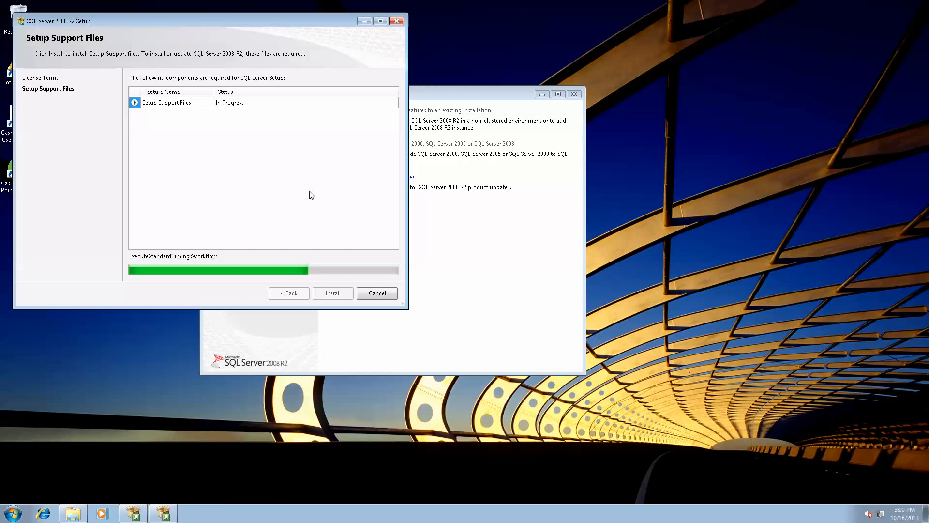
{"action": "mouse_move", "coordinate": [380, 81]}
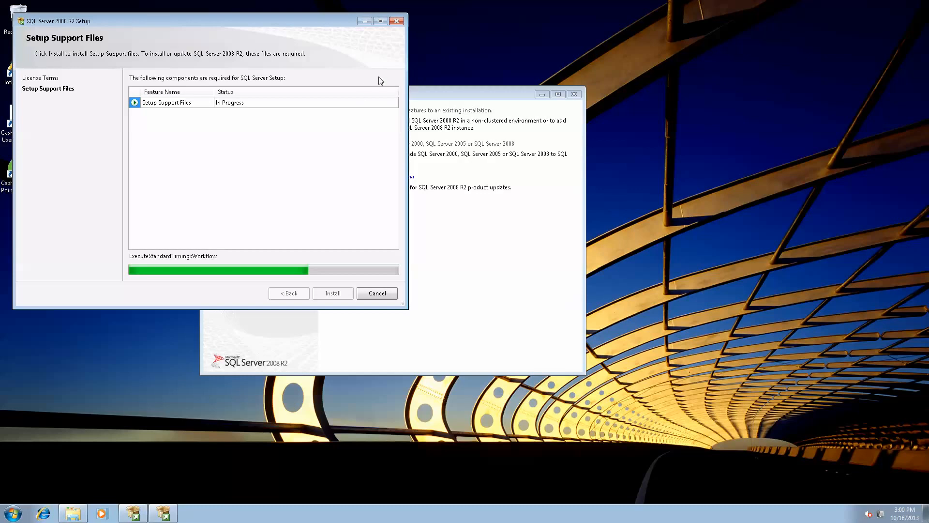
{"action": "mouse_move", "coordinate": [270, 174]}
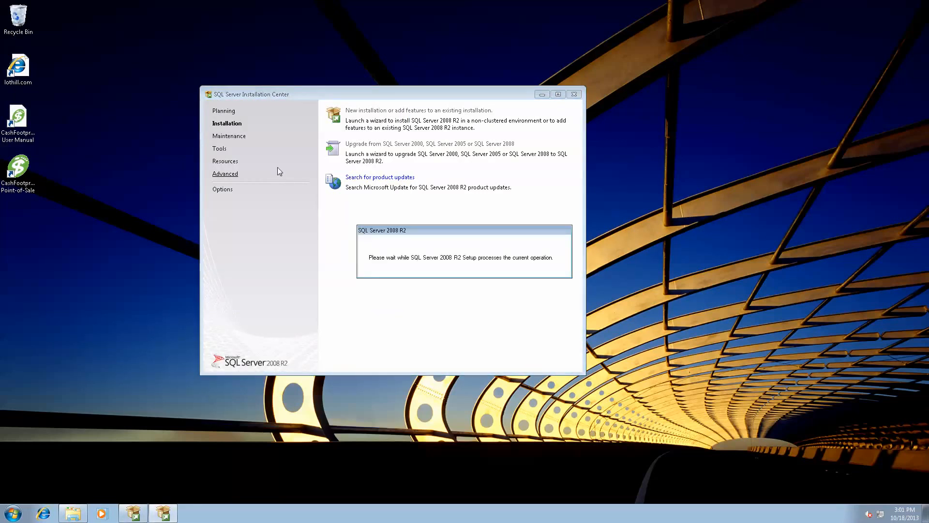
{"action": "mouse_move", "coordinate": [328, 141]}
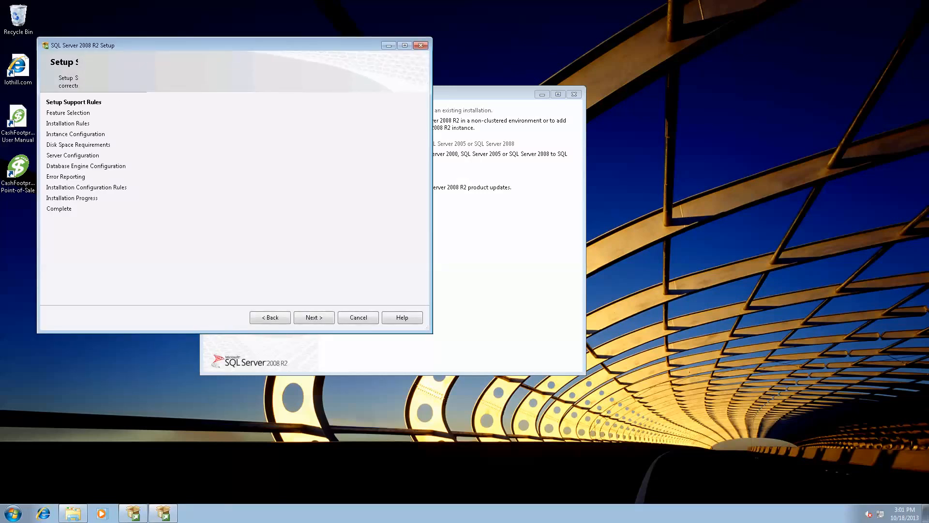
- Pass Setup Support Rules and keep the default Database Engine and Management Tools features
{"action": "left_click", "coordinate": [314, 317]}
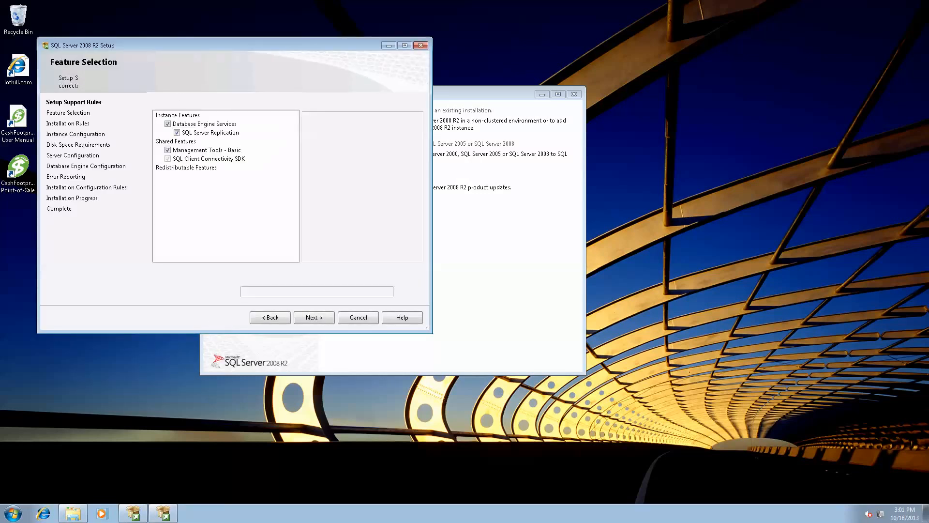
{"action": "left_click", "coordinate": [178, 114]}
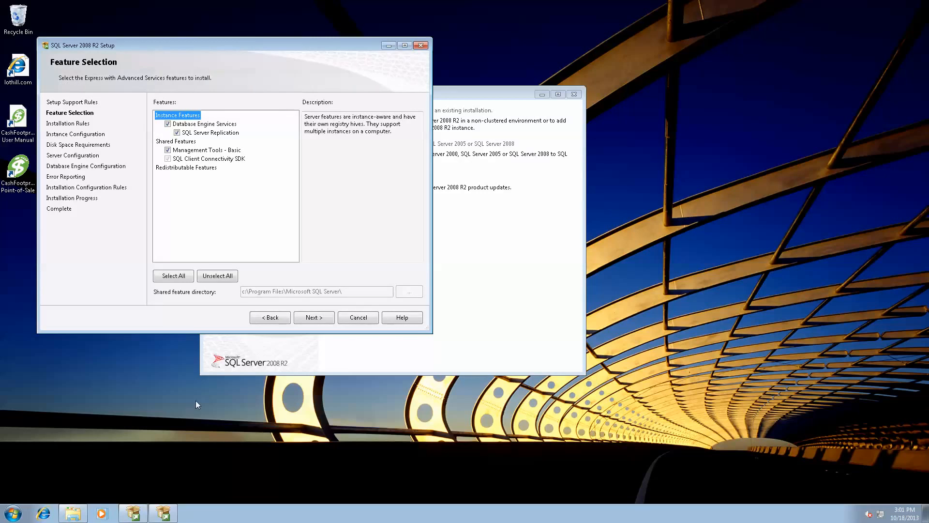
{"action": "mouse_move", "coordinate": [395, 268]}
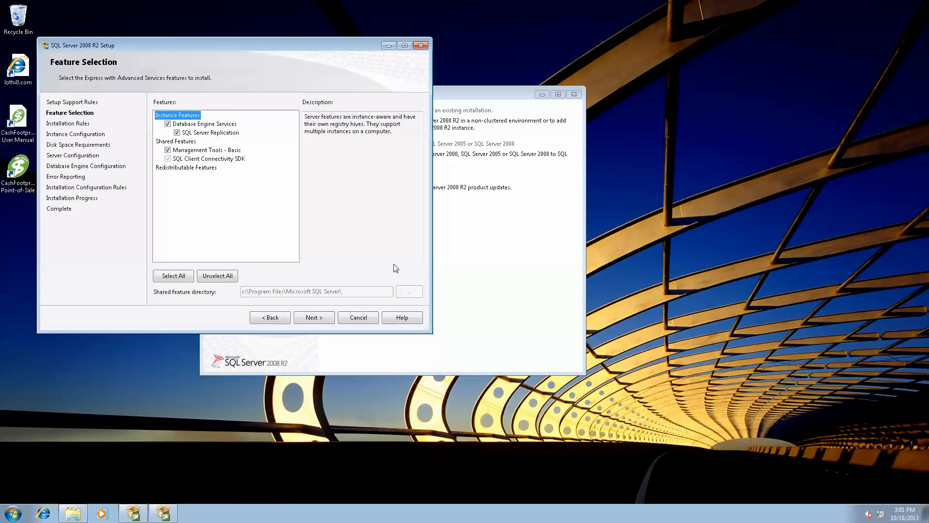
{"action": "mouse_move", "coordinate": [389, 270]}
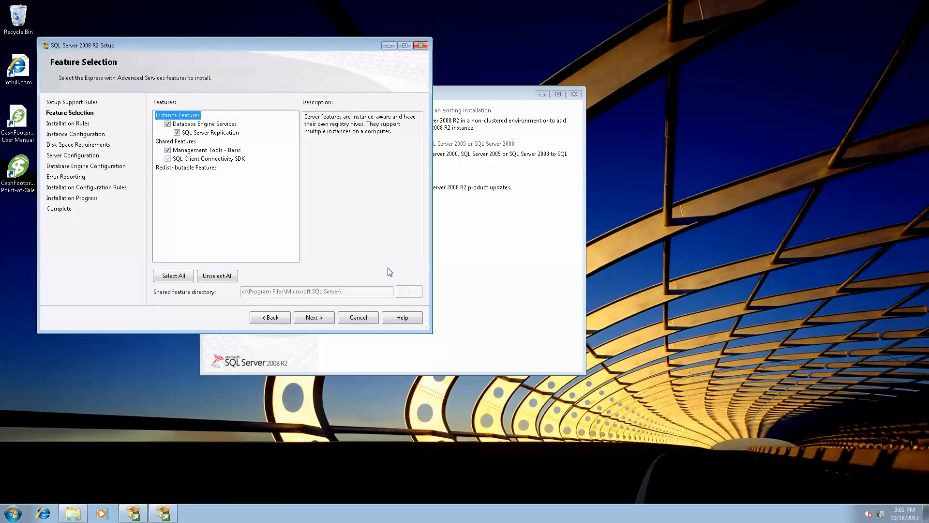
{"action": "mouse_move", "coordinate": [70, 199]}
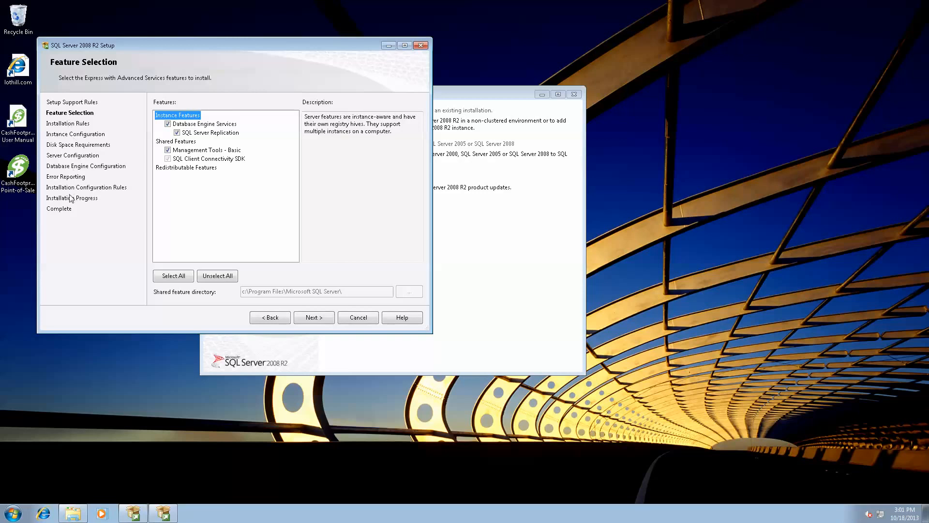
{"action": "mouse_move", "coordinate": [67, 224]}
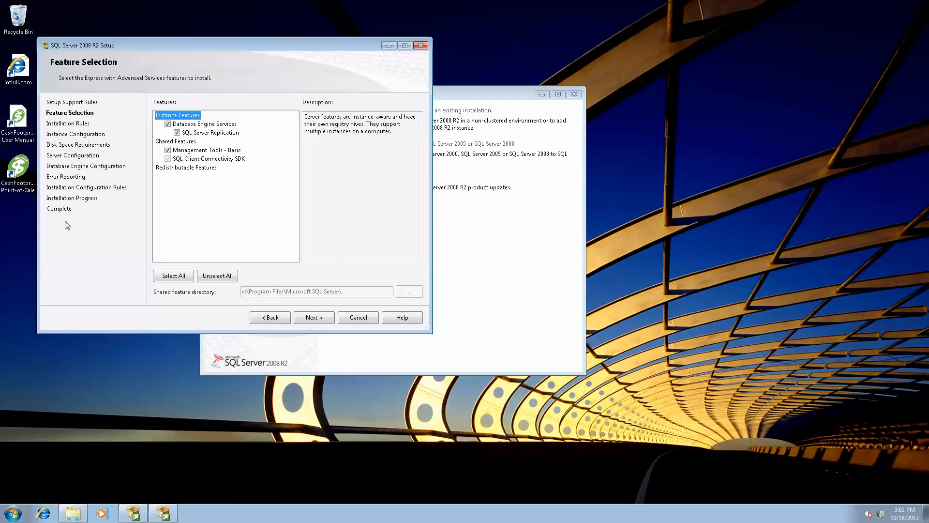
{"action": "mouse_move", "coordinate": [72, 235]}
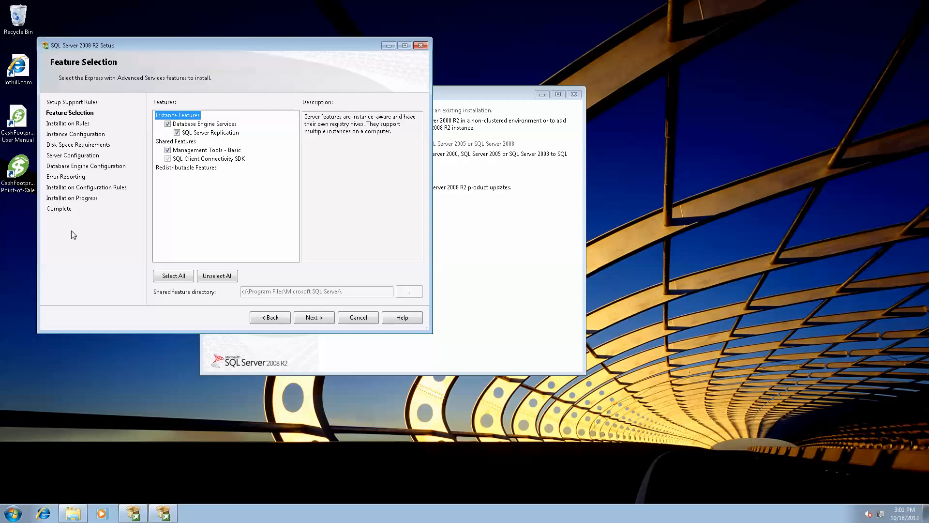
{"action": "mouse_move", "coordinate": [42, 119]}
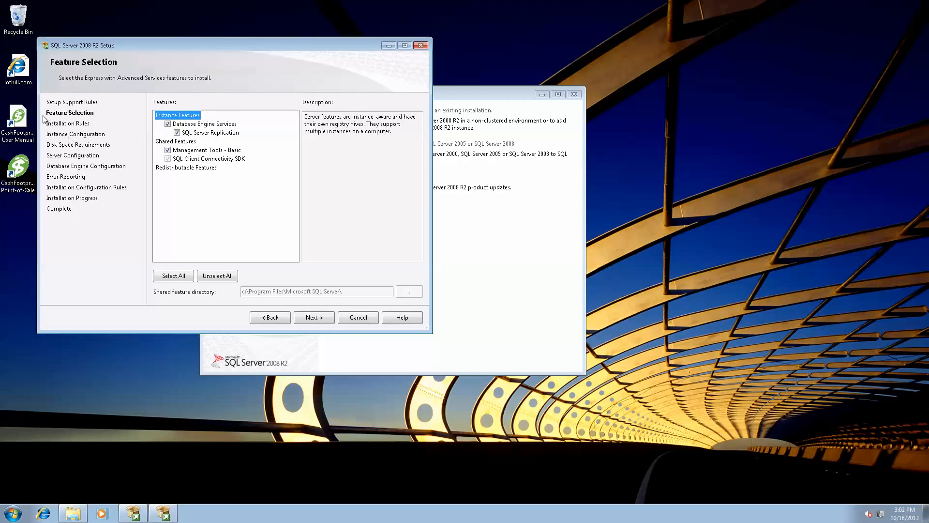
{"action": "mouse_move", "coordinate": [118, 273]}
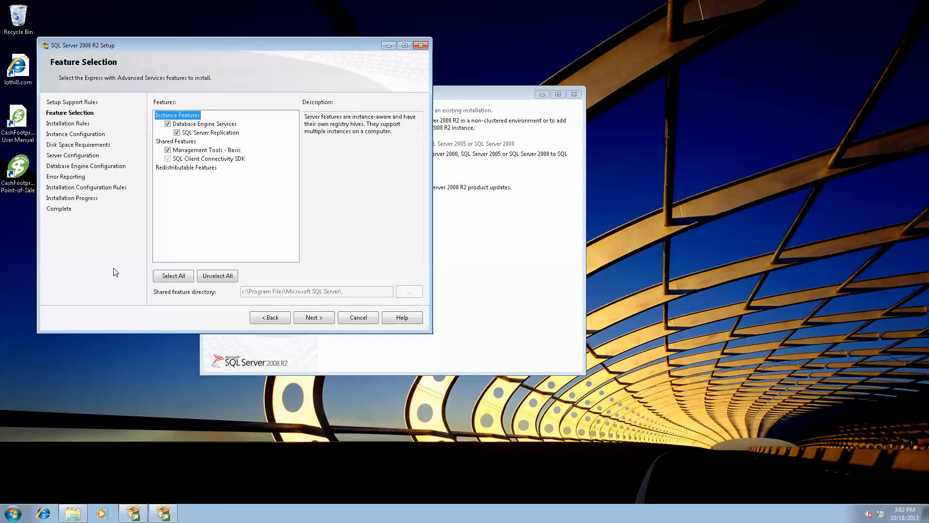
{"action": "mouse_move", "coordinate": [157, 228]}
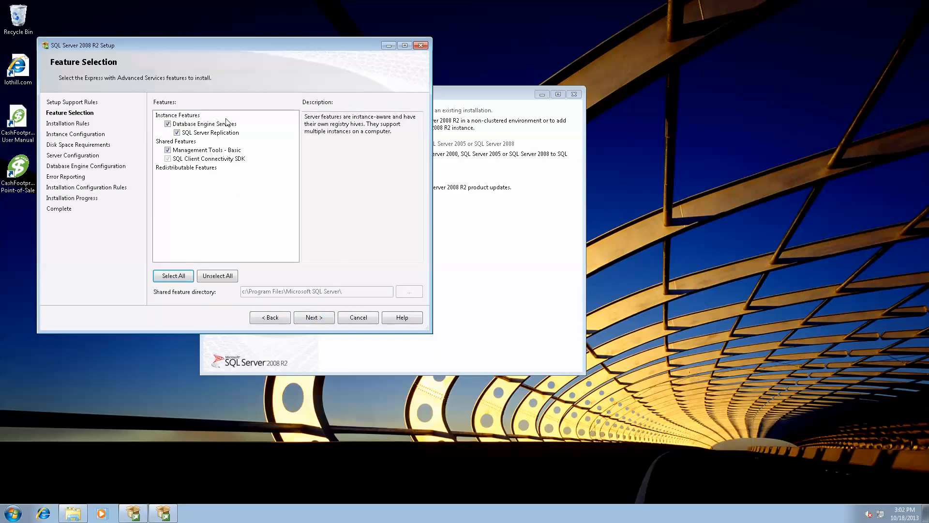
{"action": "mouse_move", "coordinate": [230, 235]}
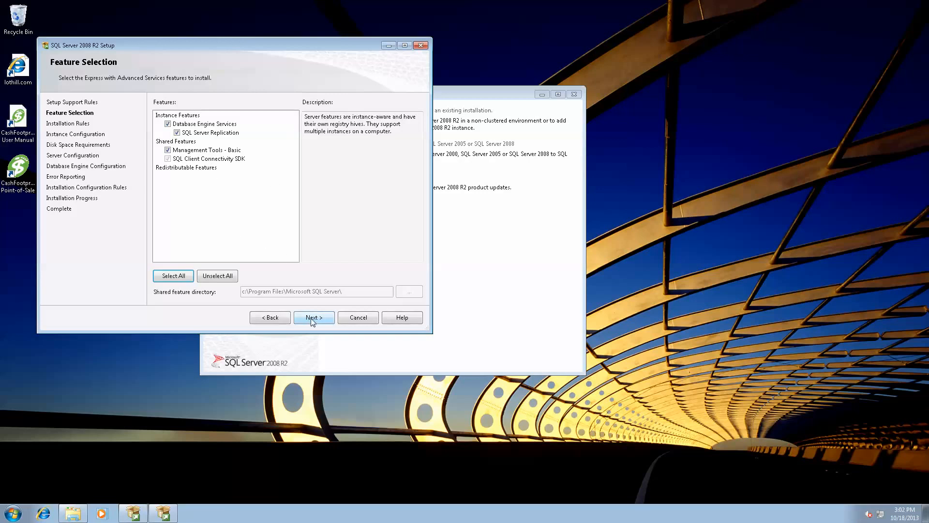
{"action": "mouse_move", "coordinate": [309, 313]}
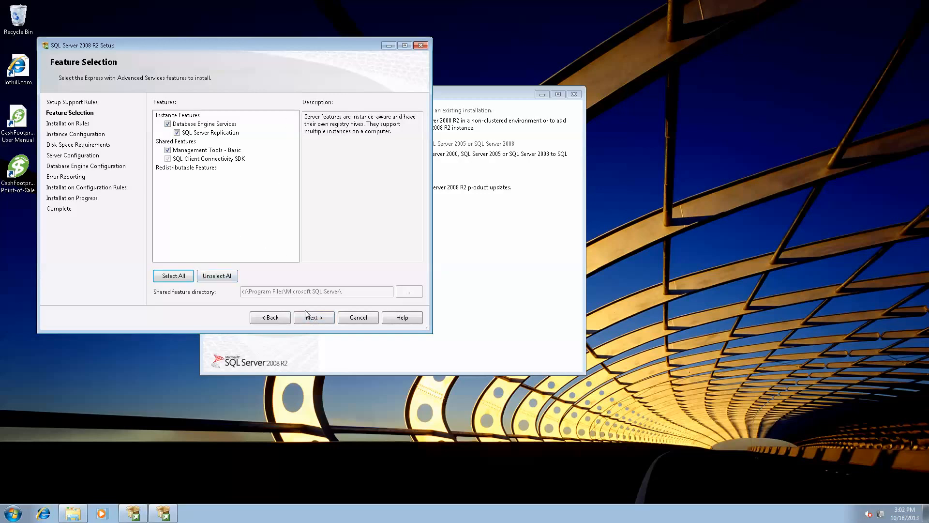
{"action": "left_click", "coordinate": [313, 317]}
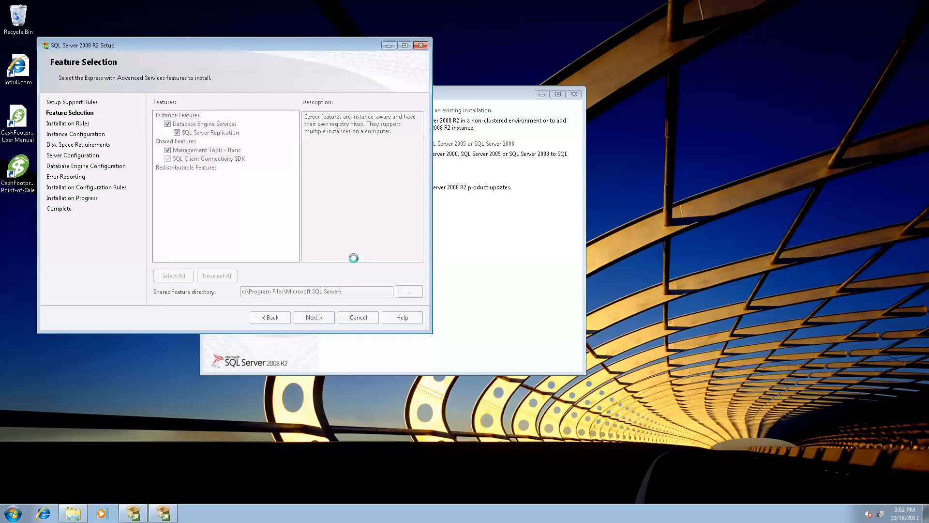
{"action": "left_click", "coordinate": [314, 317]}
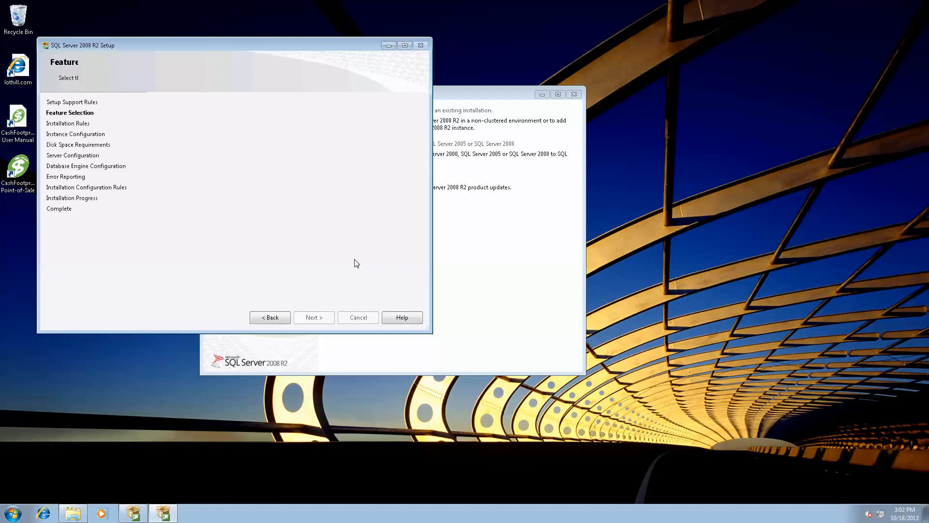
- Set the SQL Server instance name to CashFootprint and proceed past Instance Configuration
{"action": "left_click", "coordinate": [314, 317]}
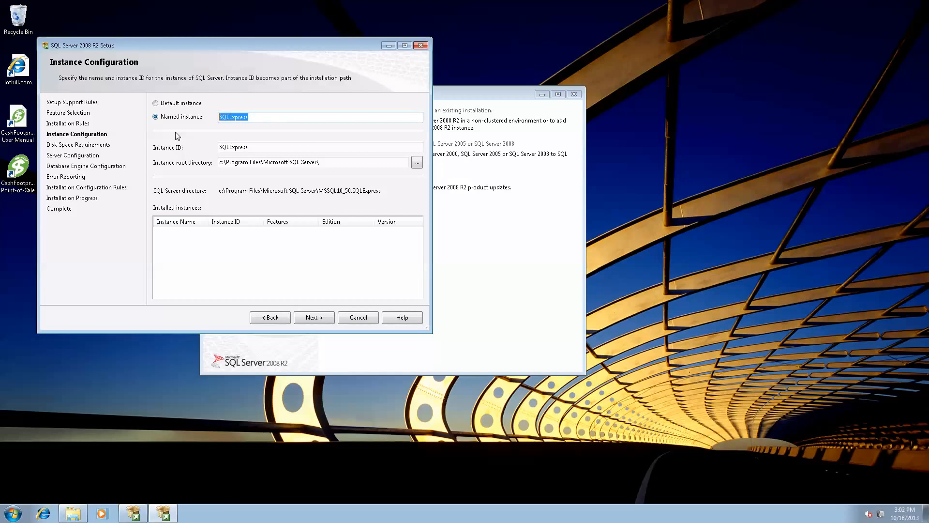
{"action": "type", "text": "Cash"}
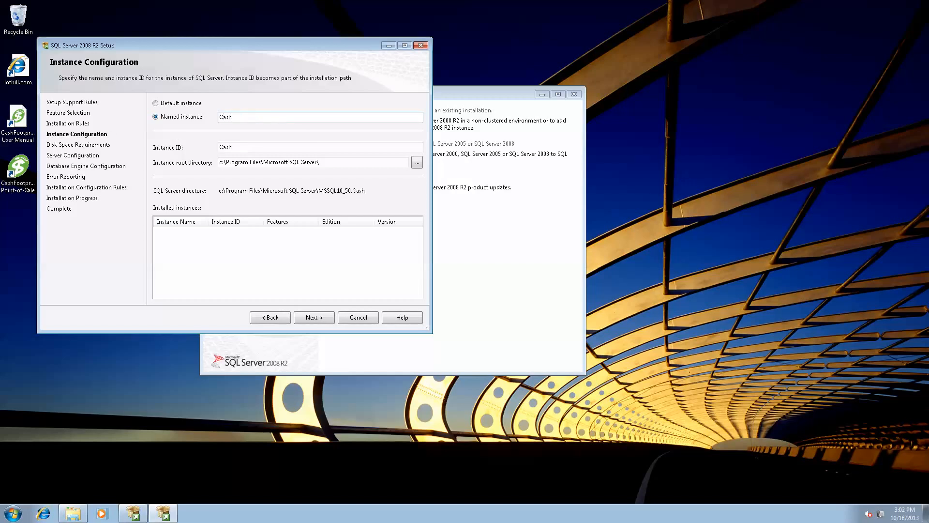
{"action": "type", "text": "Footprint"}
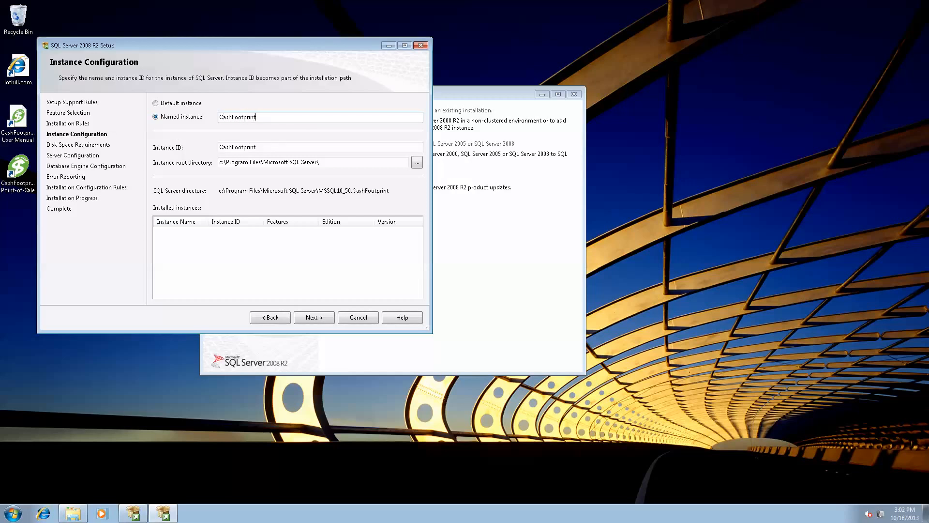
{"action": "left_click", "coordinate": [313, 317]}
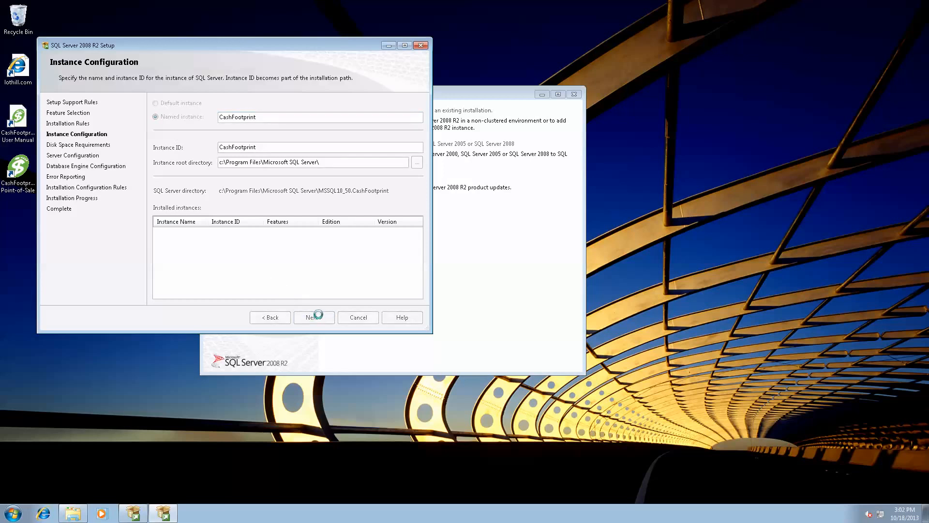
{"action": "left_click", "coordinate": [314, 317]}
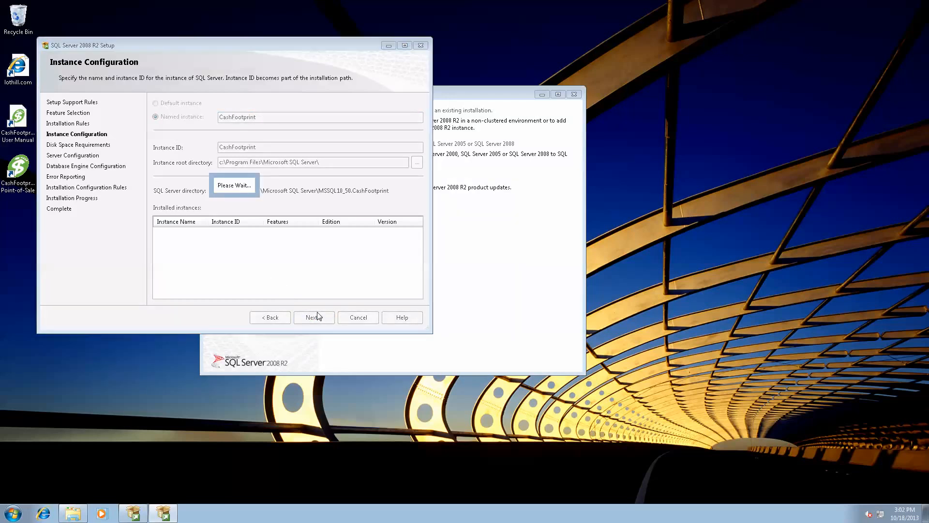
{"action": "mouse_move", "coordinate": [301, 290]}
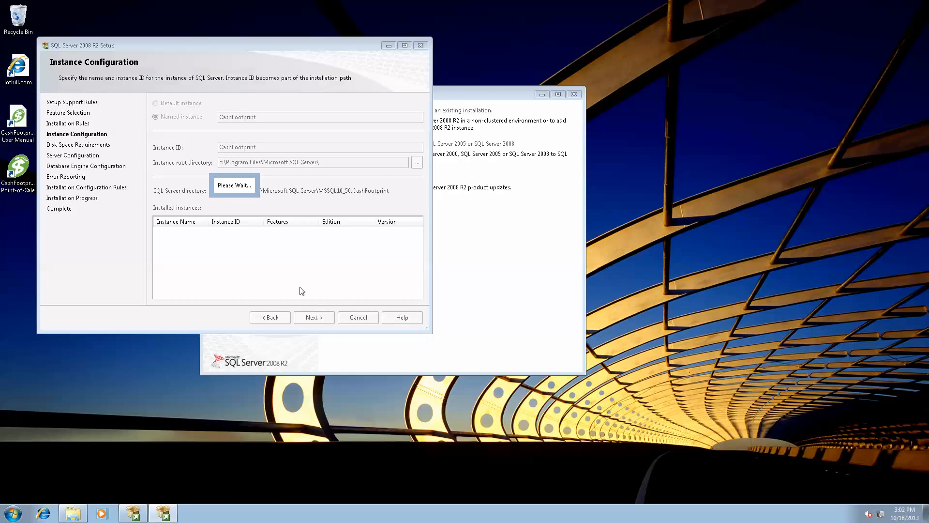
{"action": "mouse_move", "coordinate": [302, 282]}
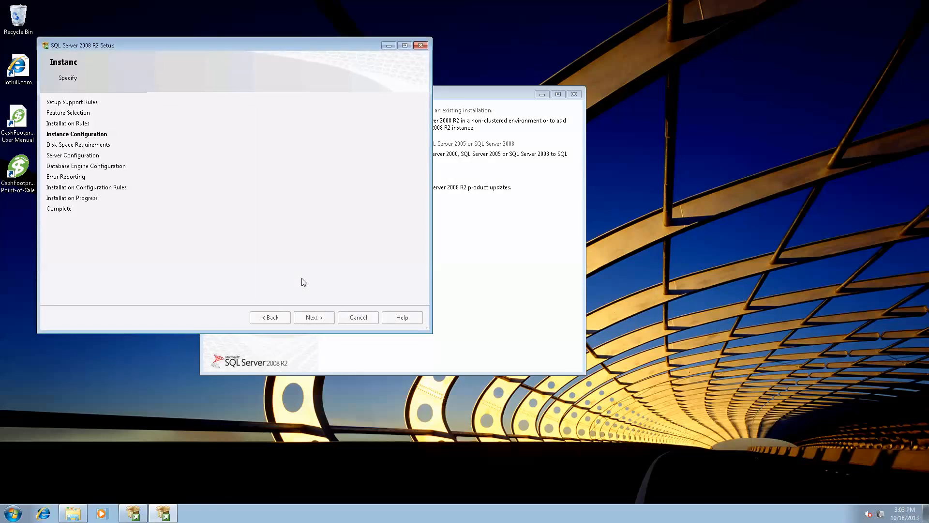
{"action": "left_click", "coordinate": [313, 317]}
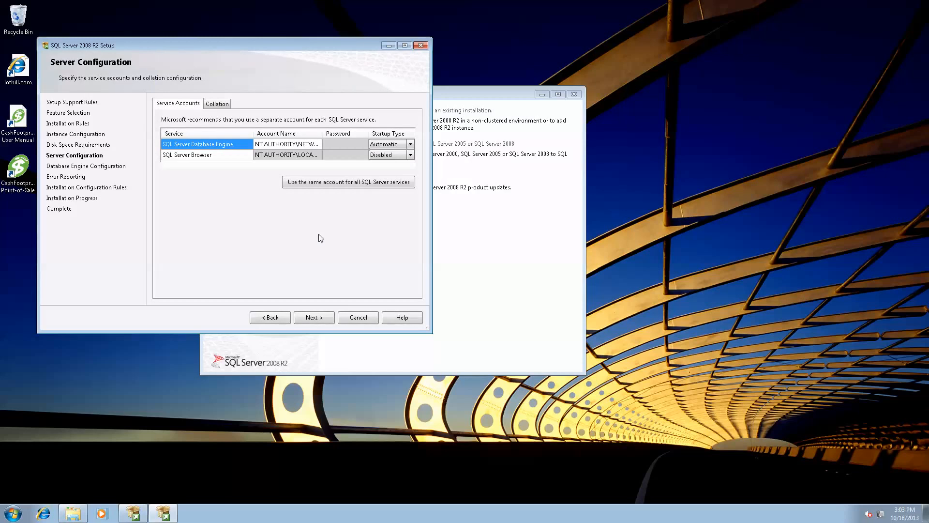
{"action": "mouse_move", "coordinate": [196, 110]}
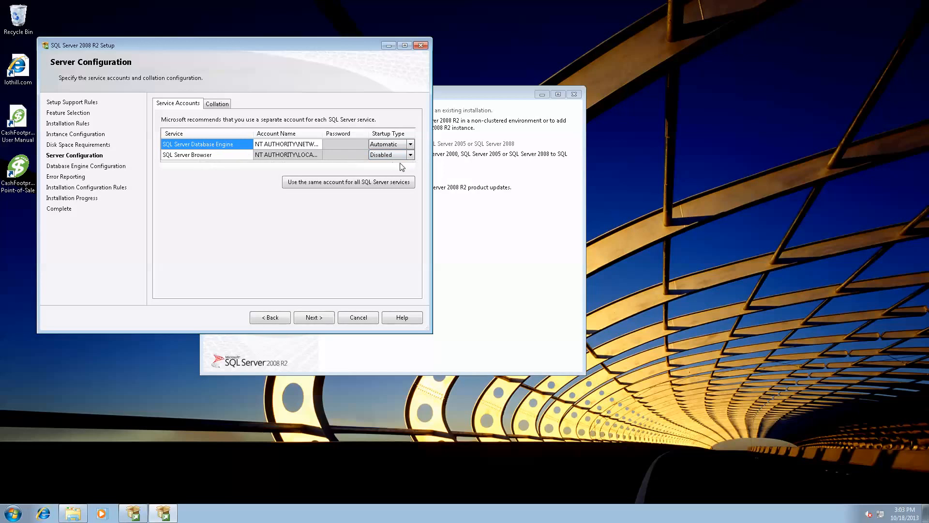
- Set SQL Server Browser to Automatic and run all services as NT AUTHORITY\NETWORK SERVICE
{"action": "left_click", "coordinate": [409, 155]}
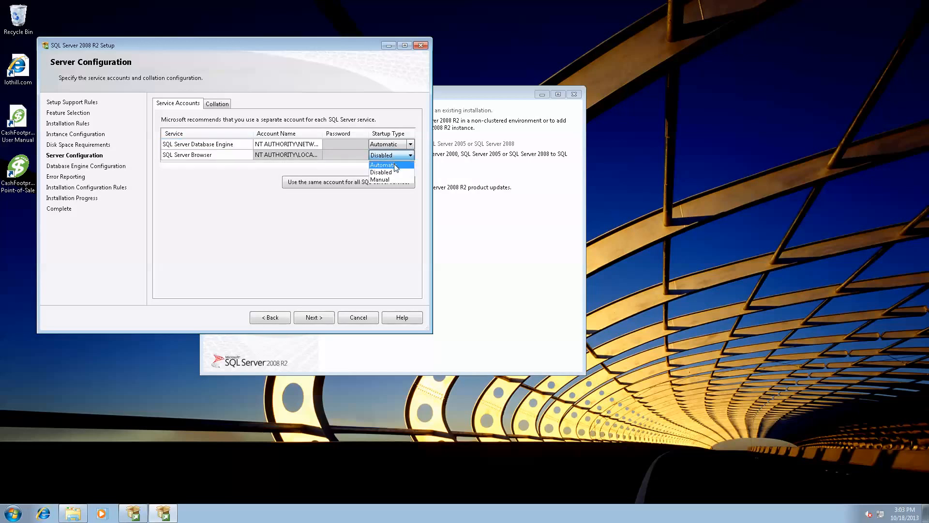
{"action": "left_click", "coordinate": [382, 164]}
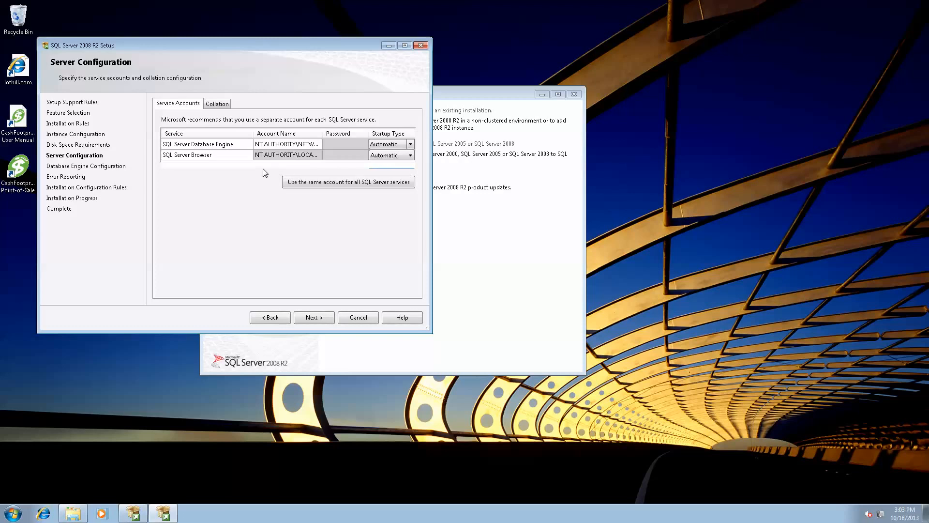
{"action": "mouse_move", "coordinate": [427, 170]}
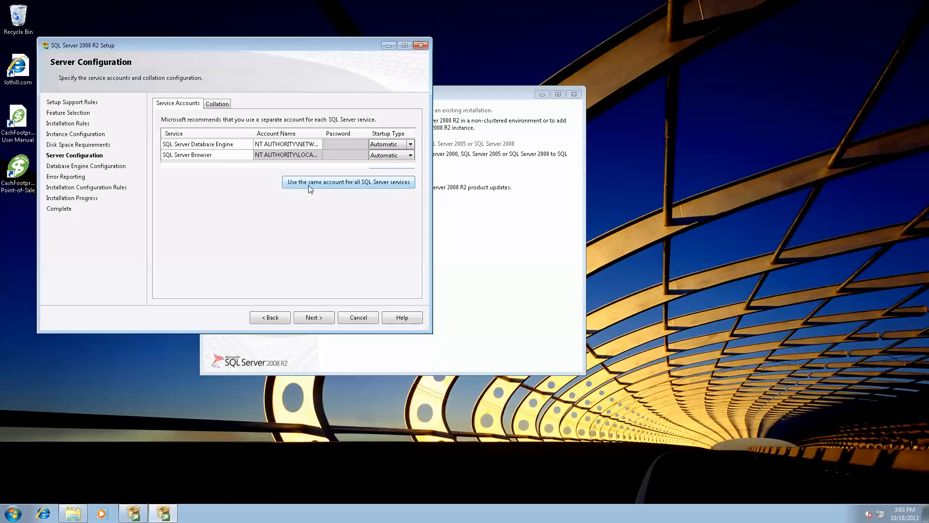
{"action": "left_click", "coordinate": [349, 182]}
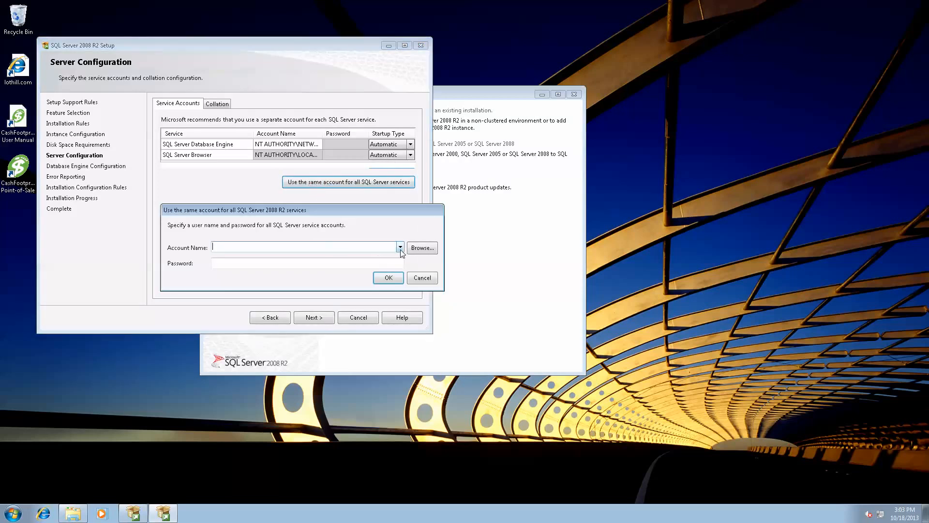
{"action": "left_click", "coordinate": [400, 247]}
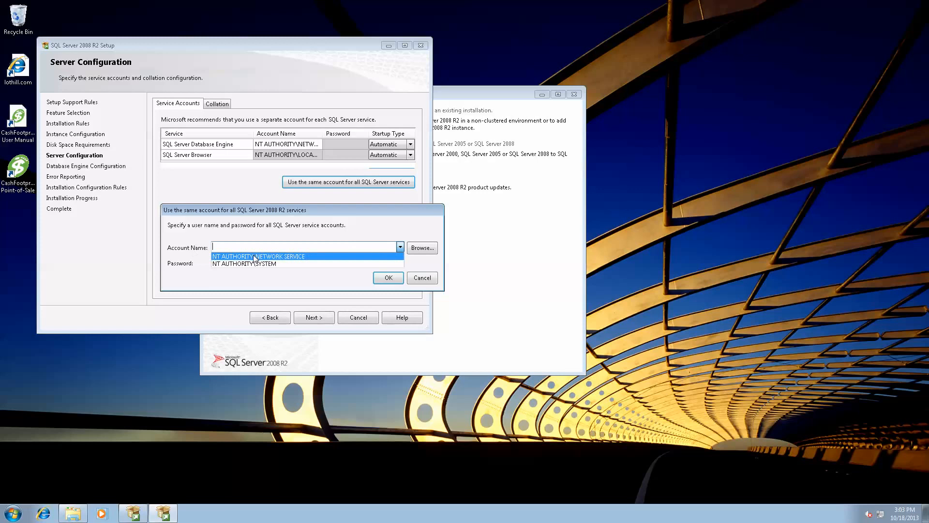
{"action": "left_click", "coordinate": [259, 256]}
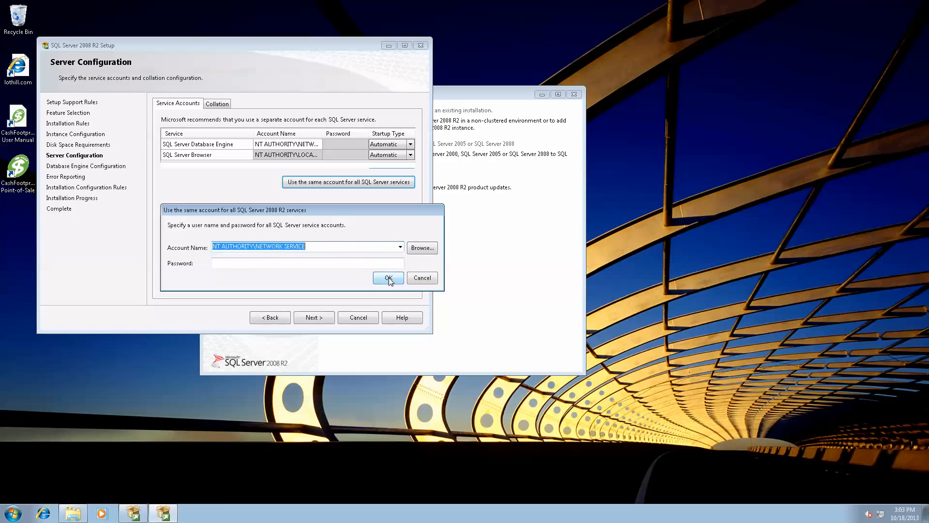
{"action": "left_click", "coordinate": [388, 278]}
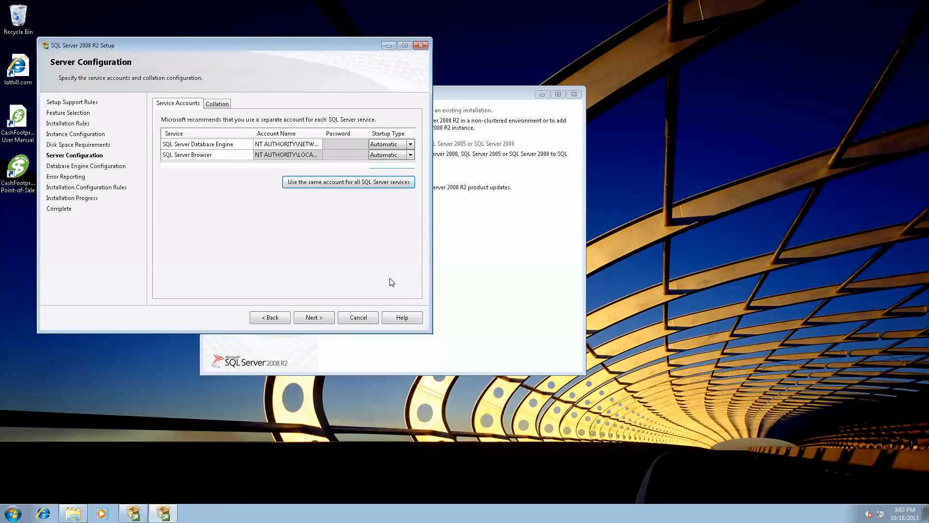
{"action": "left_click", "coordinate": [349, 181]}
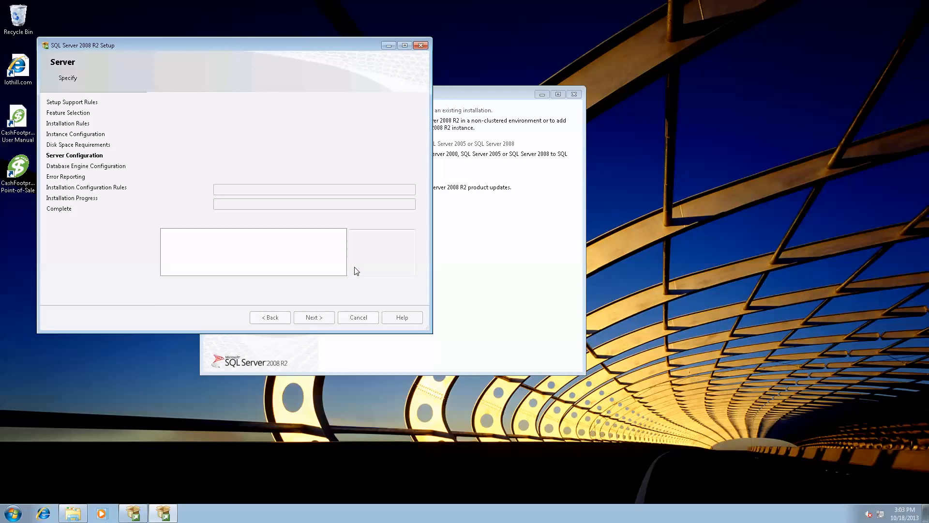
{"action": "mouse_move", "coordinate": [243, 238]}
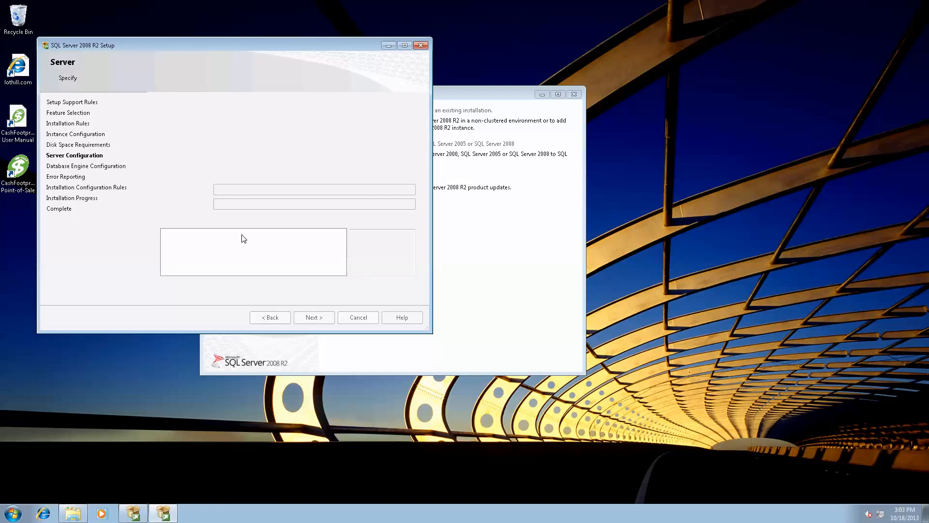
{"action": "left_click", "coordinate": [314, 317]}
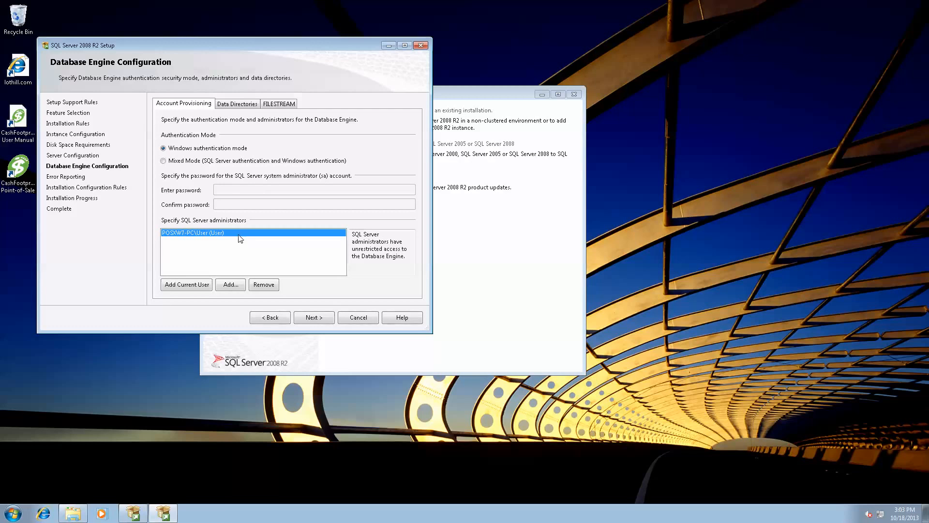
{"action": "mouse_move", "coordinate": [221, 208]}
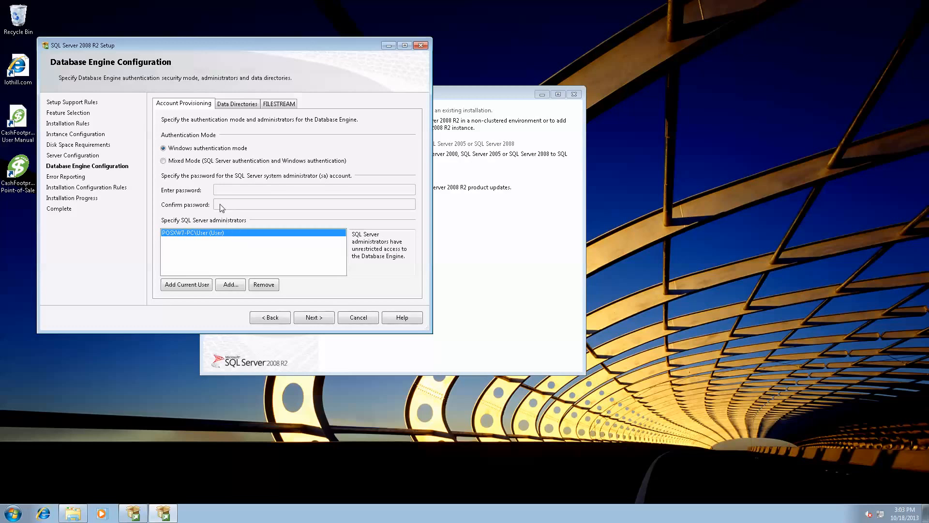
{"action": "mouse_move", "coordinate": [221, 190]}
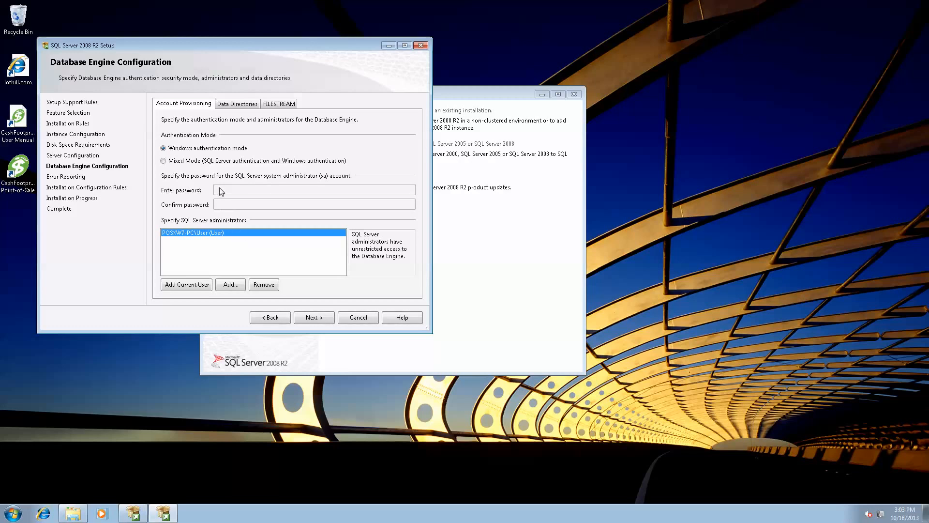
{"action": "mouse_move", "coordinate": [179, 171]}
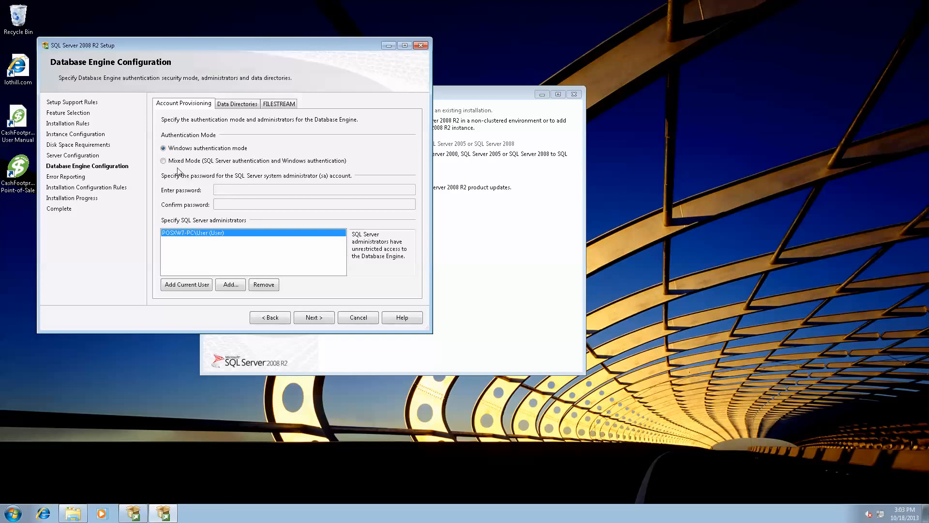
- Select Mixed Mode authentication and enter and confirm the sa password
{"action": "left_click", "coordinate": [163, 161]}
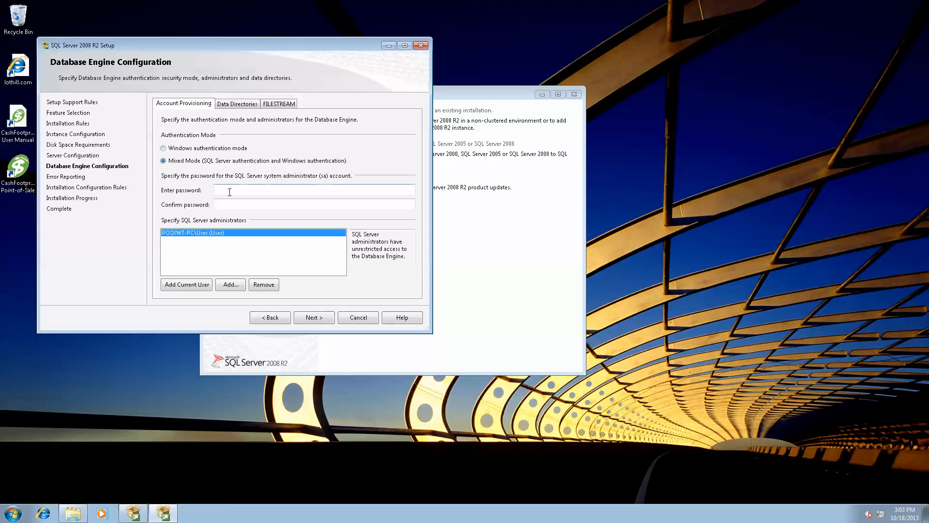
{"action": "left_click", "coordinate": [314, 190]}
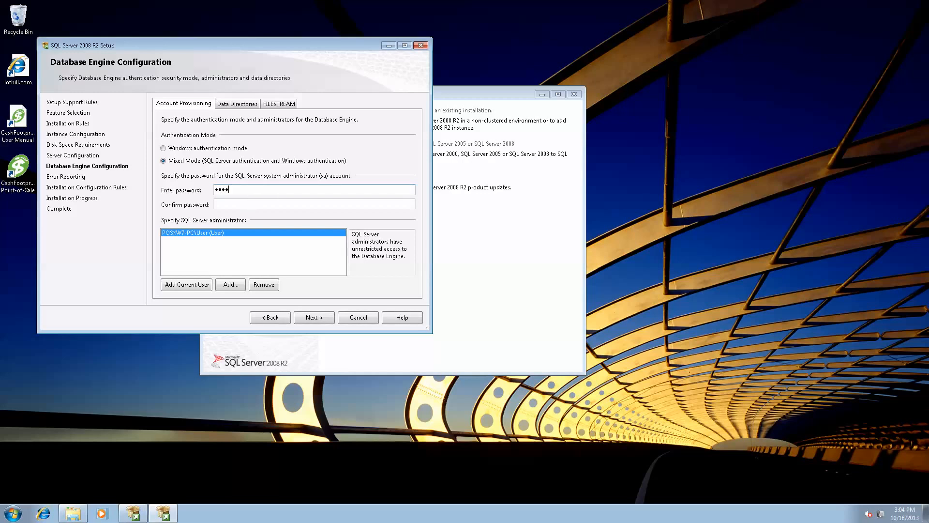
{"action": "type", "text": "••"}
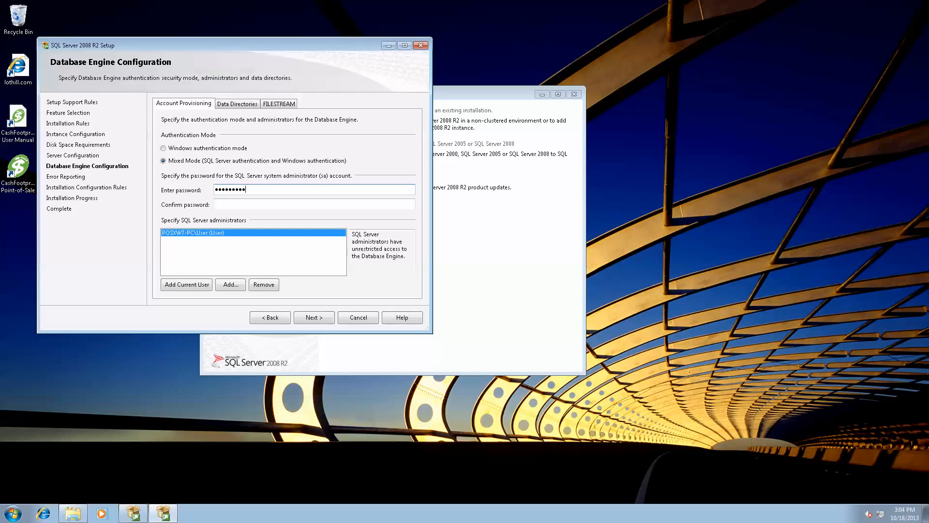
{"action": "type", "text": "•"}
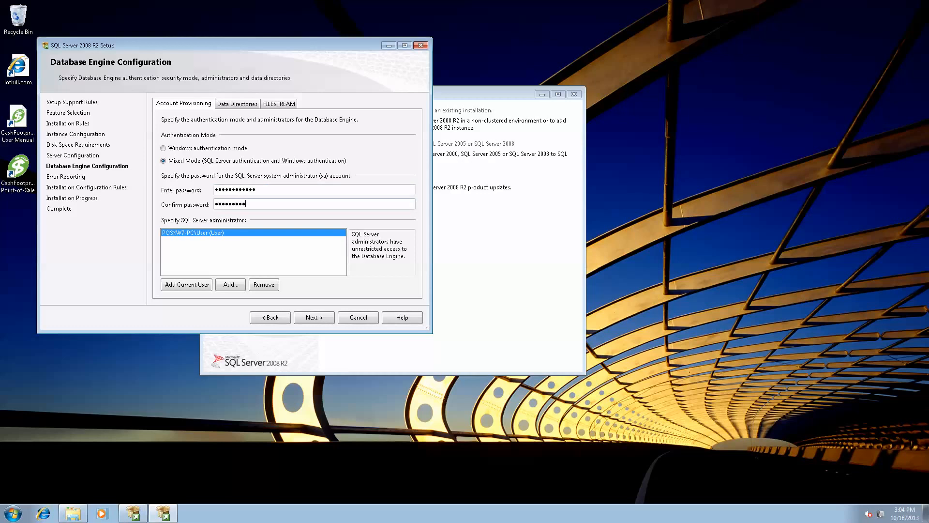
{"action": "type", "text": "••••"}
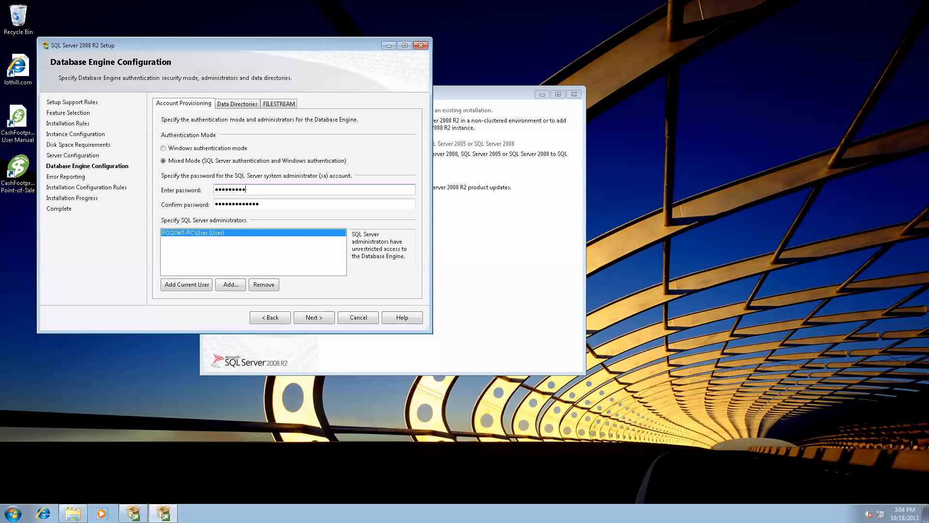
{"action": "type", "text": "••••"}
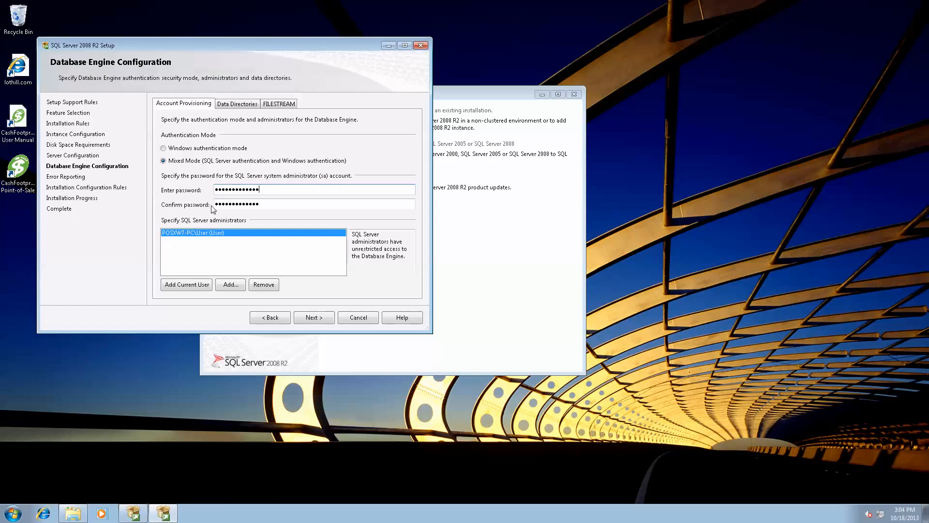
{"action": "left_click", "coordinate": [313, 317]}
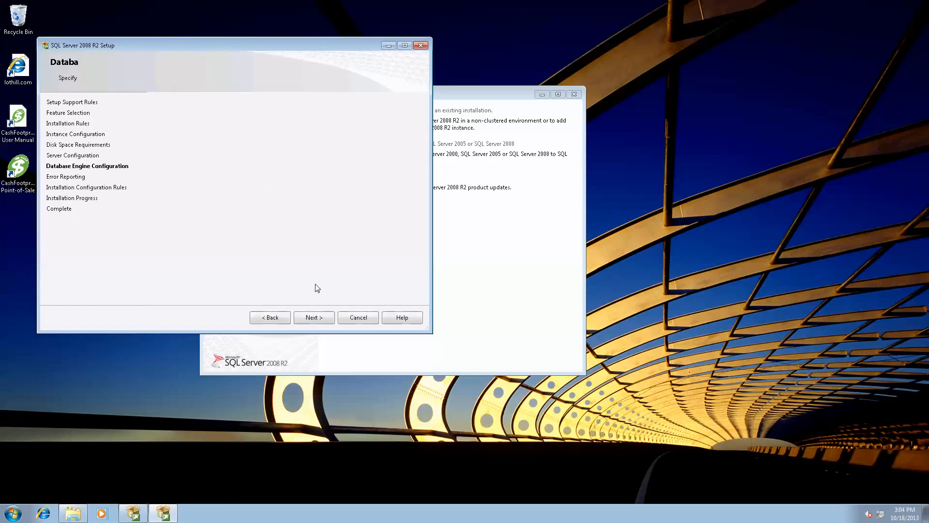
{"action": "left_click", "coordinate": [313, 317]}
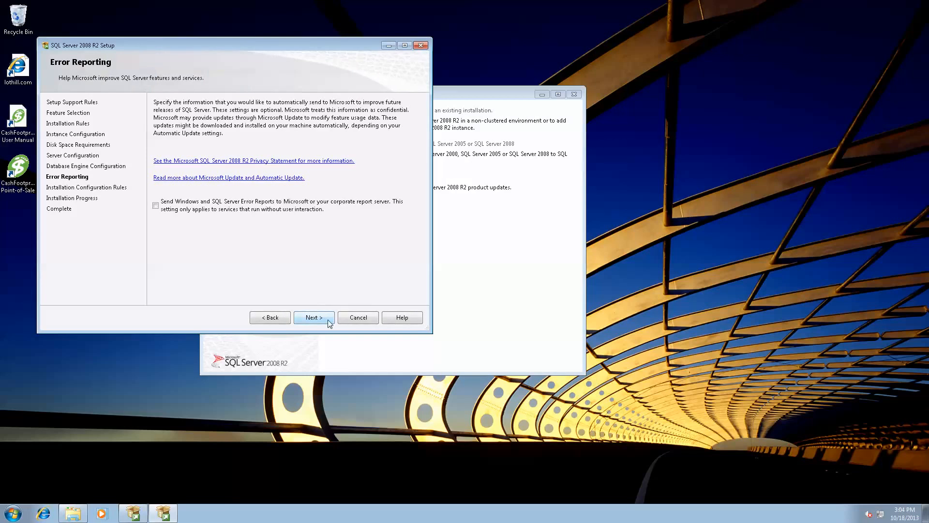
{"action": "mouse_move", "coordinate": [325, 320]}
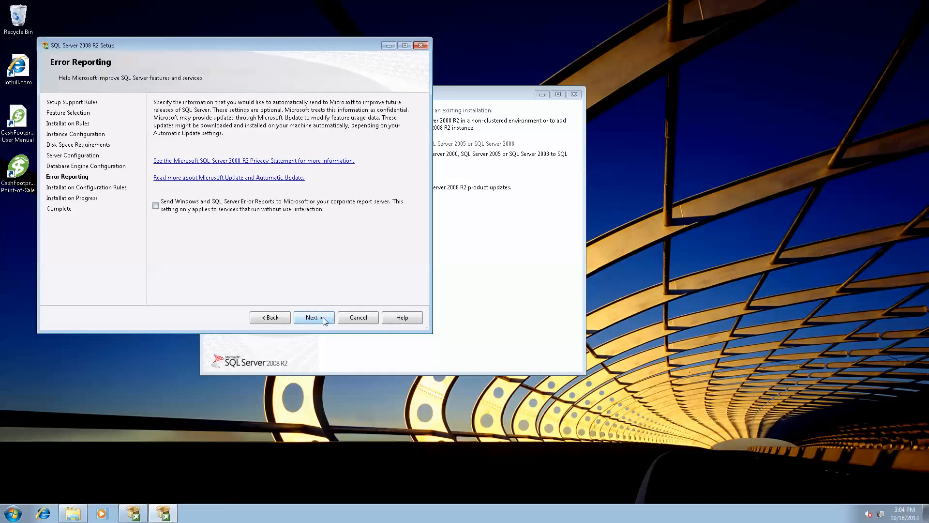
- Skip error reporting, pass the configuration rule check, and begin the SQL Server installation
{"action": "left_click", "coordinate": [313, 317]}
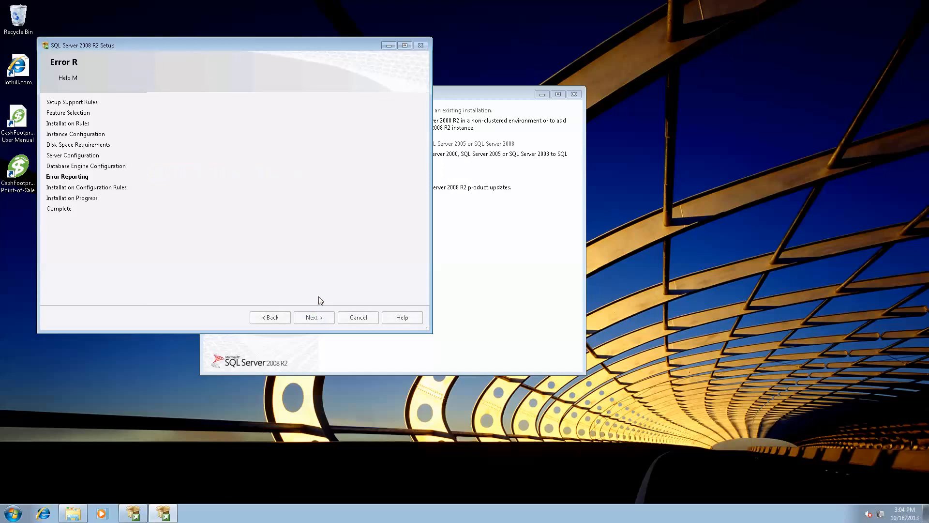
{"action": "left_click", "coordinate": [314, 317]}
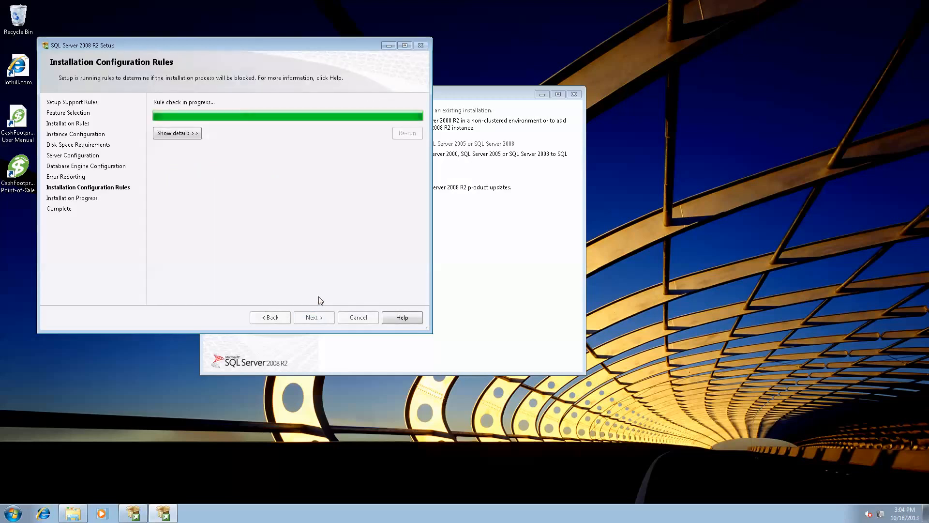
{"action": "left_click", "coordinate": [313, 317]}
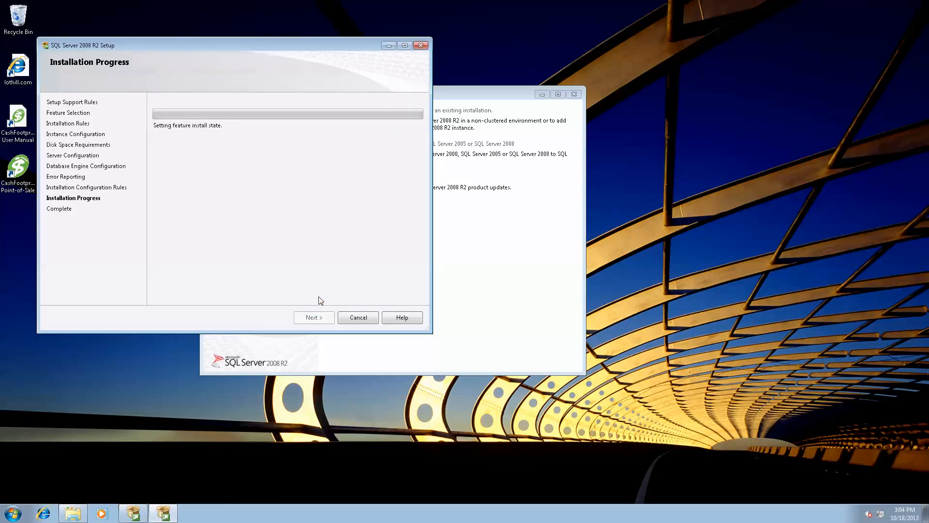
{"action": "mouse_move", "coordinate": [307, 229]}
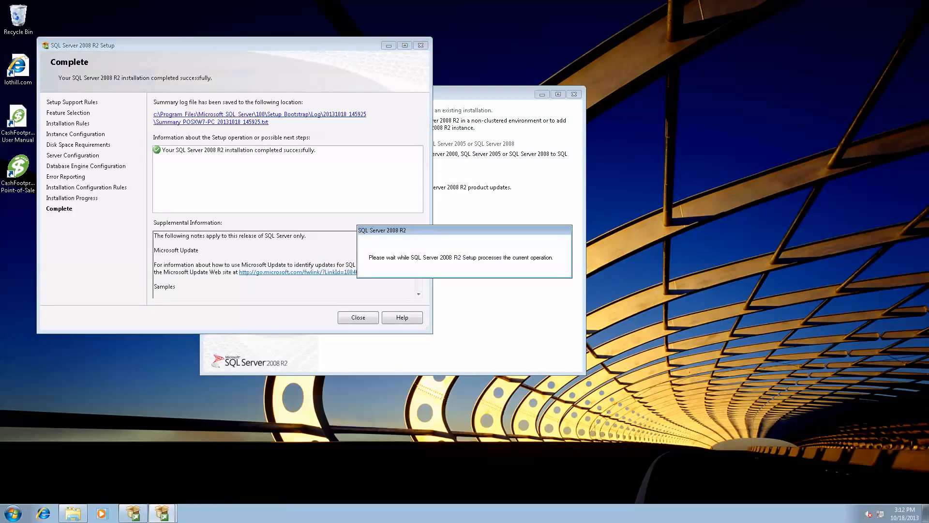
{"action": "mouse_move", "coordinate": [243, 235]}
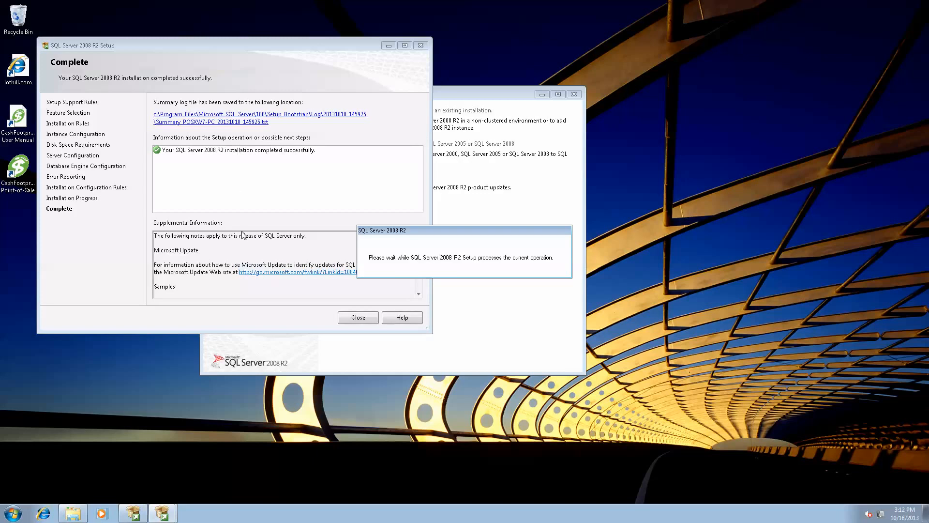
{"action": "mouse_move", "coordinate": [310, 235]}
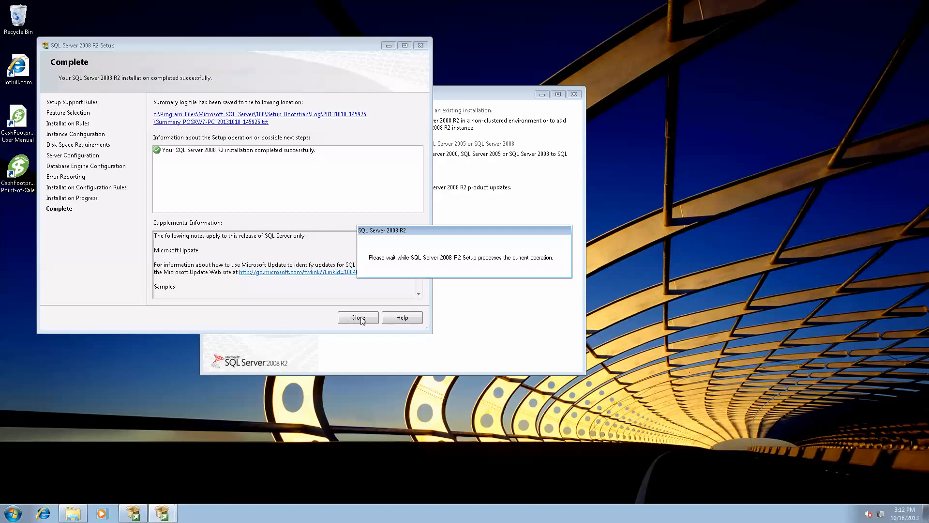
- Close the completed SQL Server setup wizard and the SQL Server Installation Center
{"action": "left_click", "coordinate": [358, 317]}
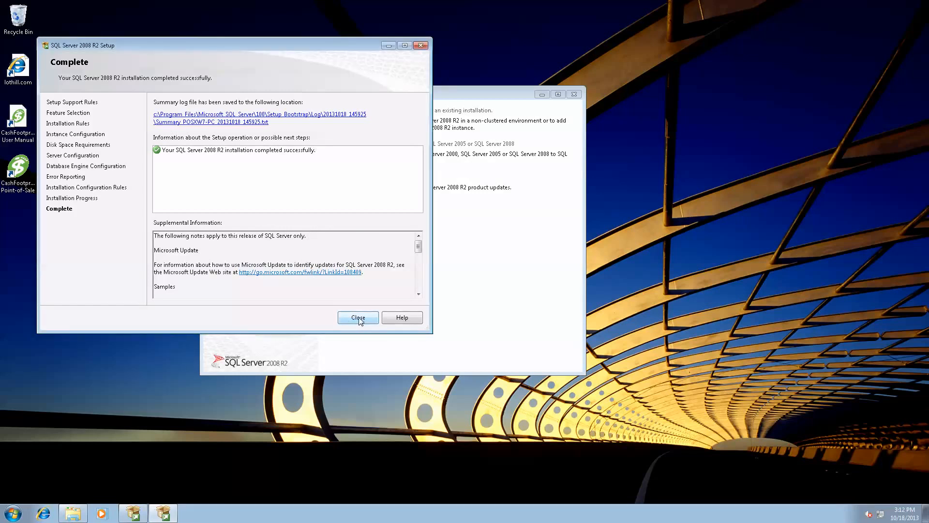
{"action": "left_click", "coordinate": [357, 317]}
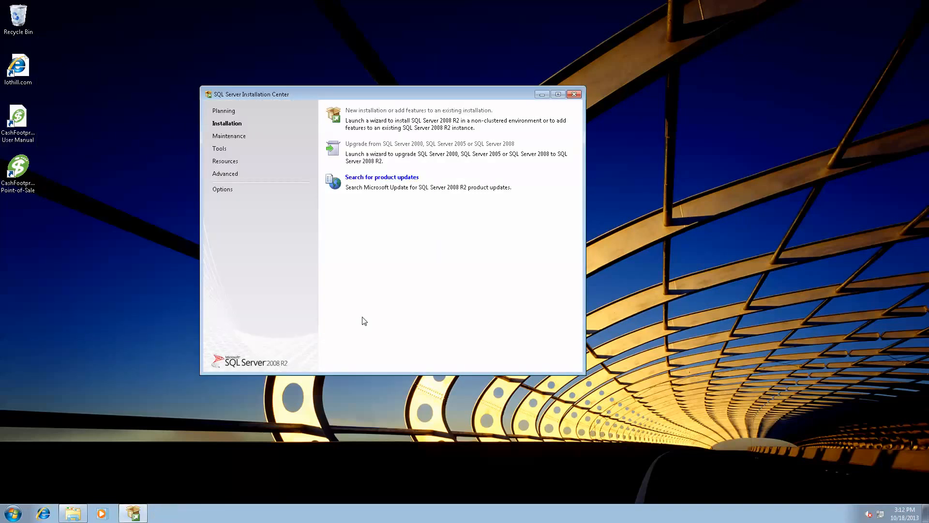
{"action": "mouse_move", "coordinate": [559, 117]}
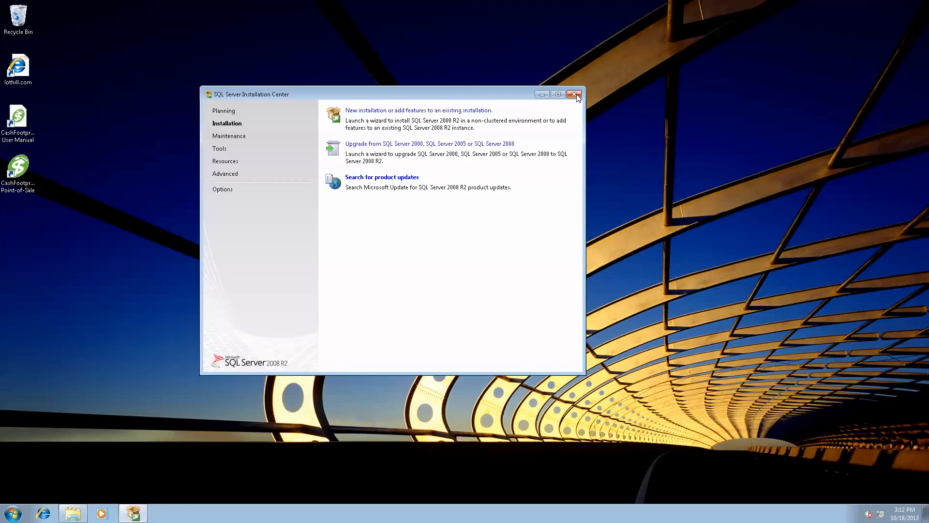
{"action": "left_click", "coordinate": [573, 94]}
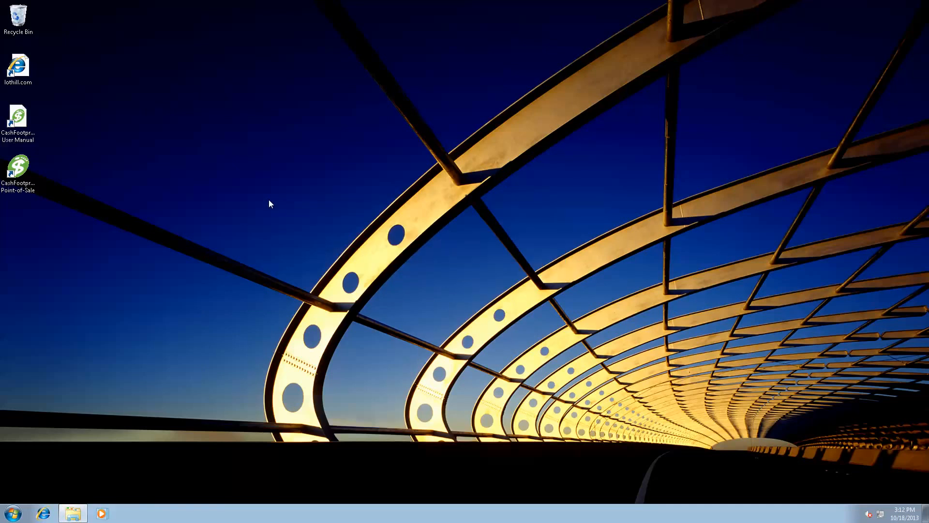
{"action": "left_click", "coordinate": [18, 166]}
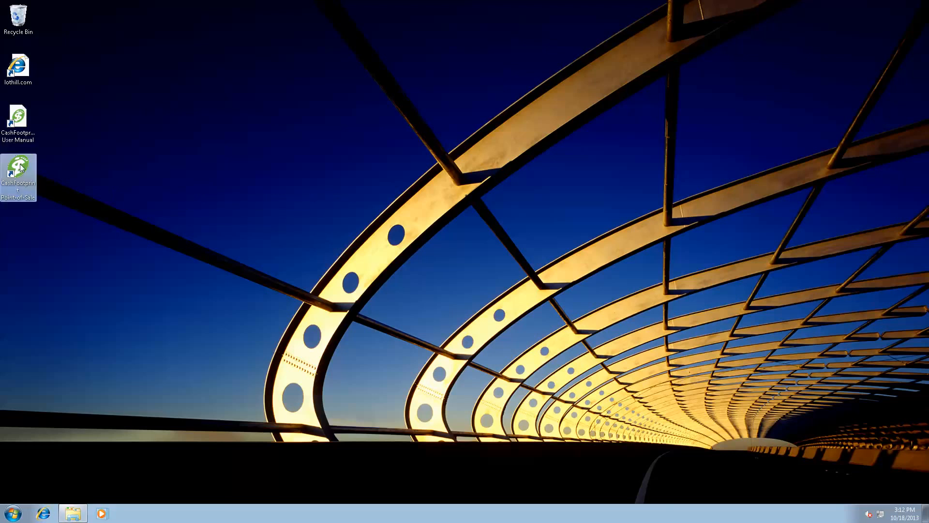
- Launch CashFootprint Point-of-Sale from its desktop shortcut
{"action": "double_click", "coordinate": [18, 168]}
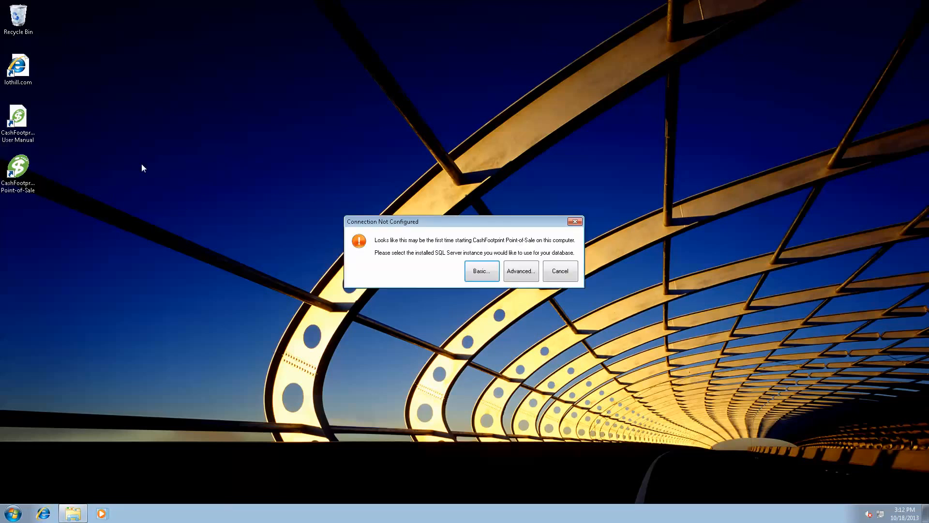
{"action": "mouse_move", "coordinate": [301, 209]}
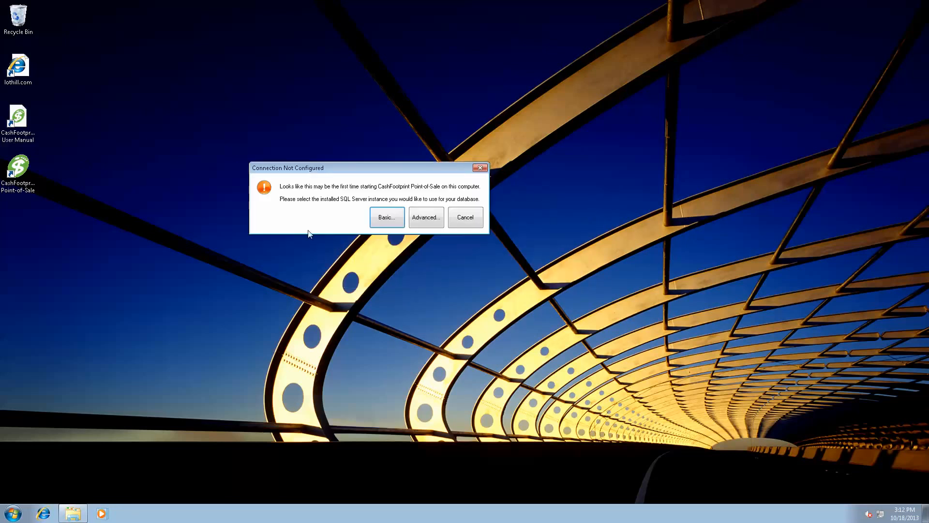
{"action": "mouse_move", "coordinate": [323, 245]}
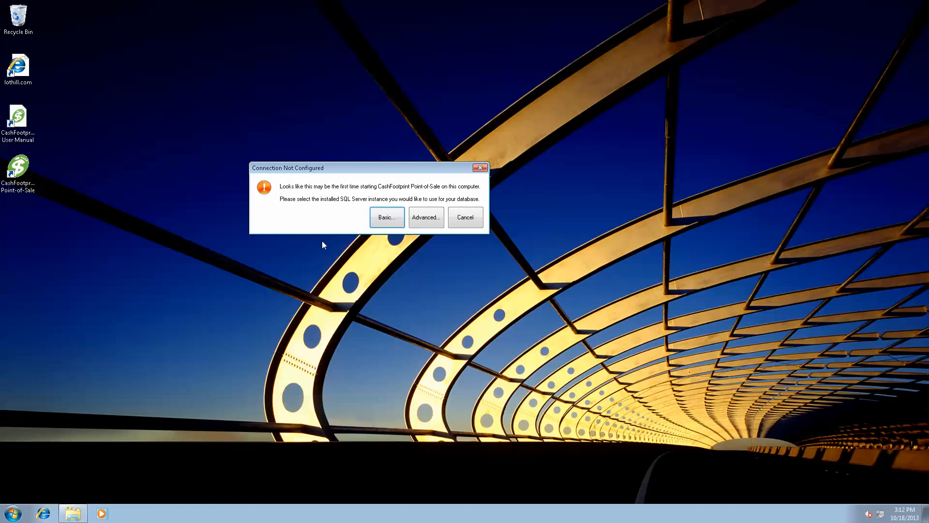
{"action": "mouse_move", "coordinate": [333, 251]}
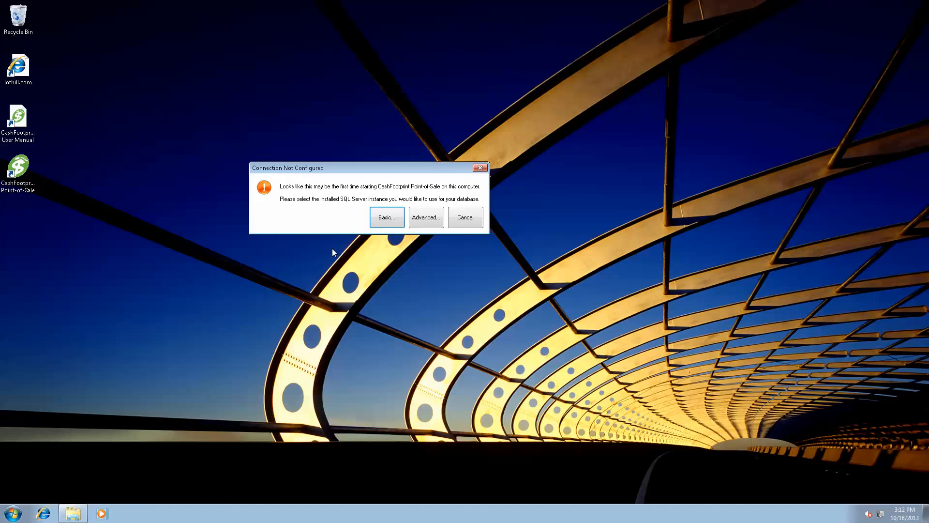
{"action": "mouse_move", "coordinate": [426, 218]}
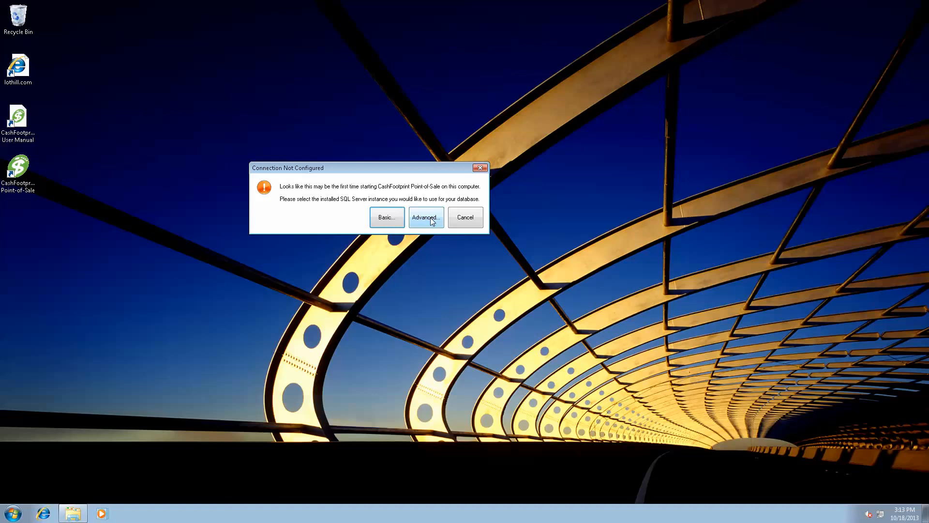
- In the advanced connection settings, browse and select POSXW7-PC\CASHFOOTPRINT as the server name
{"action": "left_click", "coordinate": [426, 217]}
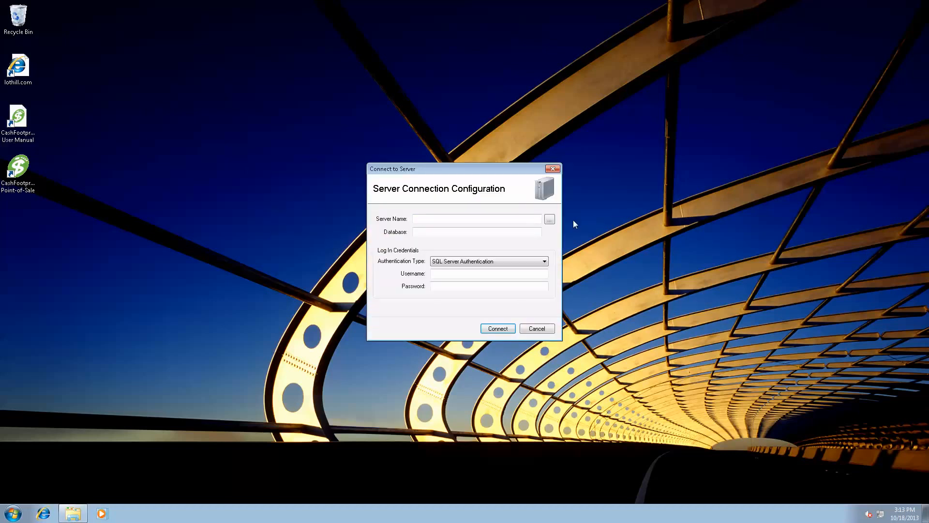
{"action": "left_click", "coordinate": [549, 219]}
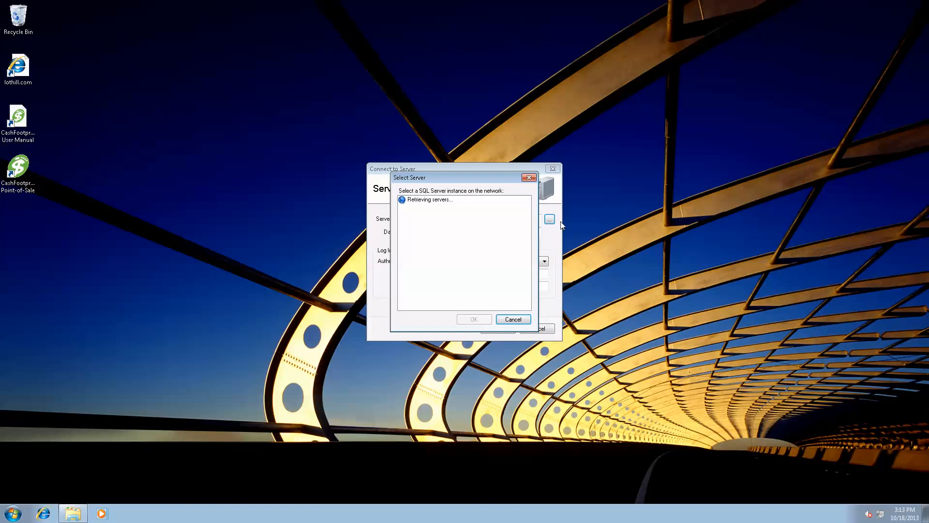
{"action": "mouse_move", "coordinate": [495, 230]}
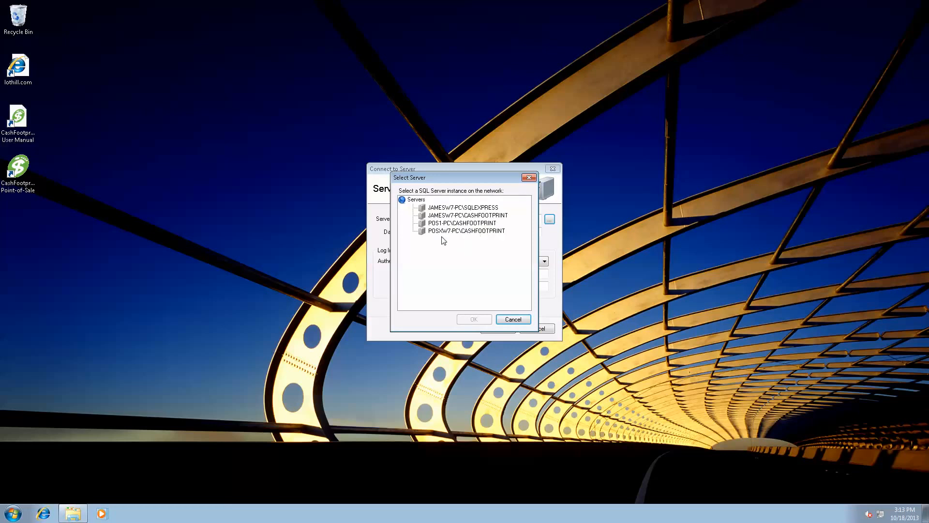
{"action": "left_click", "coordinate": [467, 231]}
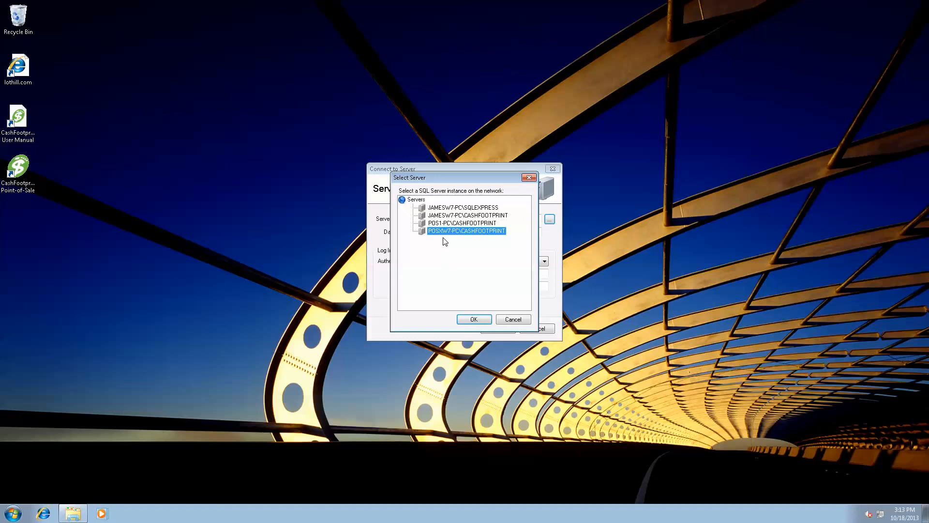
{"action": "mouse_move", "coordinate": [508, 236]}
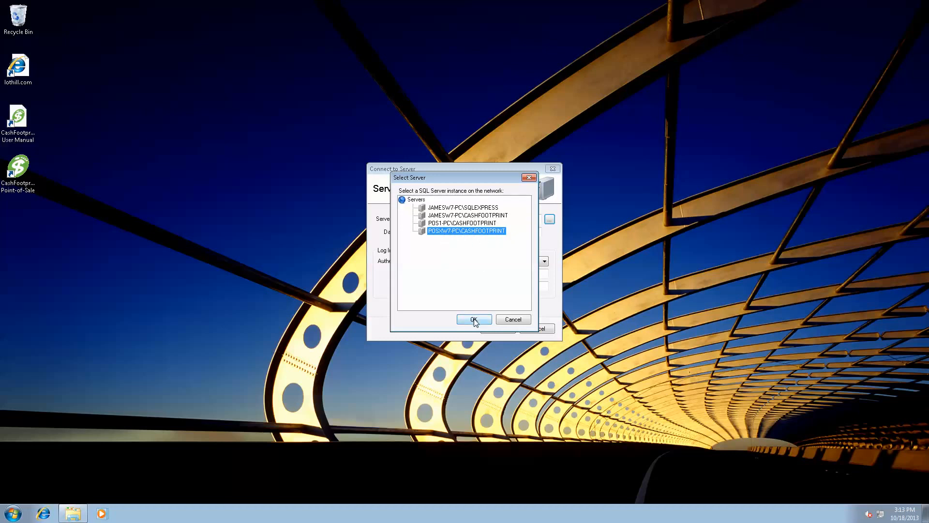
{"action": "left_click", "coordinate": [473, 319]}
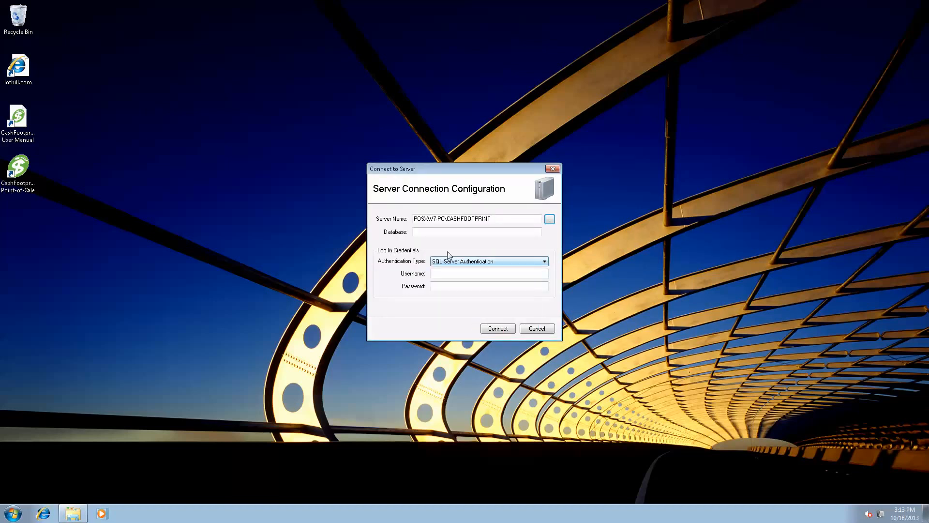
- Connect using database CashFootprint, username sa, and the sa password
{"action": "left_click", "coordinate": [476, 232]}
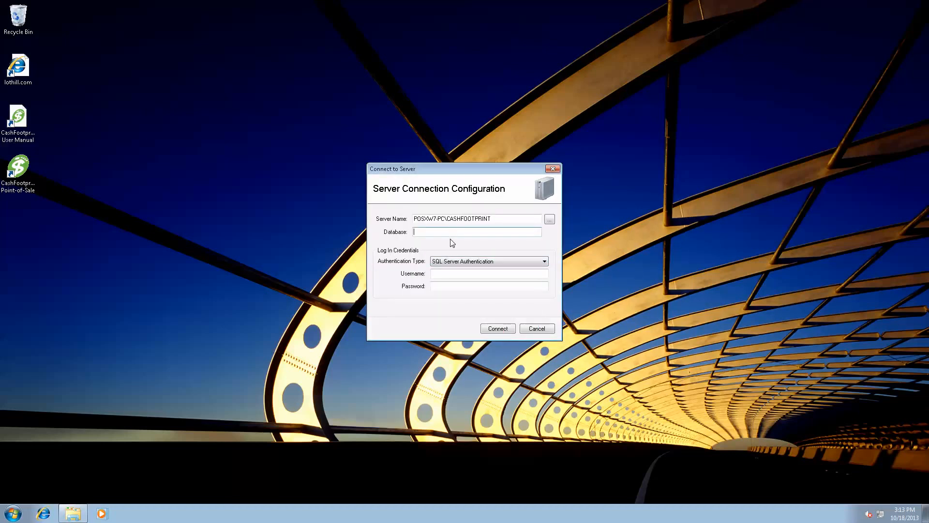
{"action": "type", "text": "CashFoot"}
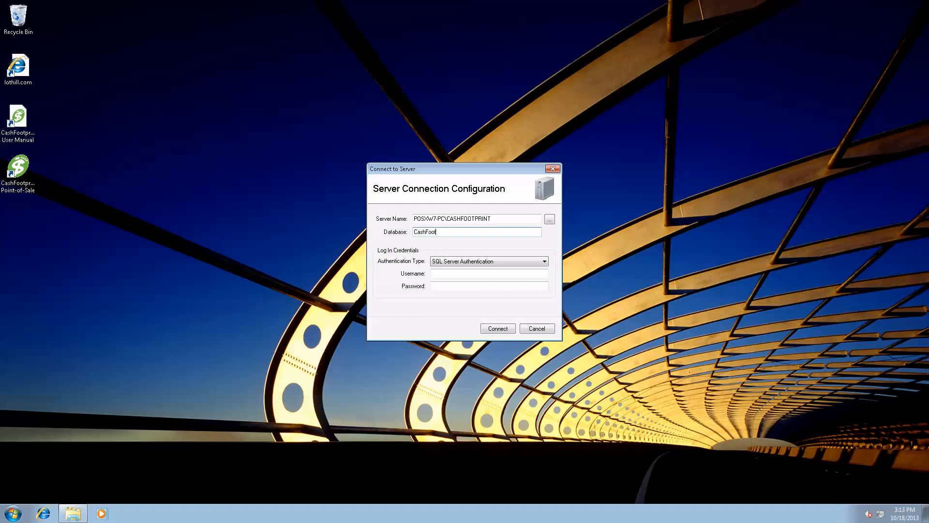
{"action": "type", "text": "tprint"}
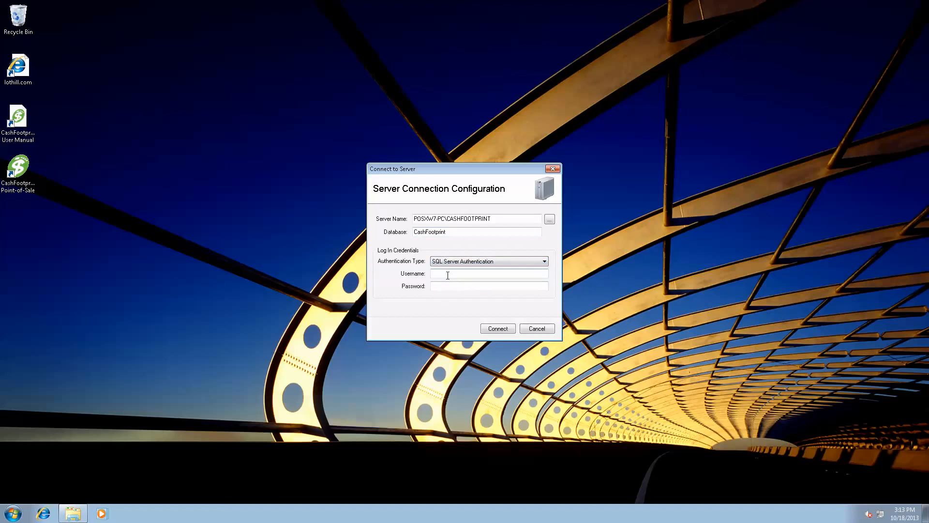
{"action": "left_click", "coordinate": [488, 272]}
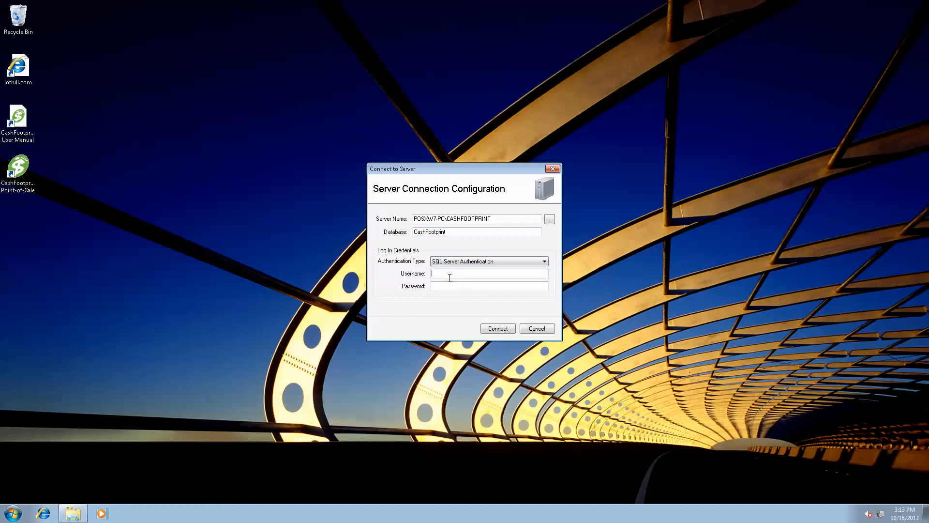
{"action": "type", "text": "sa"}
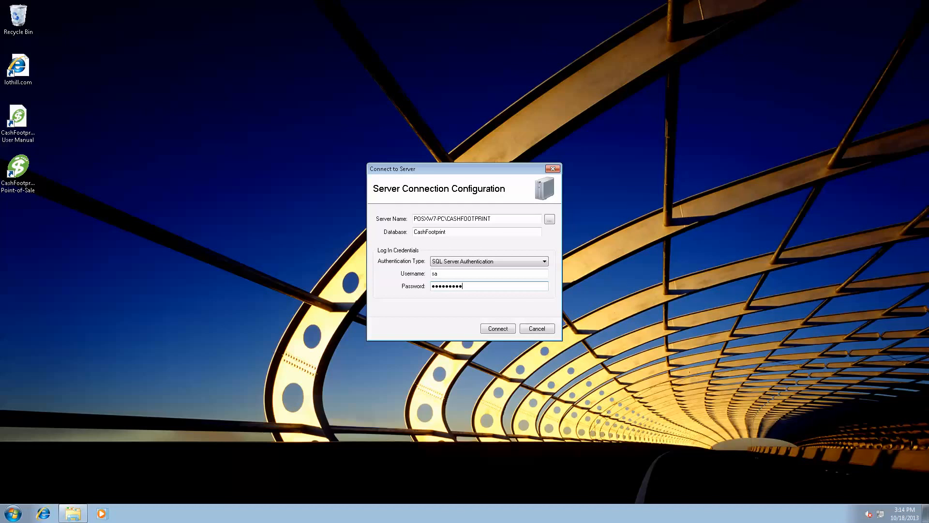
{"action": "type", "text": "•"}
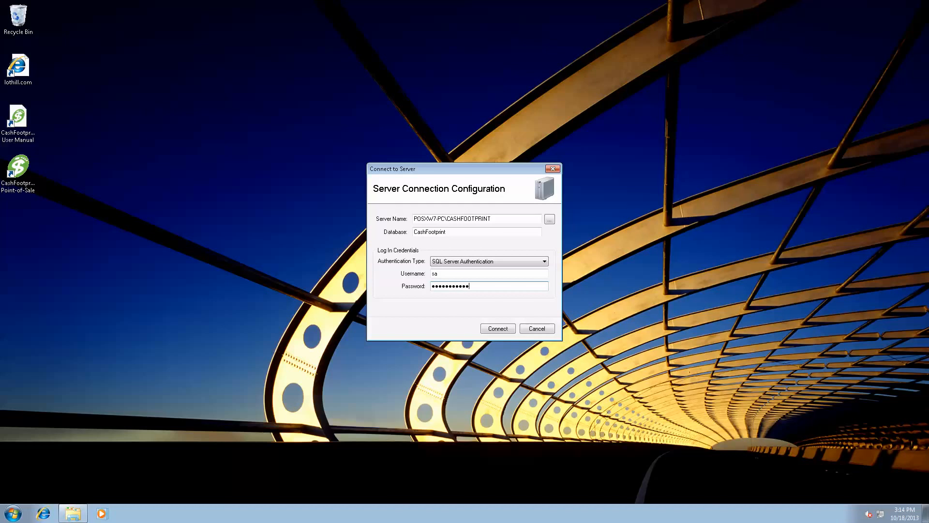
{"action": "type", "text": "•"}
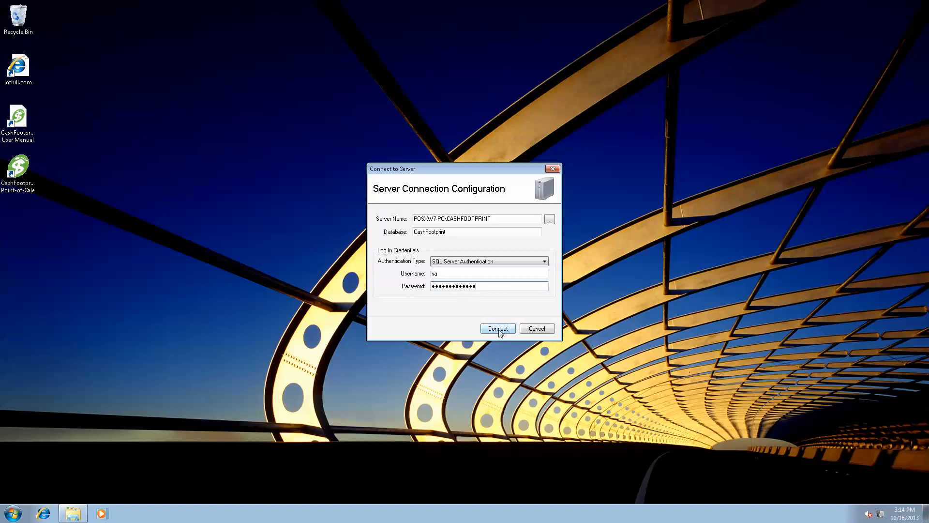
{"action": "left_click", "coordinate": [497, 328]}
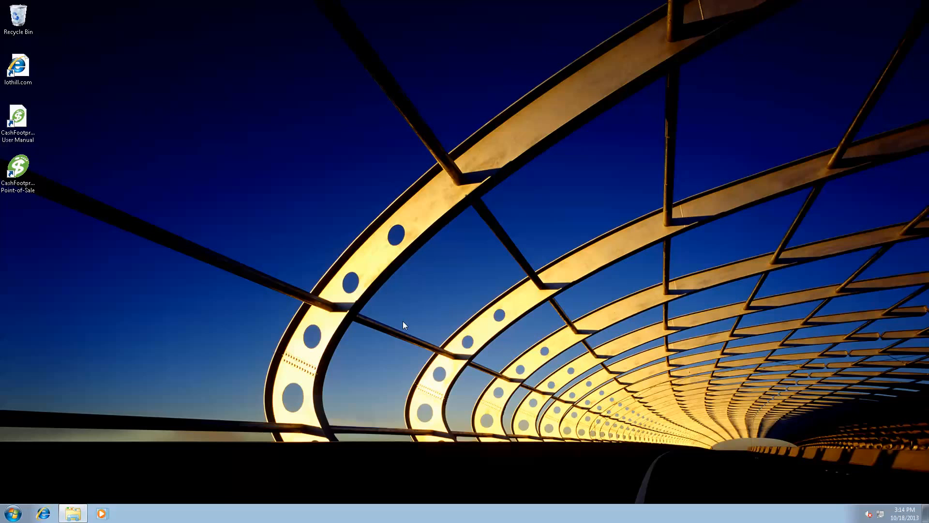
- Relaunch CashFootprint Point-of-Sale from the desktop shortcut to reach the Login window
{"action": "double_click", "coordinate": [18, 164]}
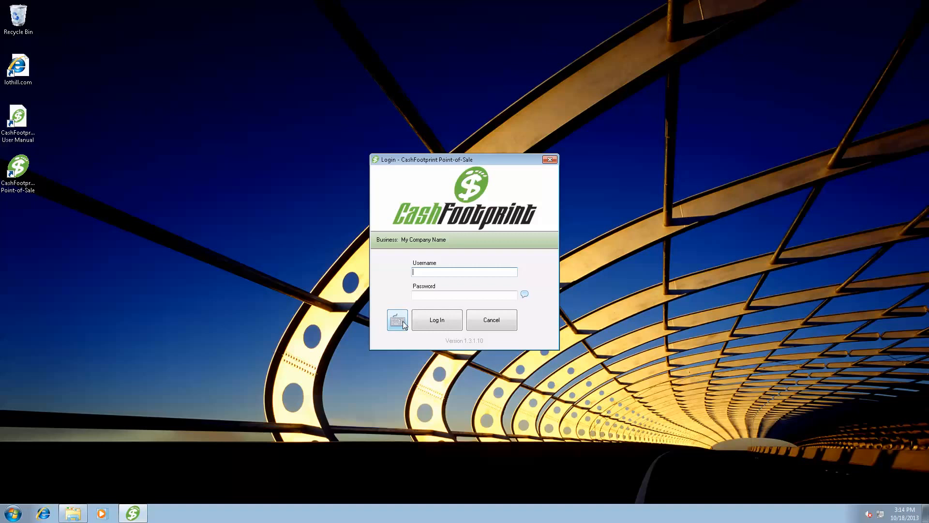
- Log in with username manager
{"action": "type", "text": "manager"}
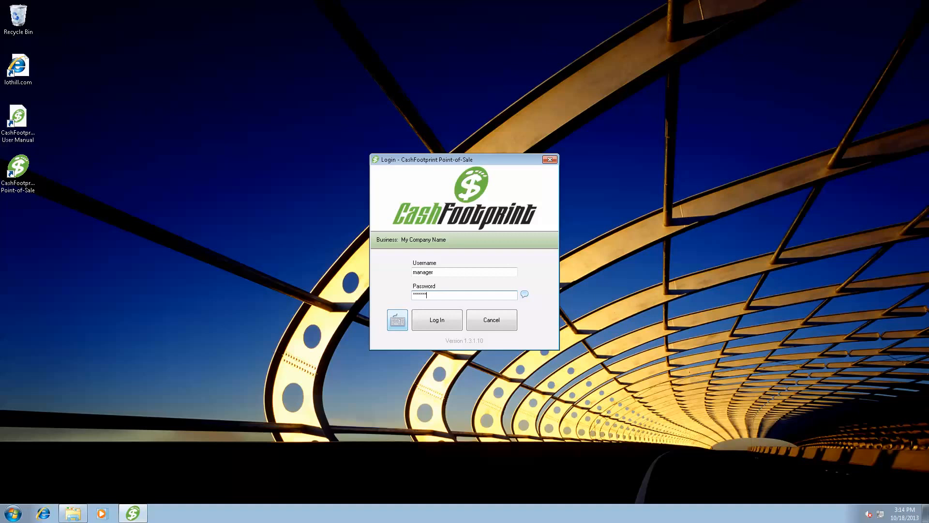
{"action": "left_click", "coordinate": [436, 320]}
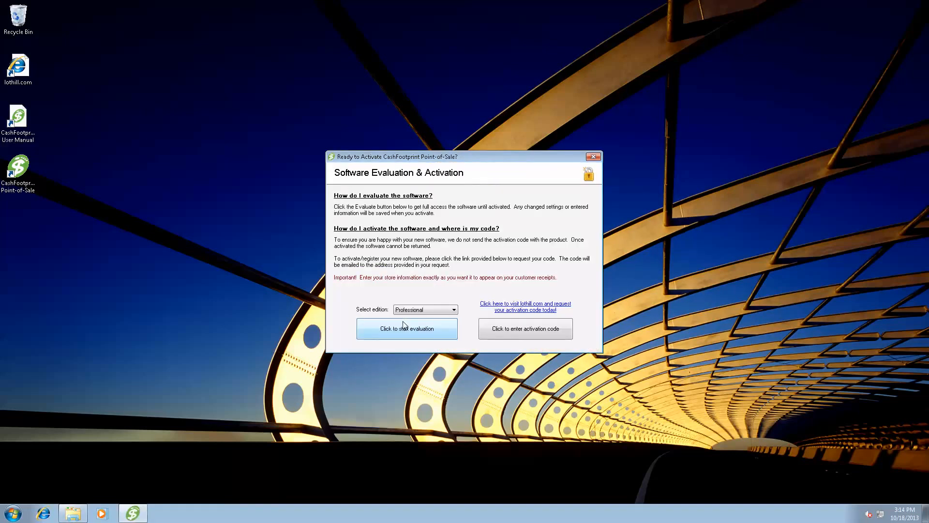
{"action": "mouse_move", "coordinate": [455, 230]}
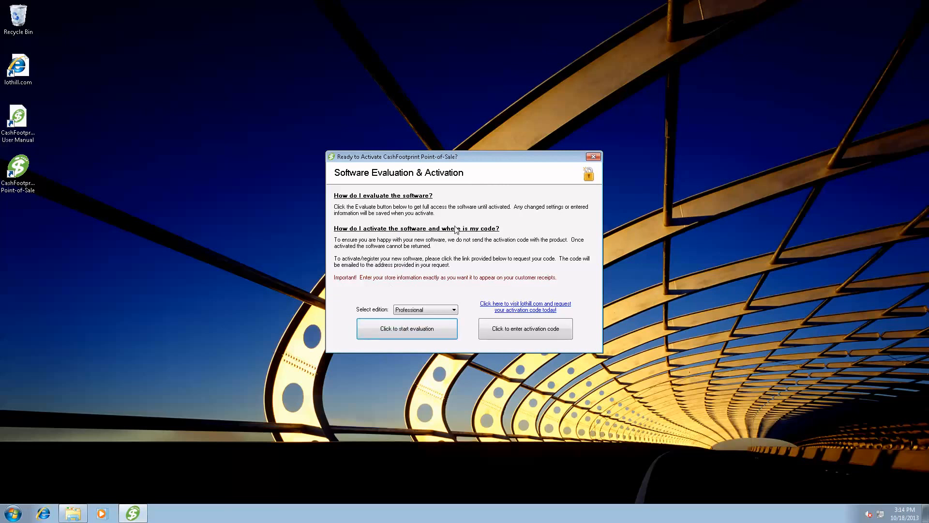
{"action": "mouse_move", "coordinate": [447, 290]}
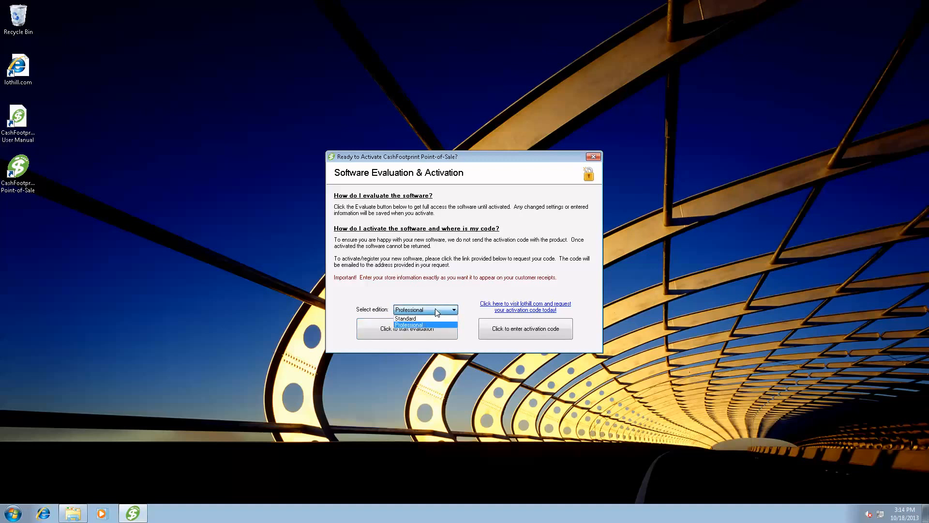
- Keep the Professional edition selected in the Software Evaluation & Activation dialog
{"action": "left_click", "coordinate": [425, 310]}
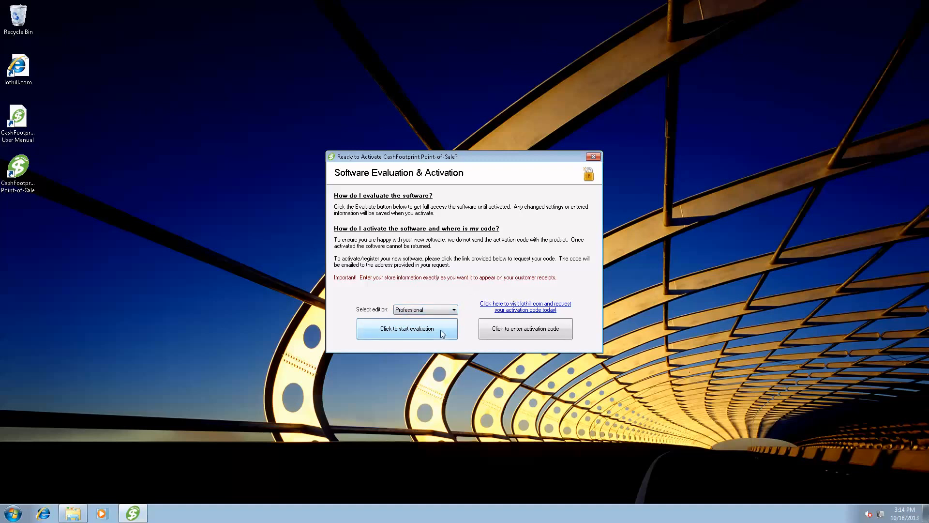
{"action": "mouse_move", "coordinate": [465, 296]}
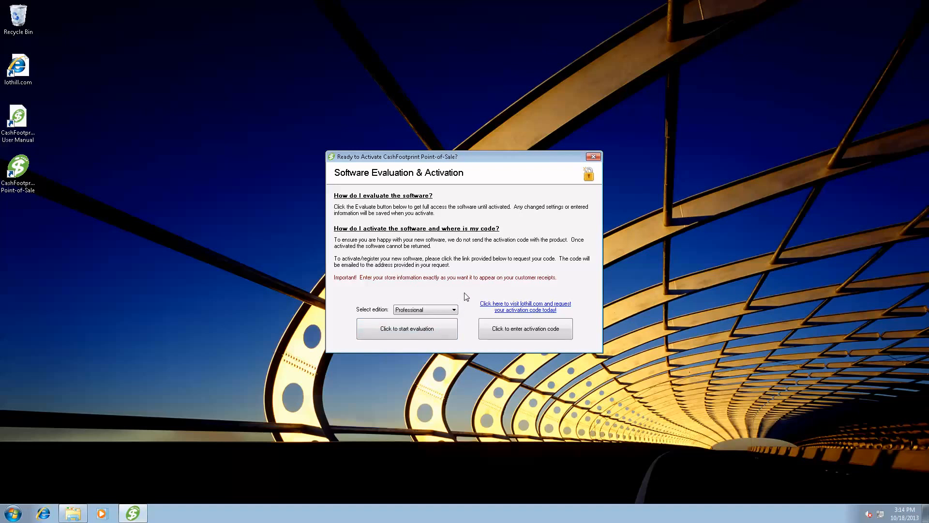
{"action": "mouse_move", "coordinate": [525, 284]}
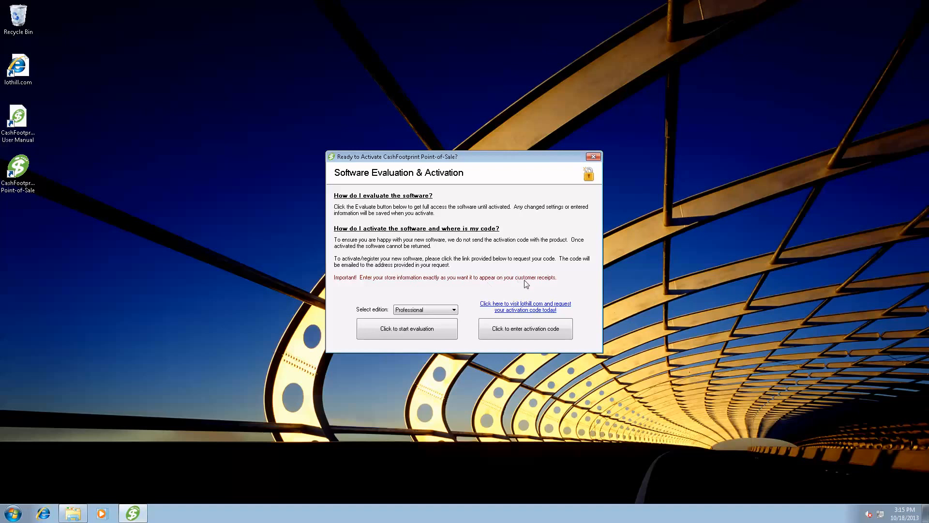
{"action": "mouse_move", "coordinate": [523, 310]}
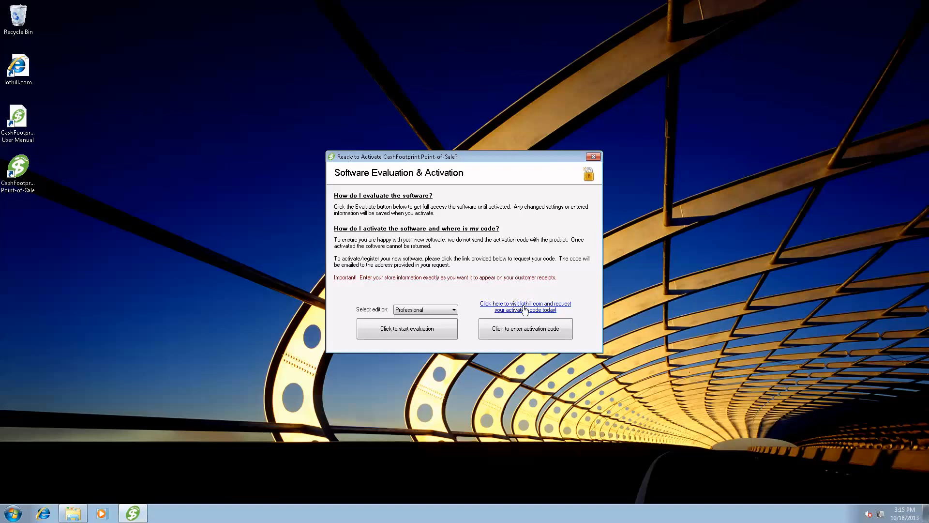
{"action": "mouse_move", "coordinate": [529, 319]}
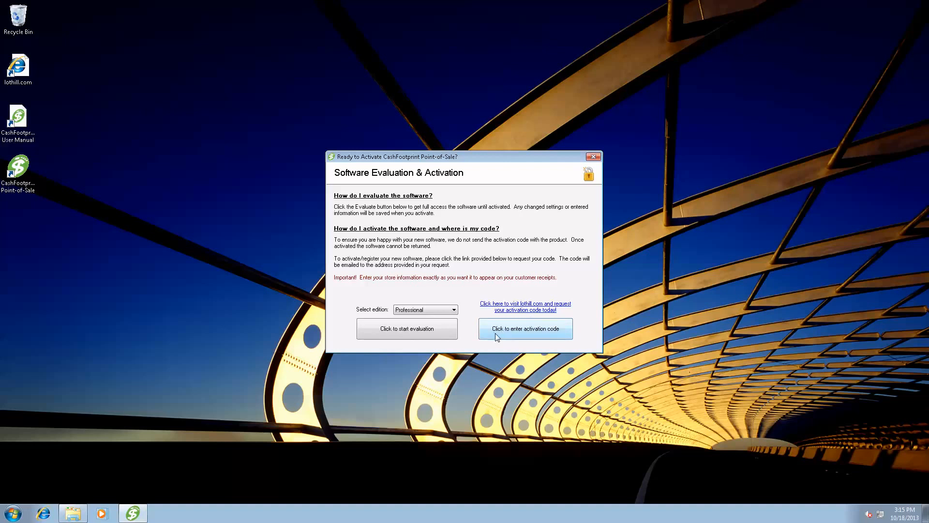
{"action": "mouse_move", "coordinate": [544, 330]}
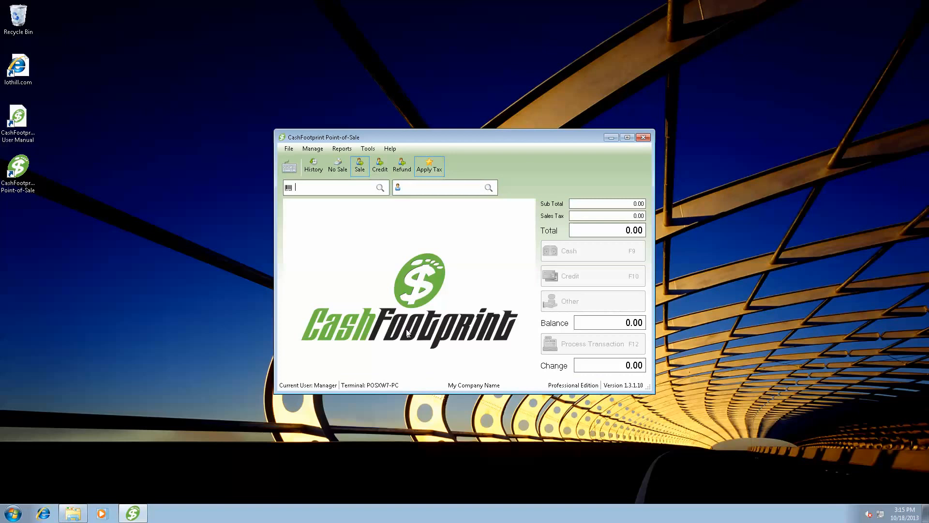
{"action": "mouse_move", "coordinate": [577, 390]}
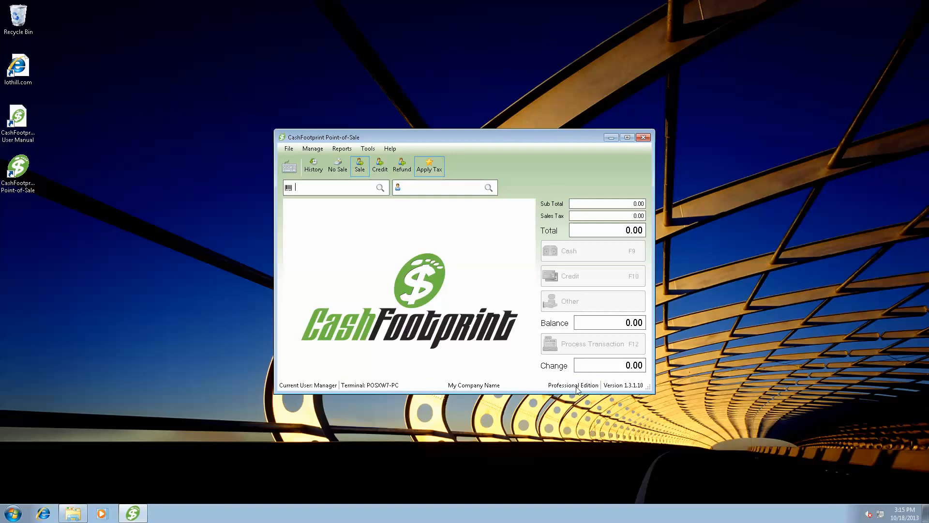
{"action": "mouse_move", "coordinate": [605, 390]}
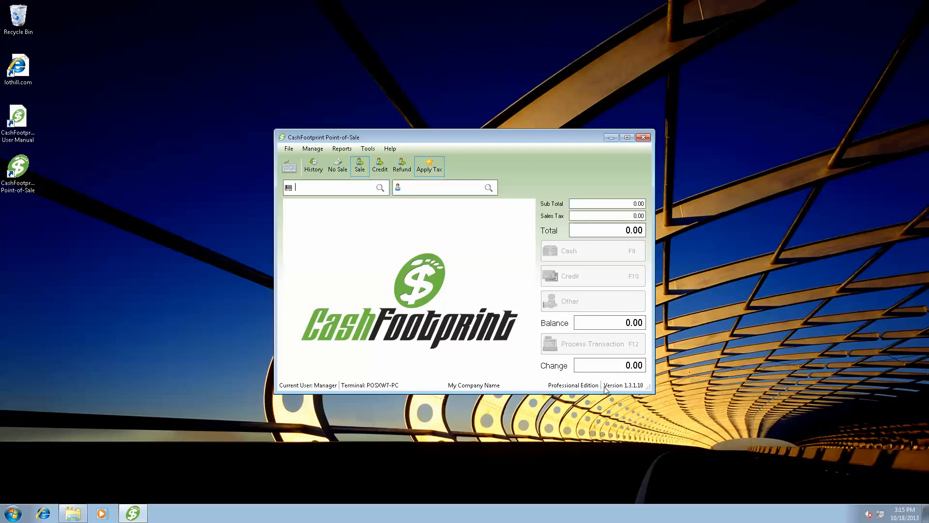
{"action": "mouse_move", "coordinate": [633, 389]}
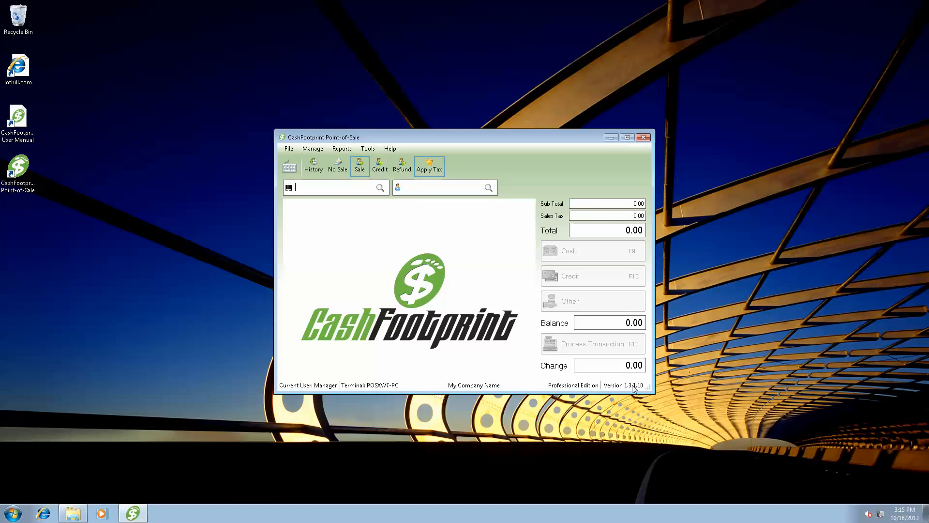
{"action": "mouse_move", "coordinate": [633, 390]}
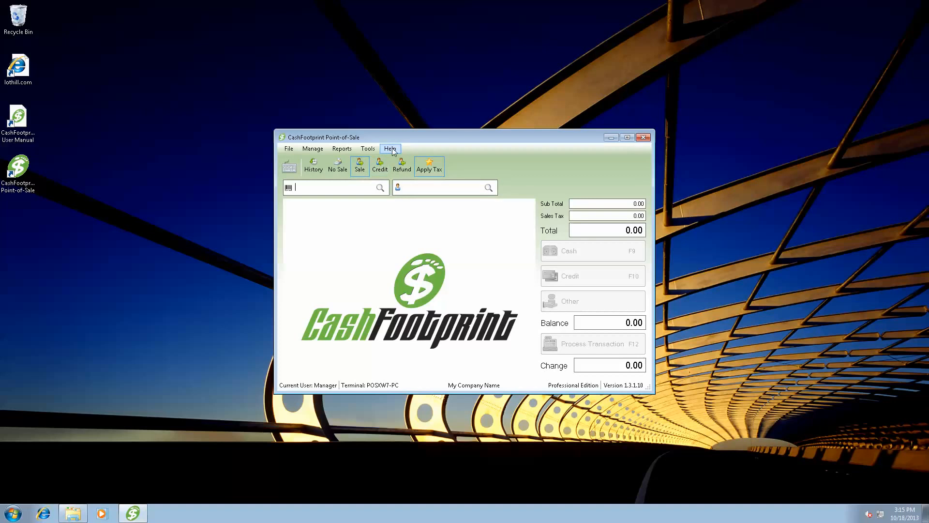
{"action": "left_click", "coordinate": [390, 148]}
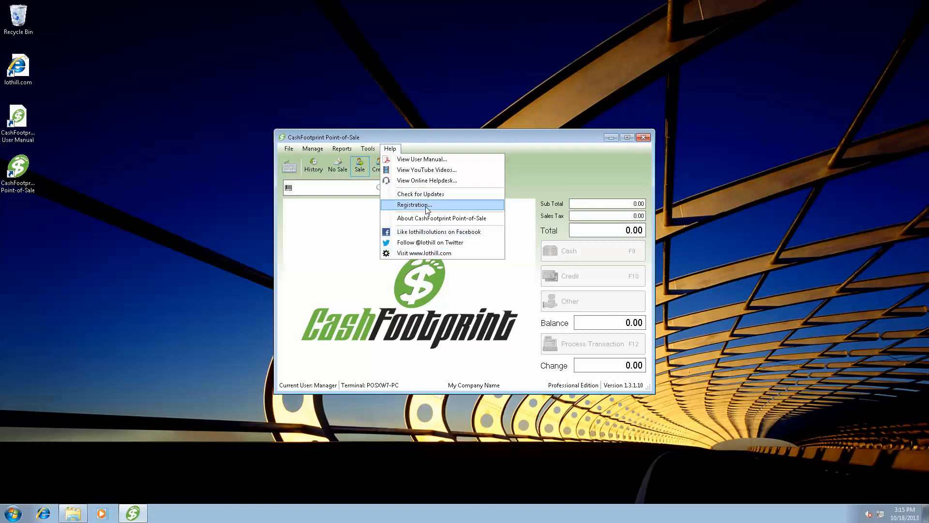
{"action": "left_click", "coordinate": [442, 218]}
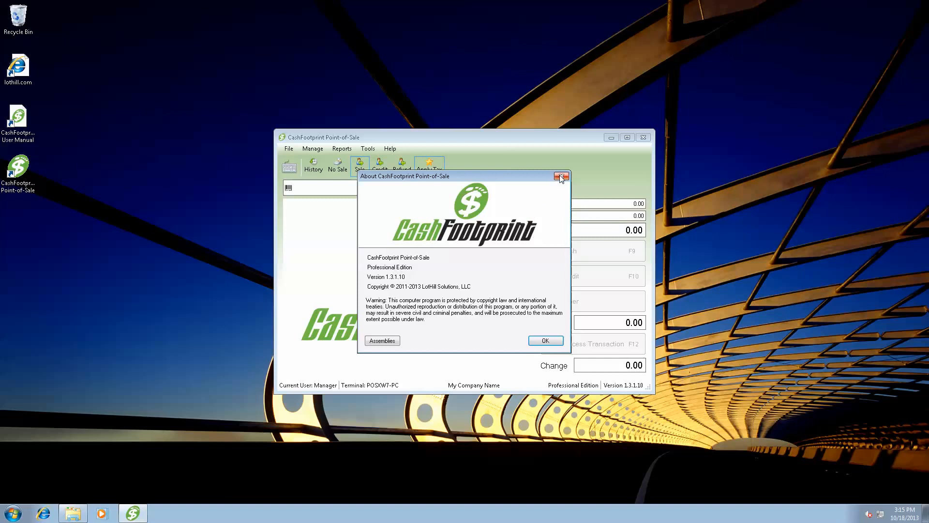
{"action": "left_click", "coordinate": [560, 176]}
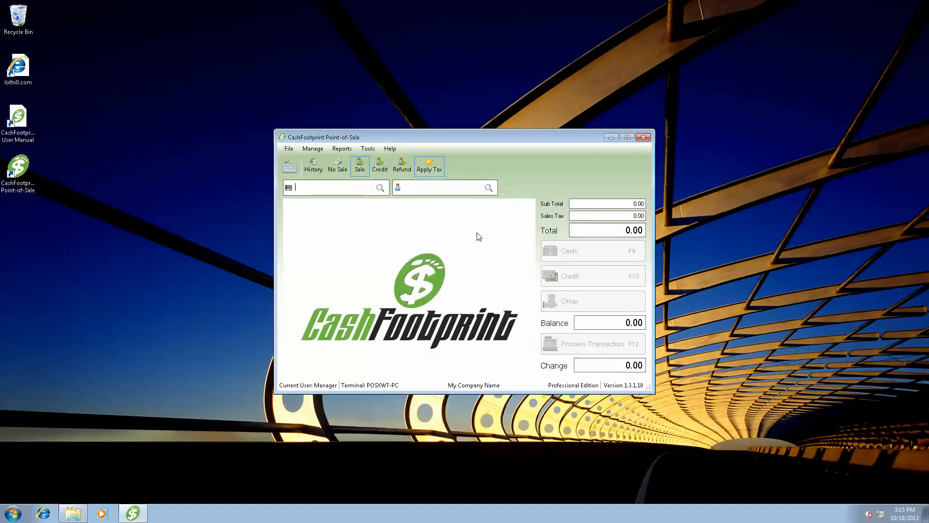
- Close CashFootprint and relaunch it from the desktop shortcut
{"action": "left_click", "coordinate": [644, 136]}
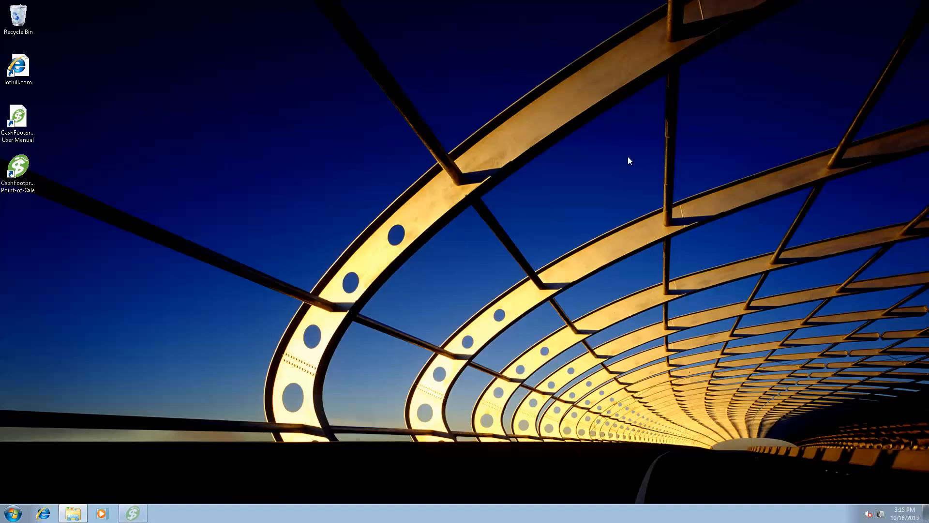
{"action": "left_click", "coordinate": [17, 168]}
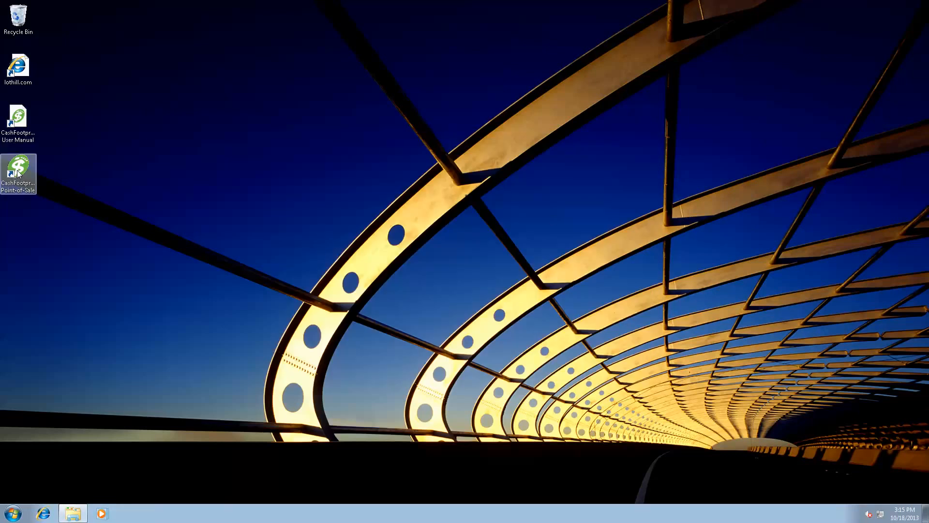
{"action": "double_click", "coordinate": [18, 172]}
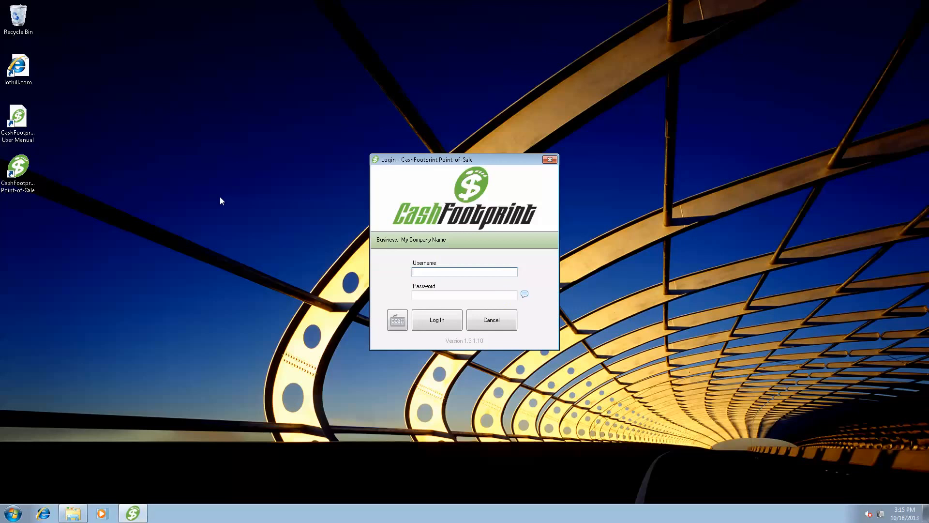
- Log in as manager and continue with the evaluation version
{"action": "type", "text": "manager"}
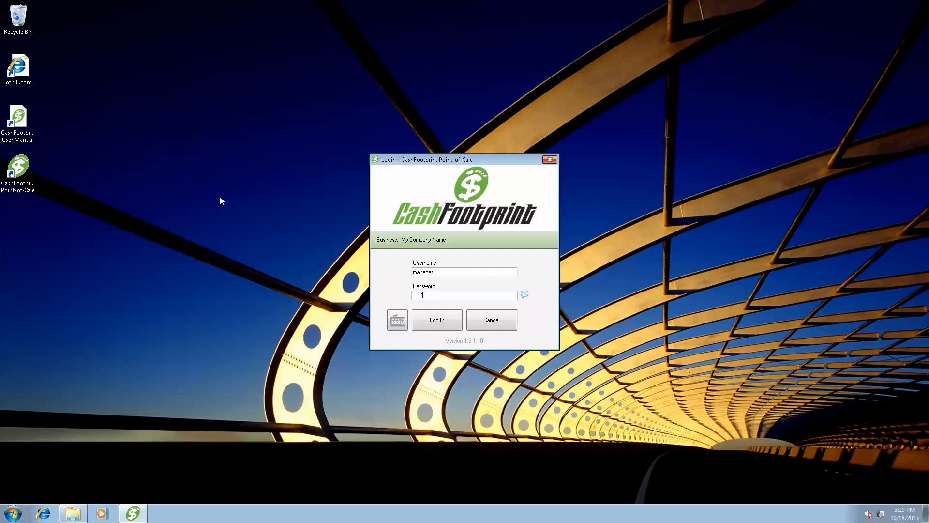
{"action": "left_click", "coordinate": [437, 319]}
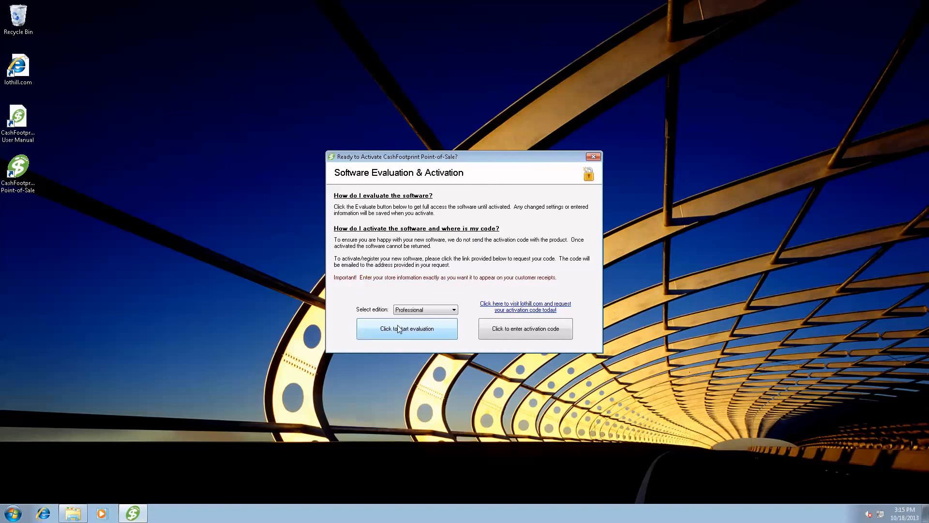
{"action": "left_click", "coordinate": [407, 329]}
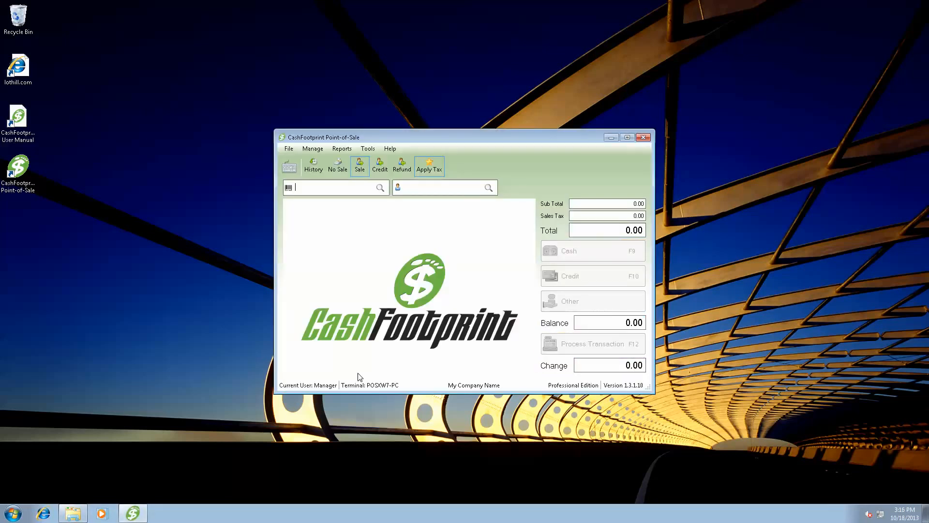
{"action": "mouse_move", "coordinate": [413, 237]}
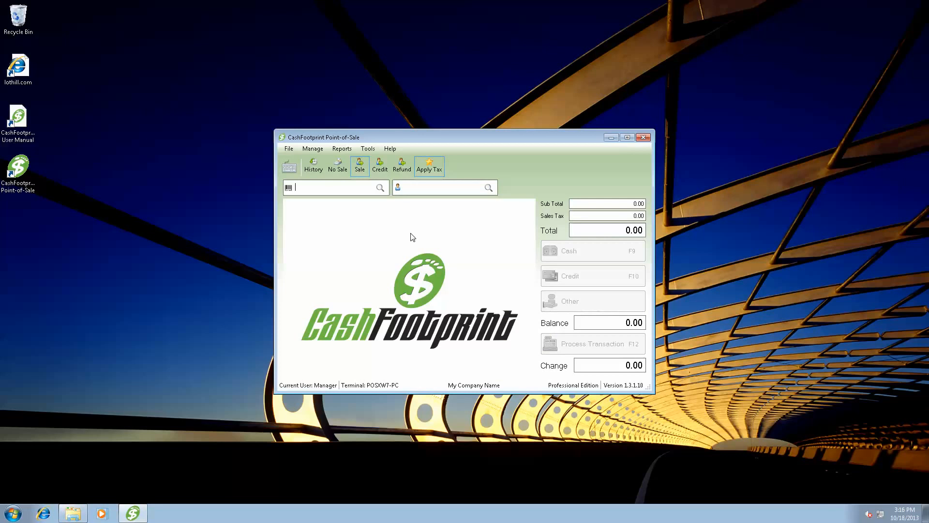
{"action": "mouse_move", "coordinate": [395, 235]}
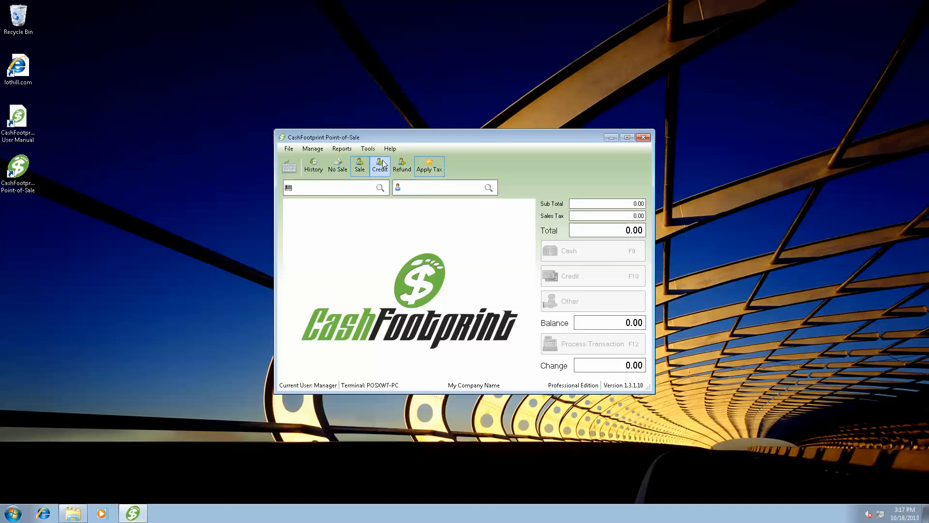
{"action": "left_click", "coordinate": [390, 148]}
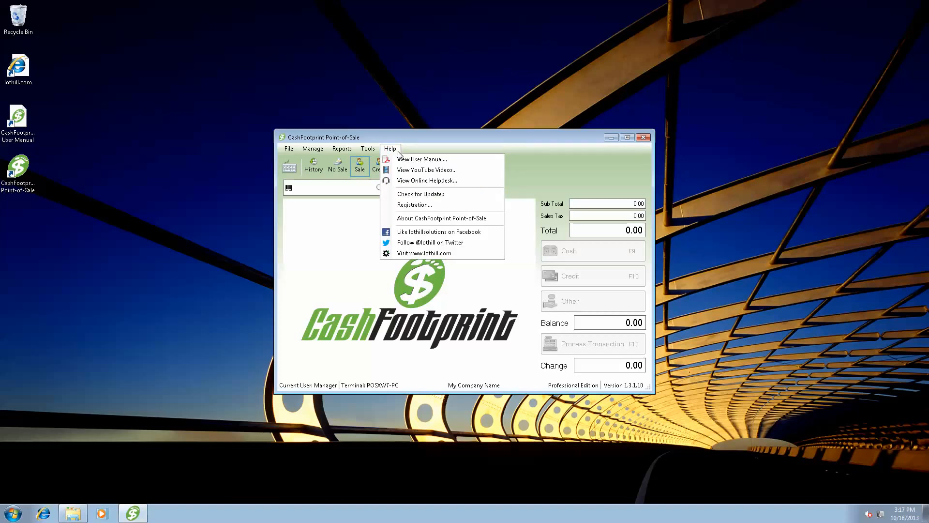
{"action": "mouse_move", "coordinate": [442, 159]}
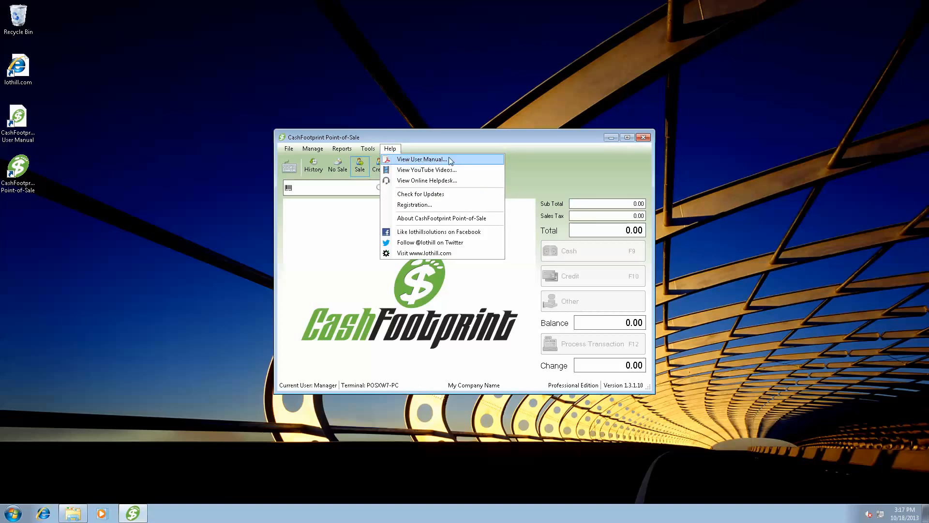
{"action": "mouse_move", "coordinate": [460, 170]}
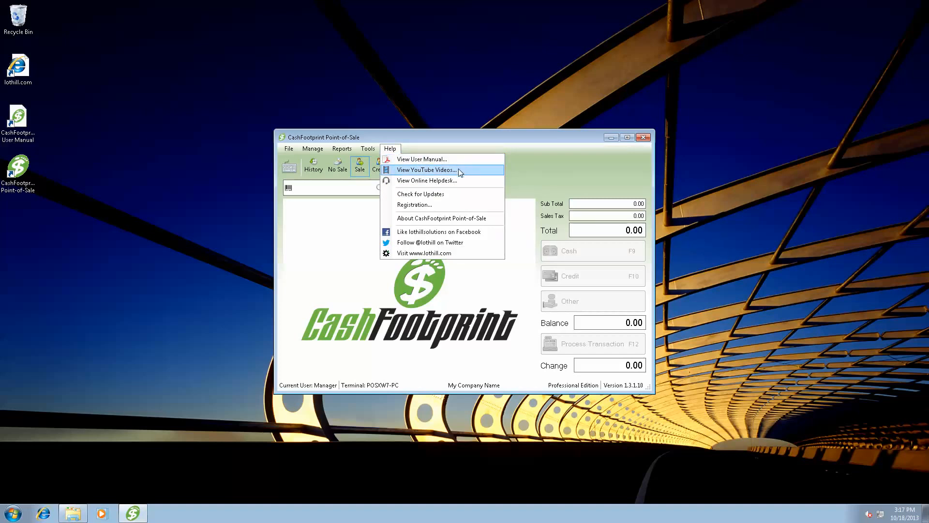
{"action": "mouse_move", "coordinate": [463, 181]}
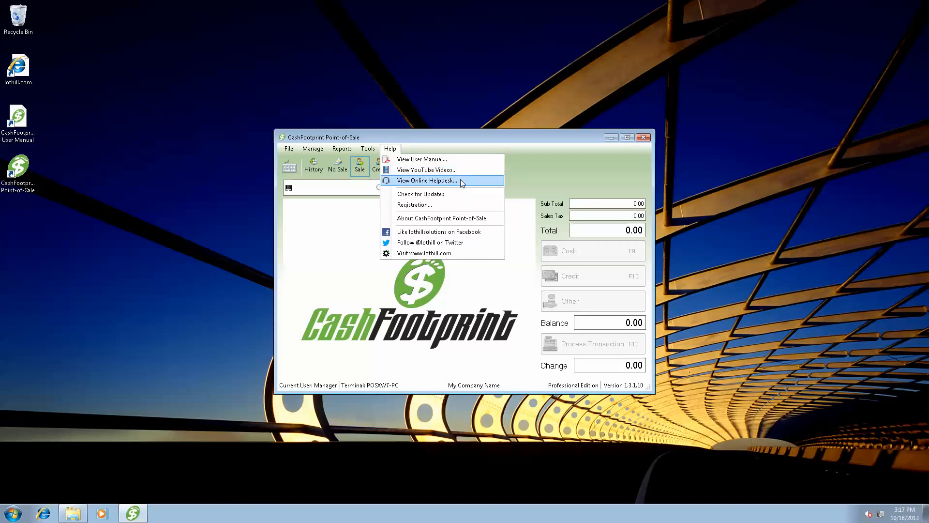
{"action": "mouse_move", "coordinate": [430, 243]}
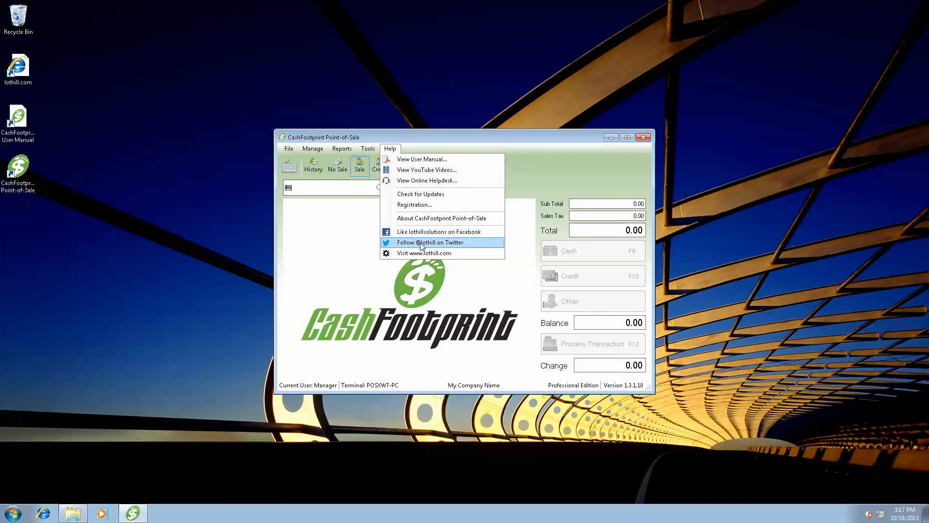
{"action": "mouse_move", "coordinate": [425, 253]}
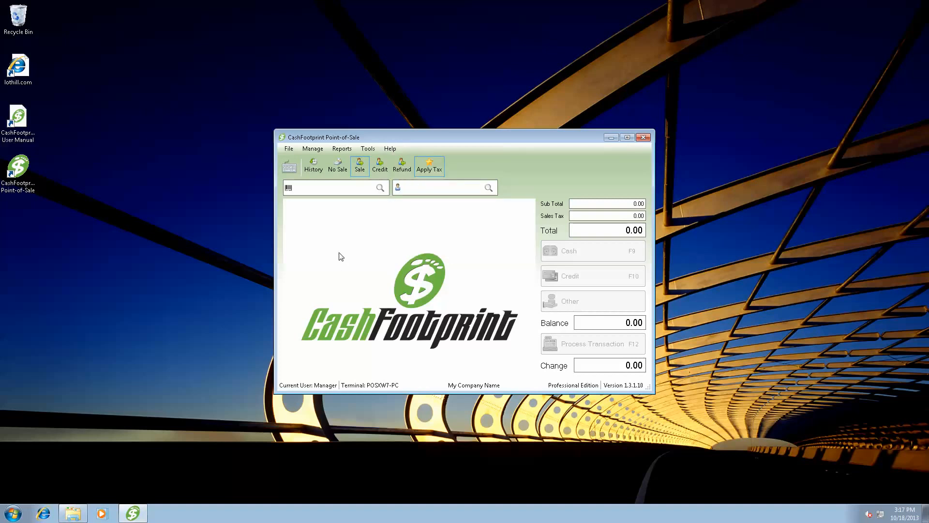
{"action": "mouse_move", "coordinate": [128, 304]}
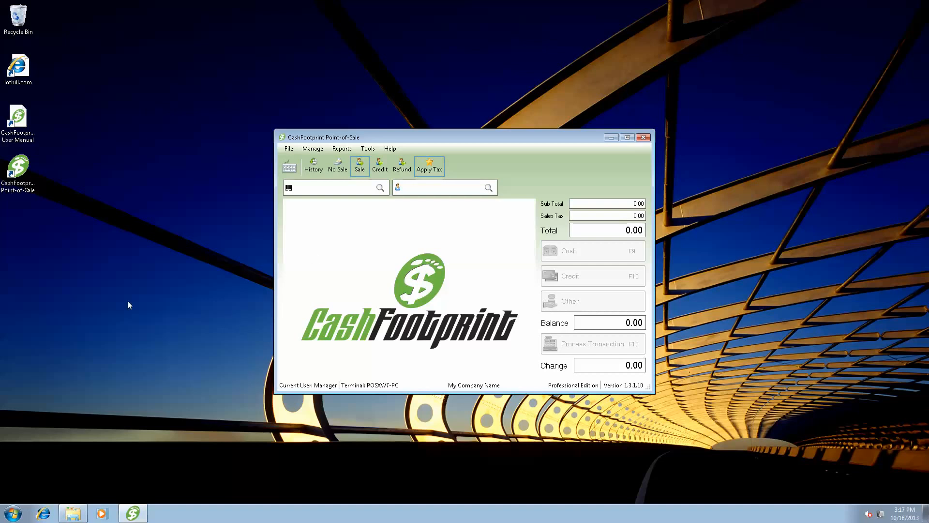